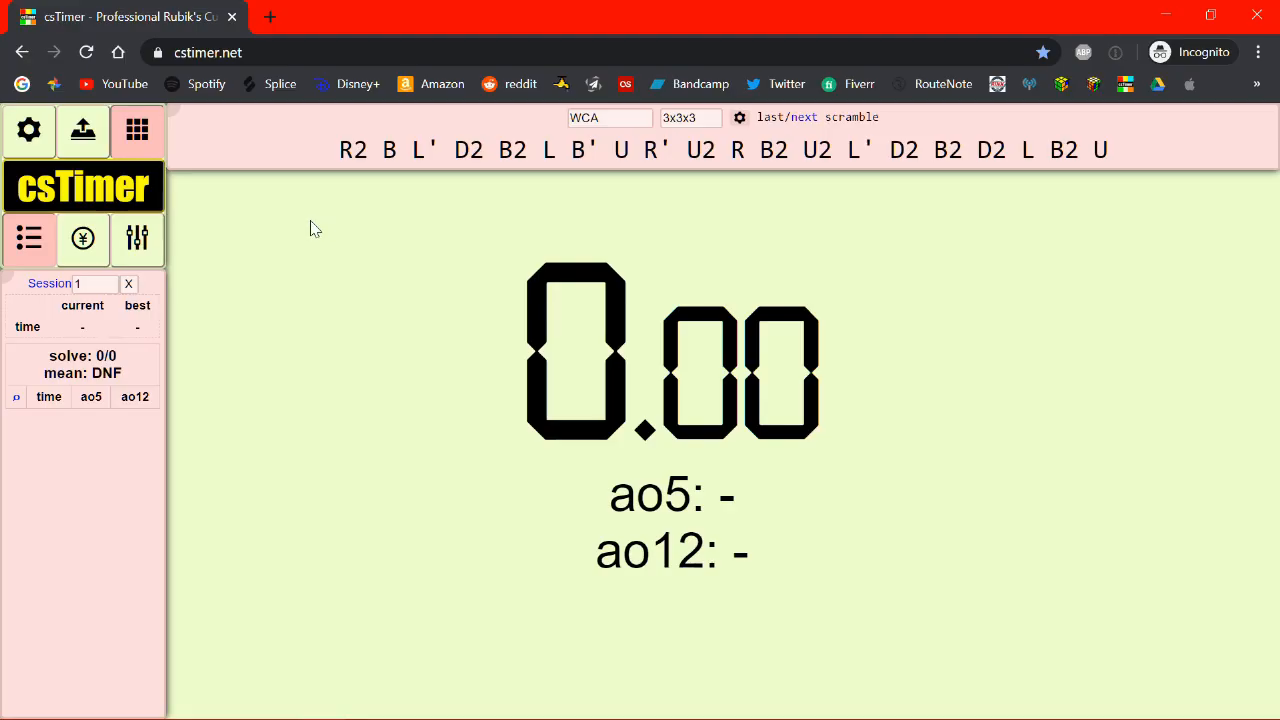
Set csTimer's colour theme to black in the Options color settings
{"action": "left_click", "coordinate": [28, 130]}
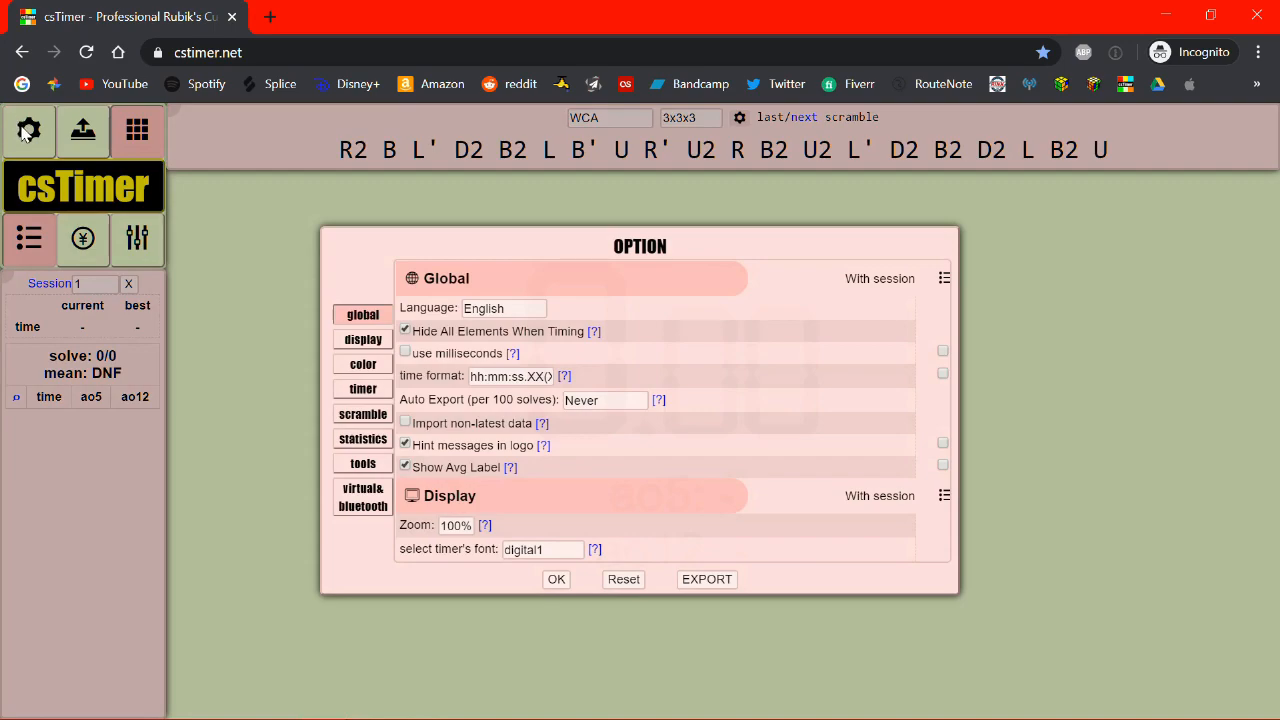
{"action": "left_click", "coordinate": [362, 363]}
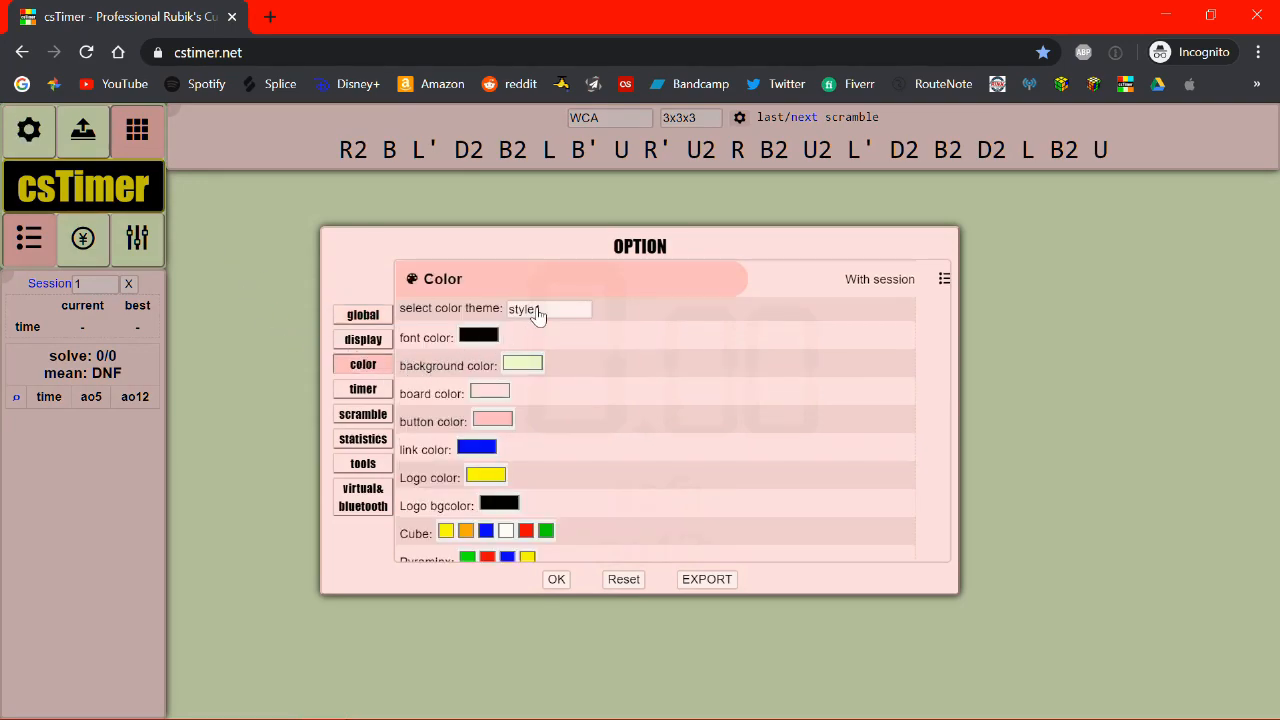
{"action": "left_click", "coordinate": [548, 308]}
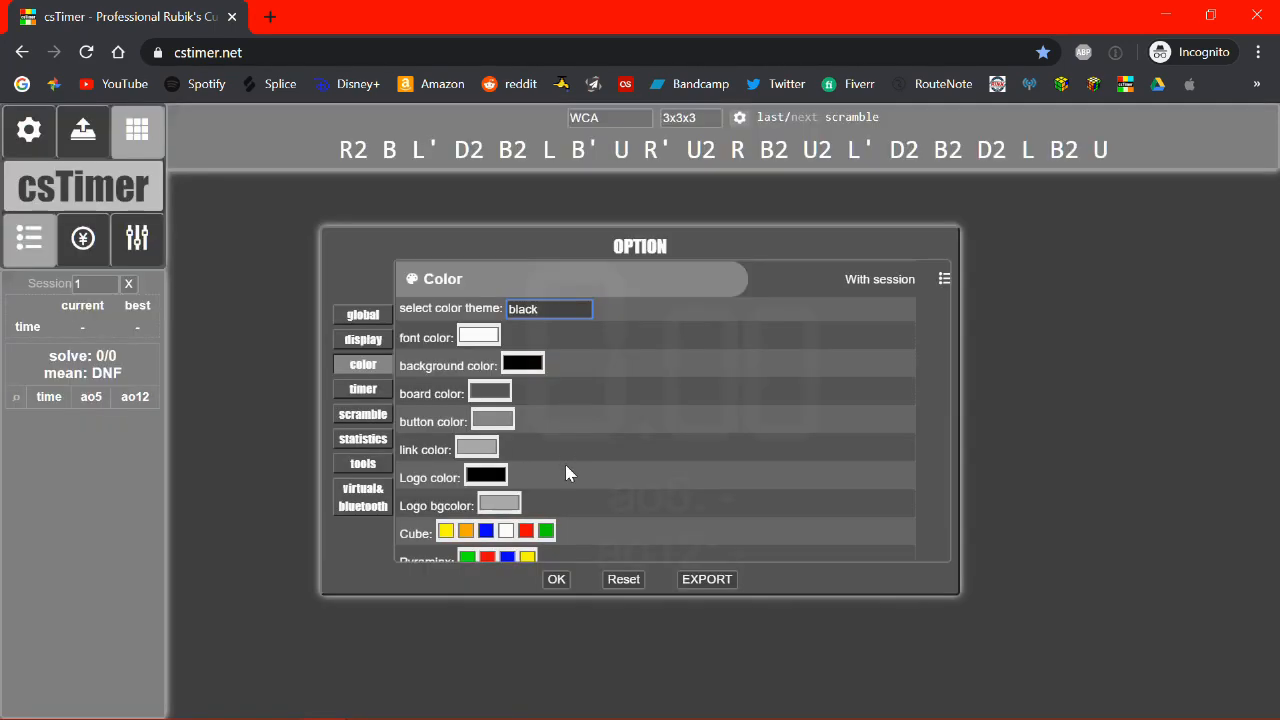
{"action": "left_click", "coordinate": [556, 579]}
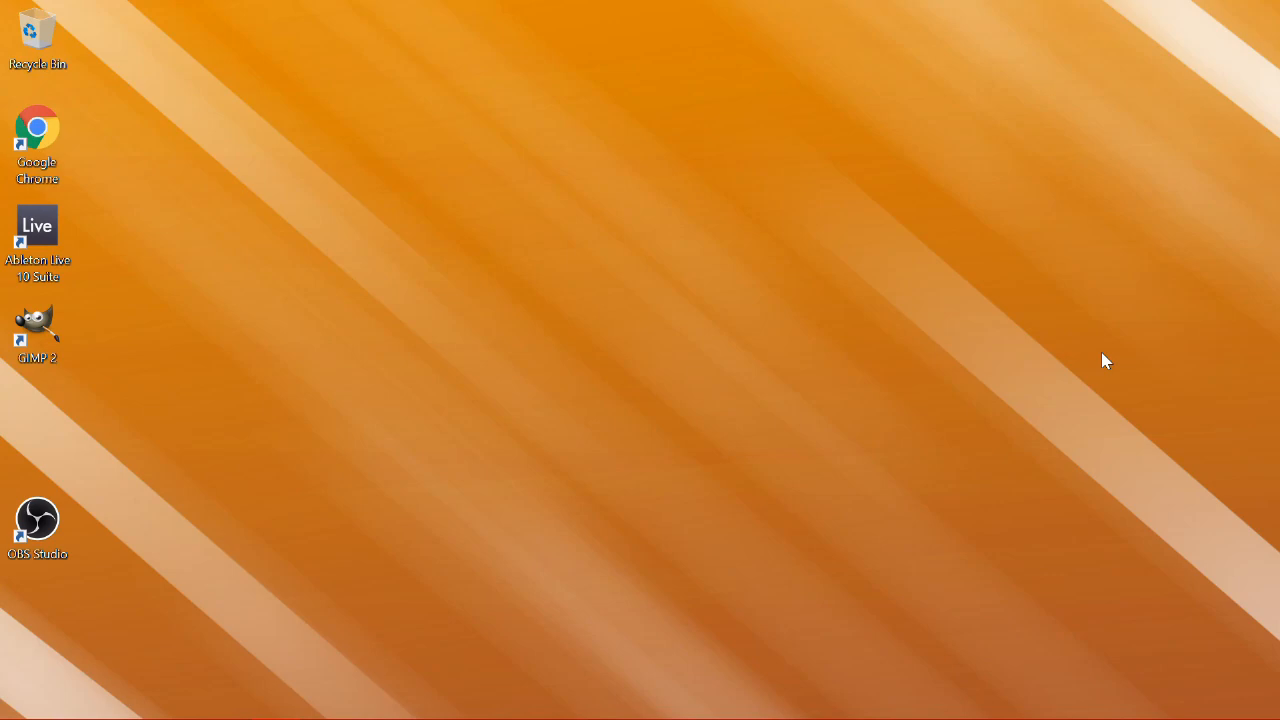
{"action": "mouse_move", "coordinate": [1067, 347]}
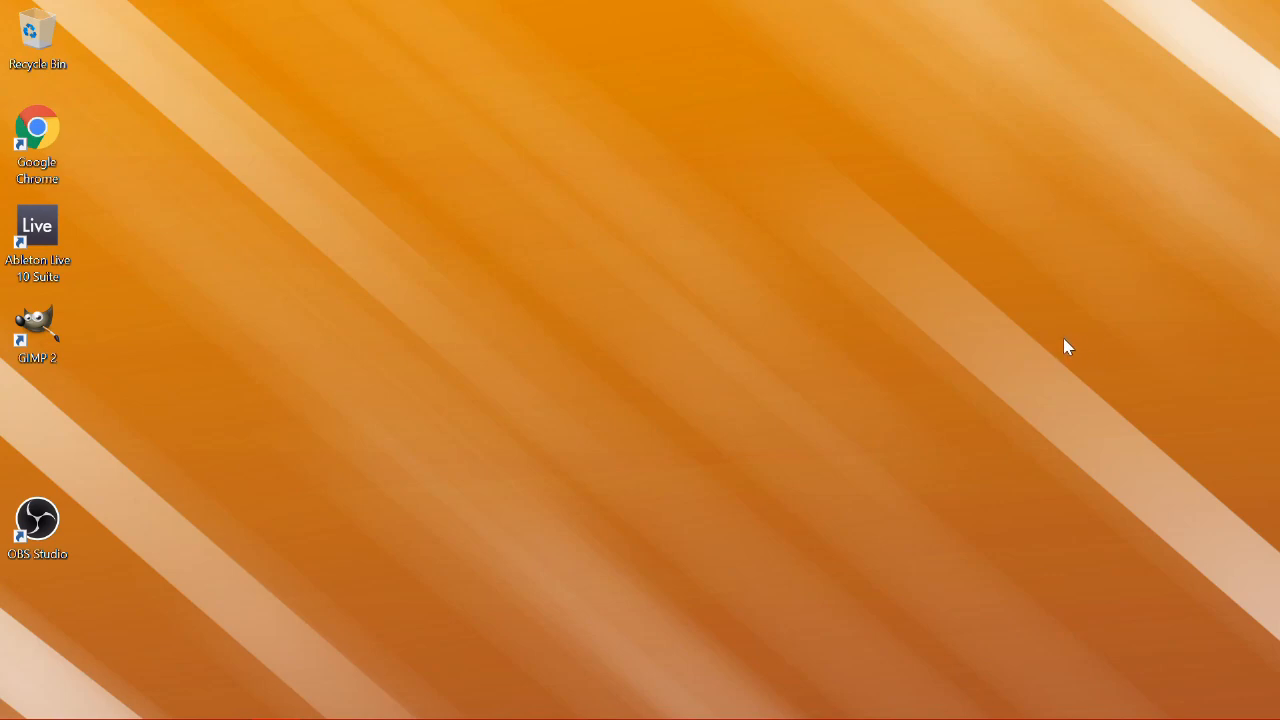
{"action": "mouse_move", "coordinate": [113, 172]}
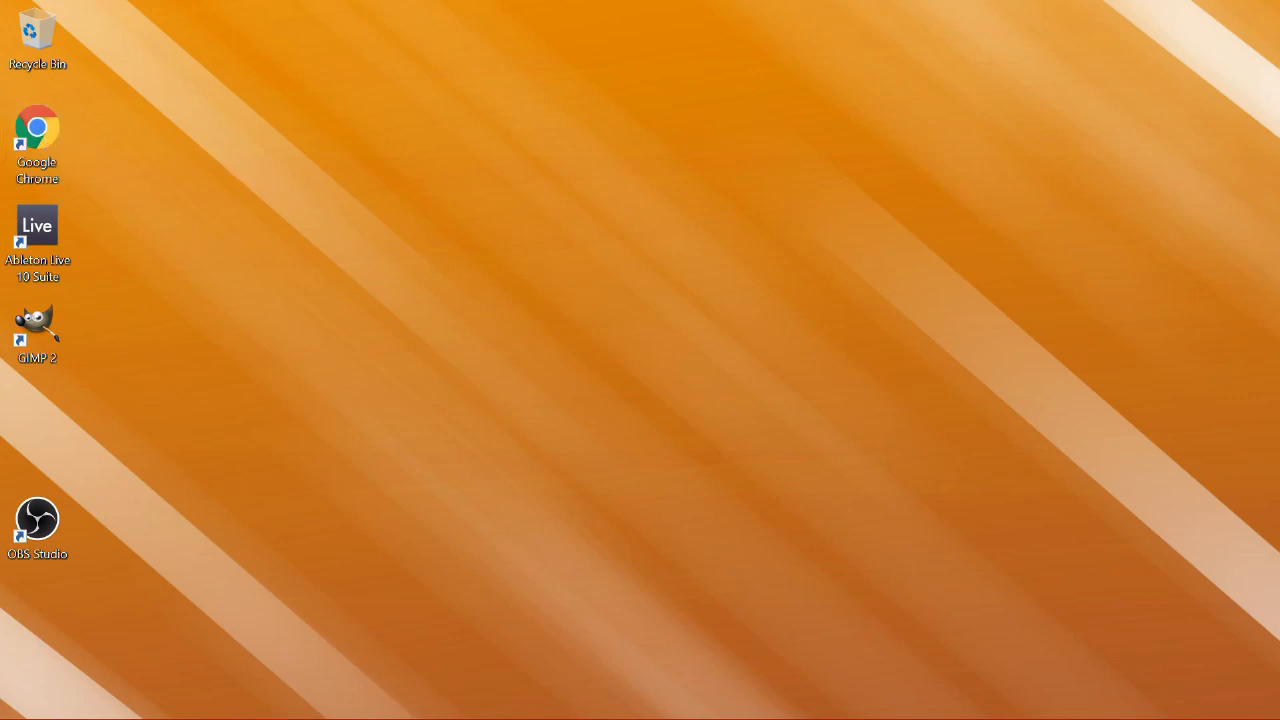
Launch Google Chrome from its desktop shortcut
{"action": "double_click", "coordinate": [37, 130]}
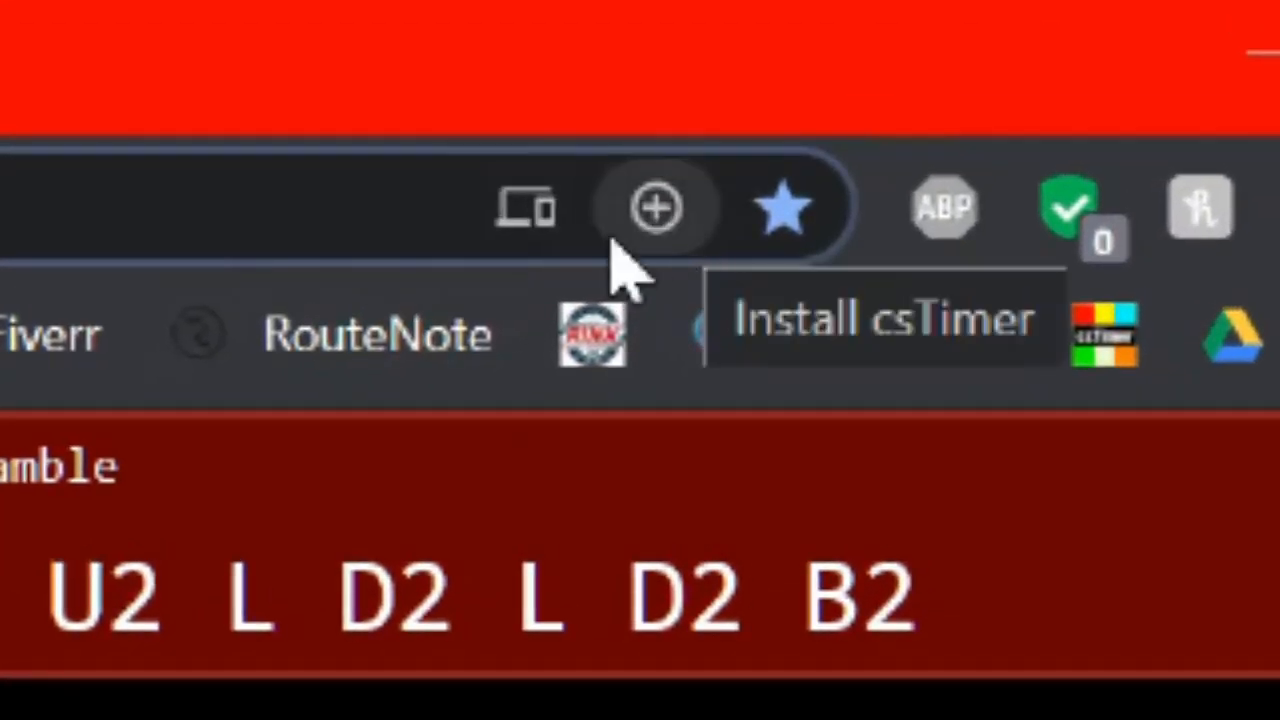
{"action": "mouse_move", "coordinate": [730, 230]}
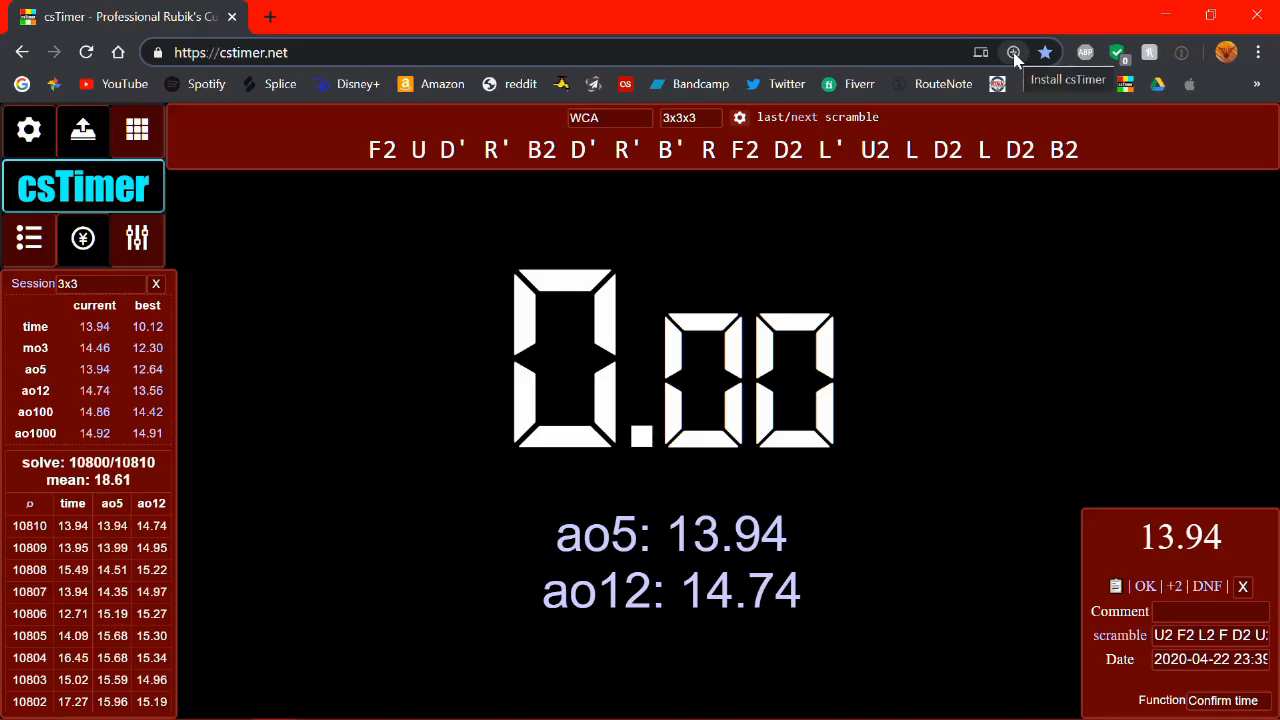
Install csTimer as a Chrome app, then bring its window back from the taskbar
{"action": "left_click", "coordinate": [1013, 52]}
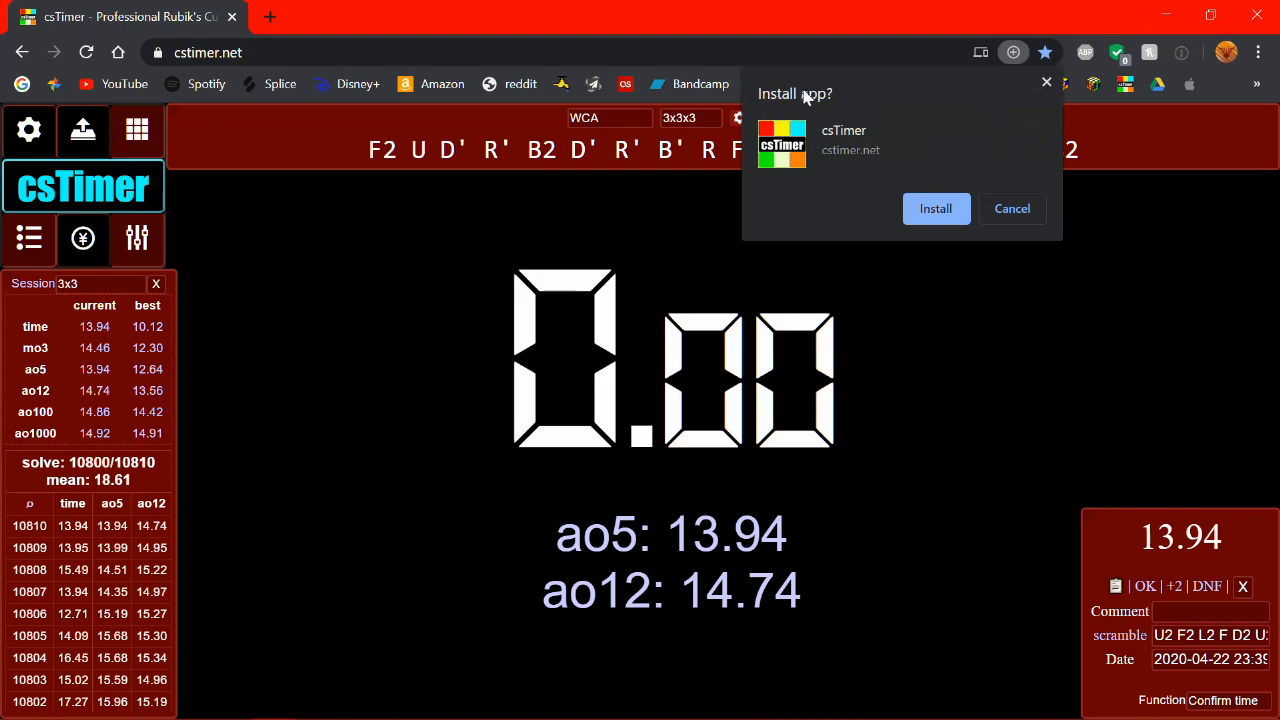
{"action": "left_click", "coordinate": [1011, 208]}
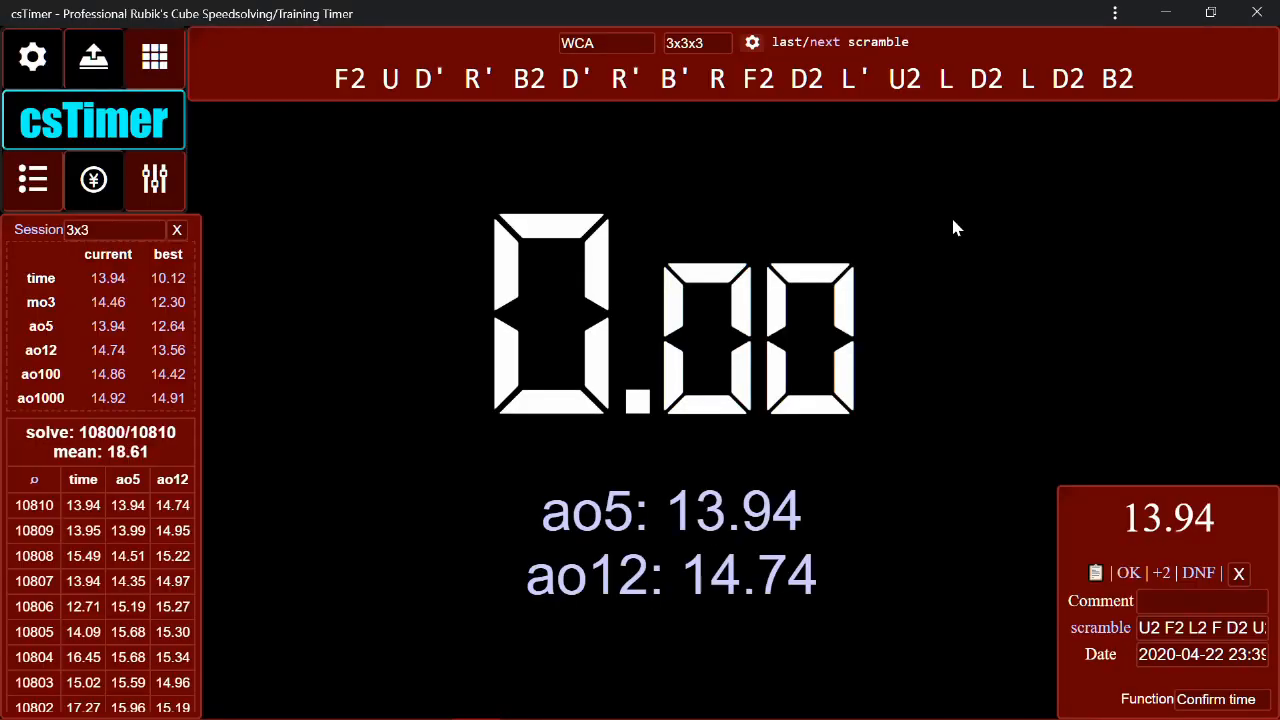
{"action": "left_click", "coordinate": [1166, 13]}
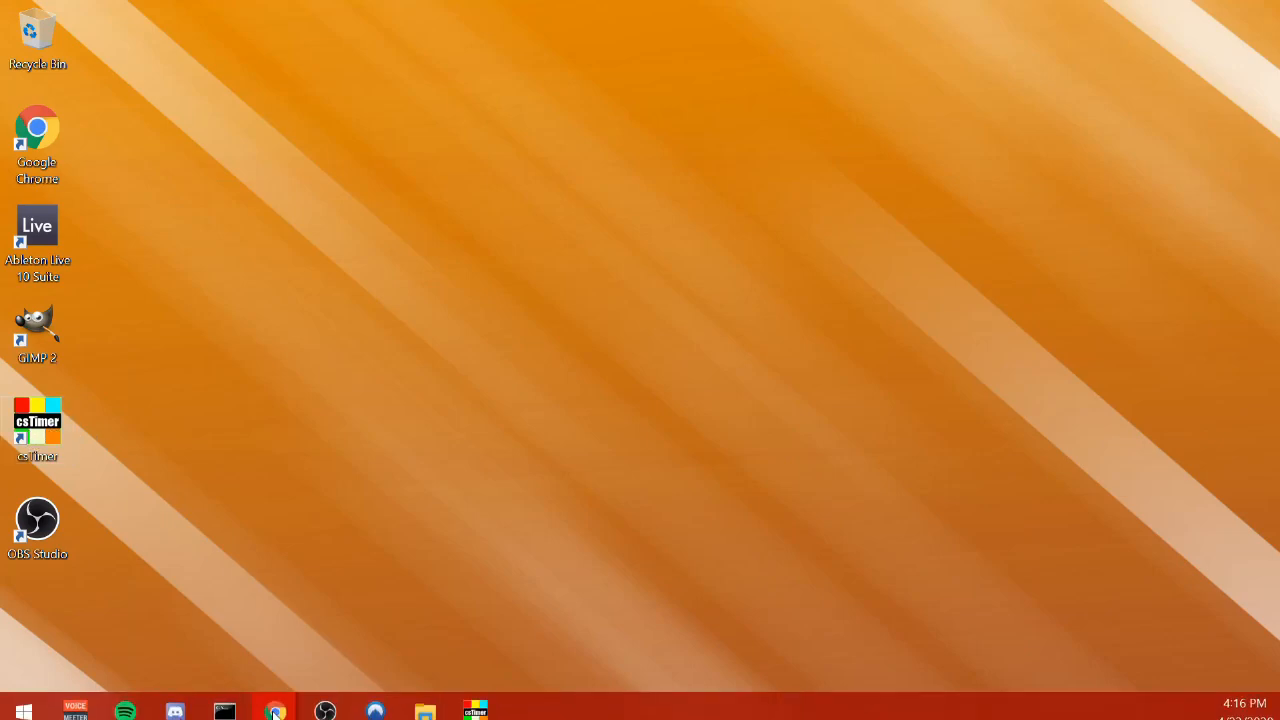
{"action": "left_click", "coordinate": [475, 711]}
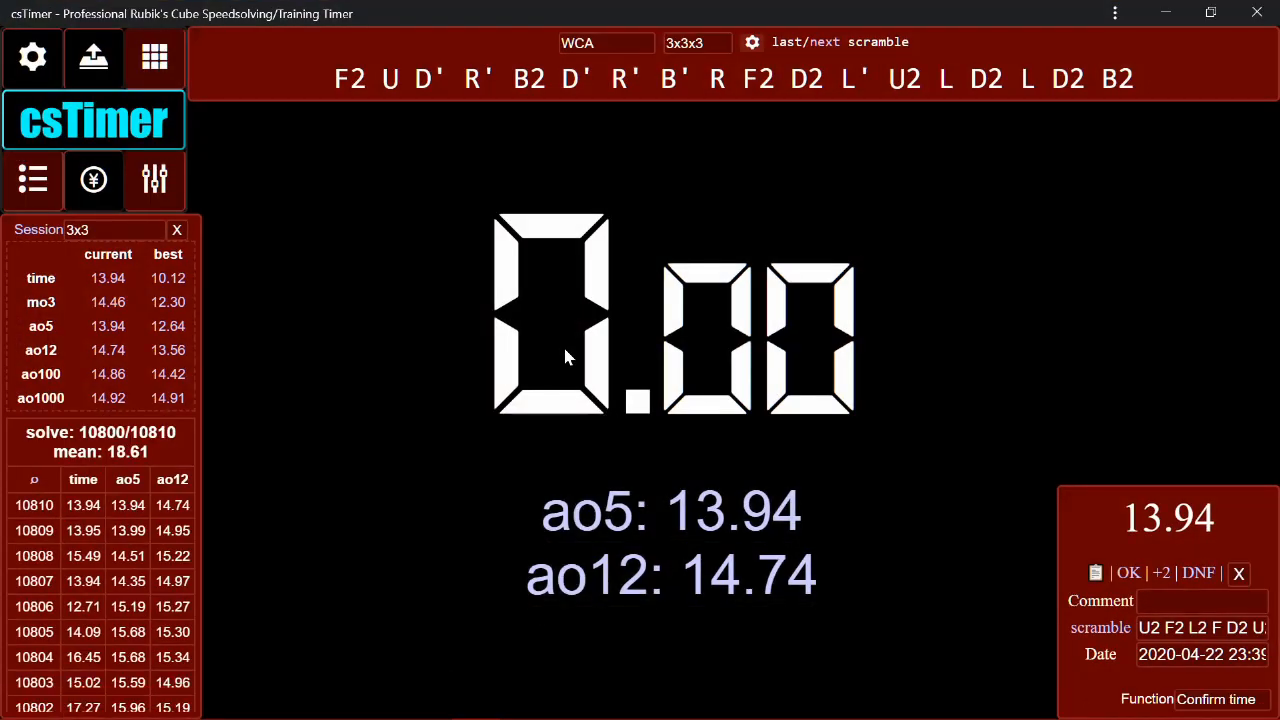
{"action": "mouse_move", "coordinate": [532, 372]}
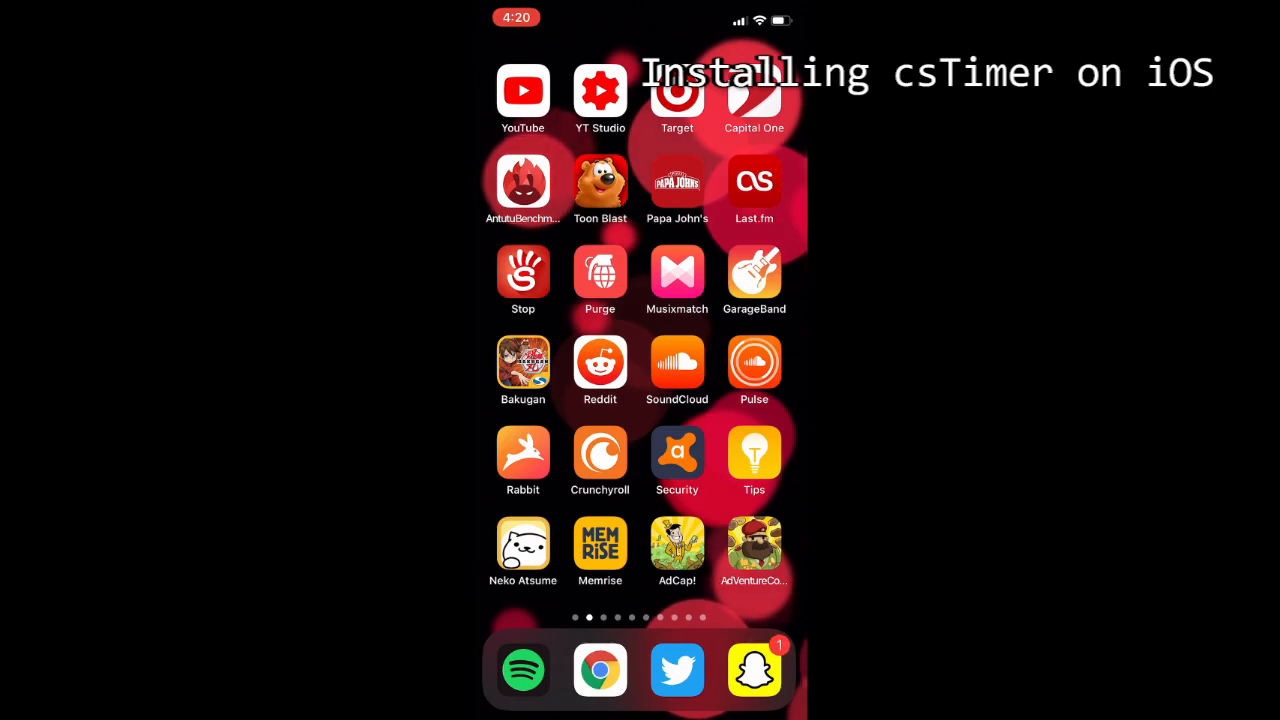
Add csTimer to the iPhone home screen via Share, then open it from the icon
{"action": "scroll", "scroll_direction": "left", "scroll_amount": 3}
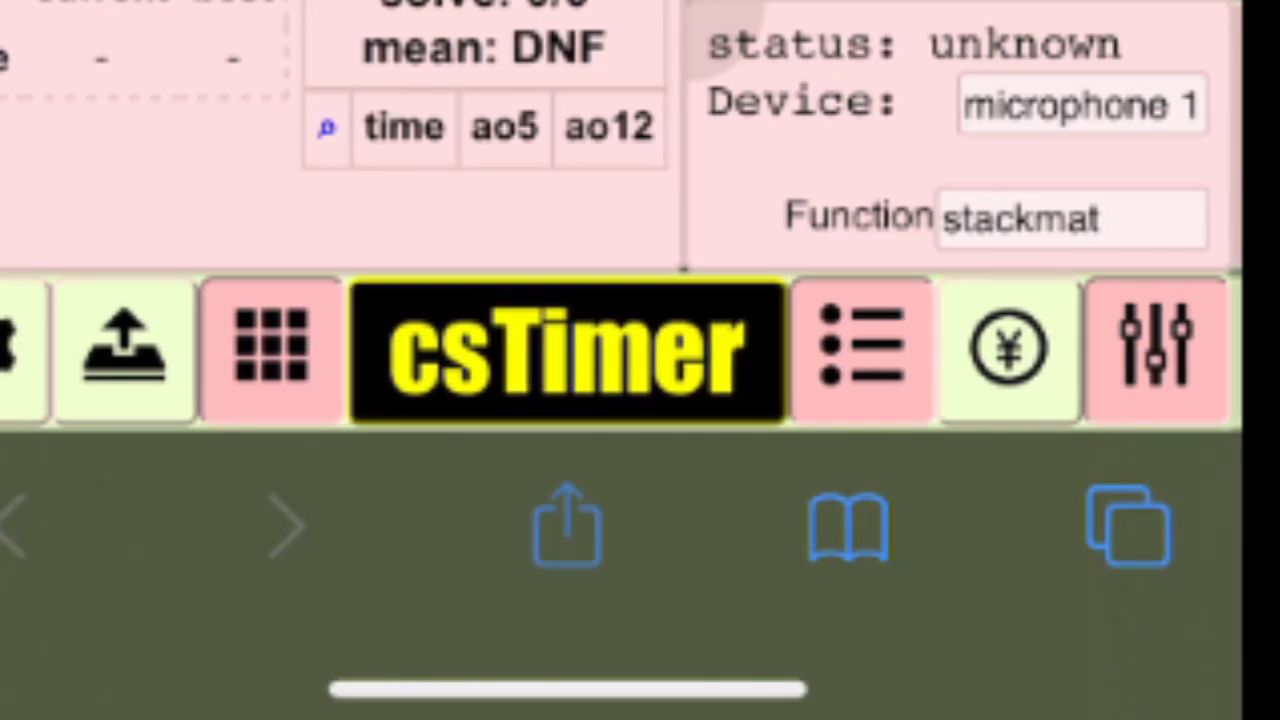
{"action": "left_click", "coordinate": [567, 524]}
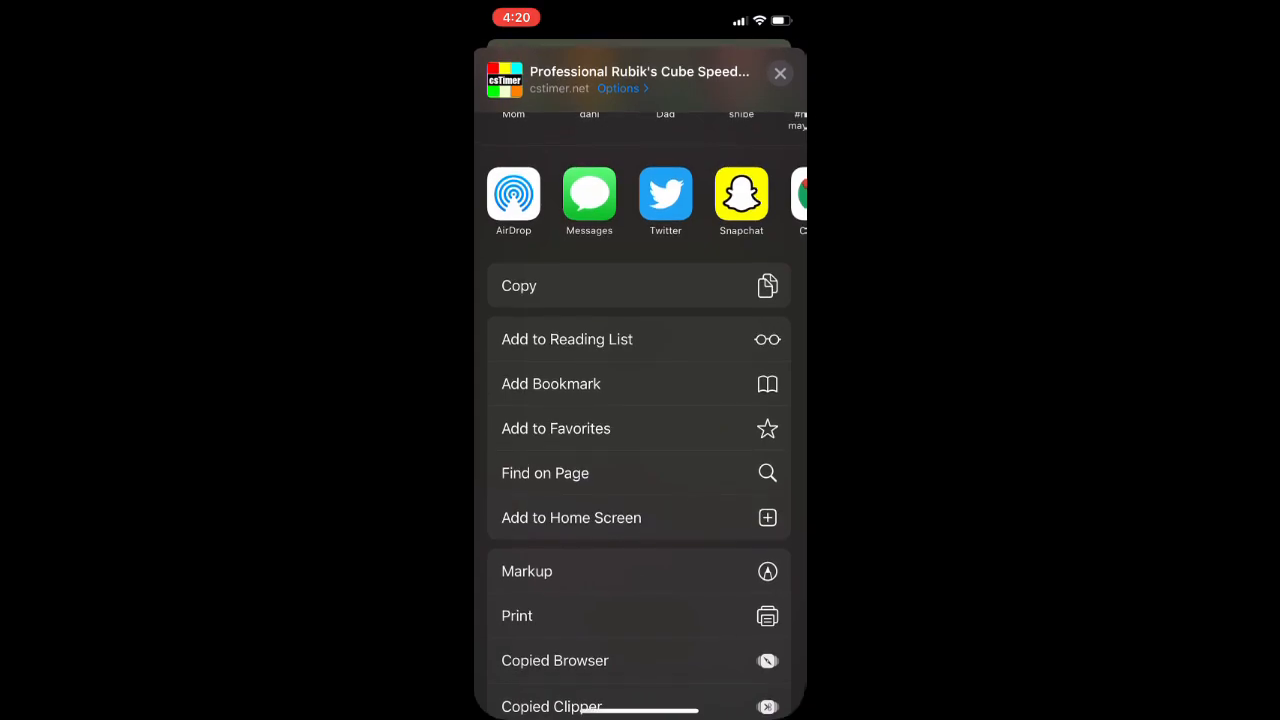
{"action": "left_click", "coordinate": [571, 517]}
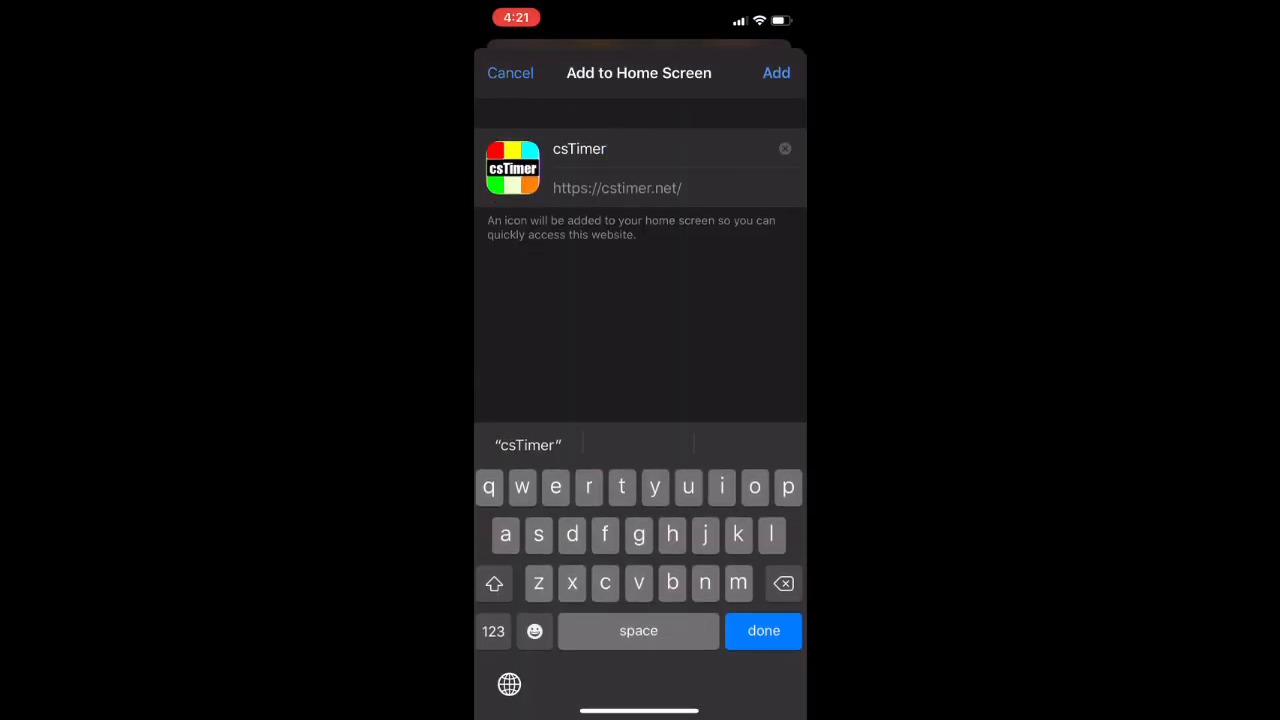
{"action": "left_click", "coordinate": [776, 72]}
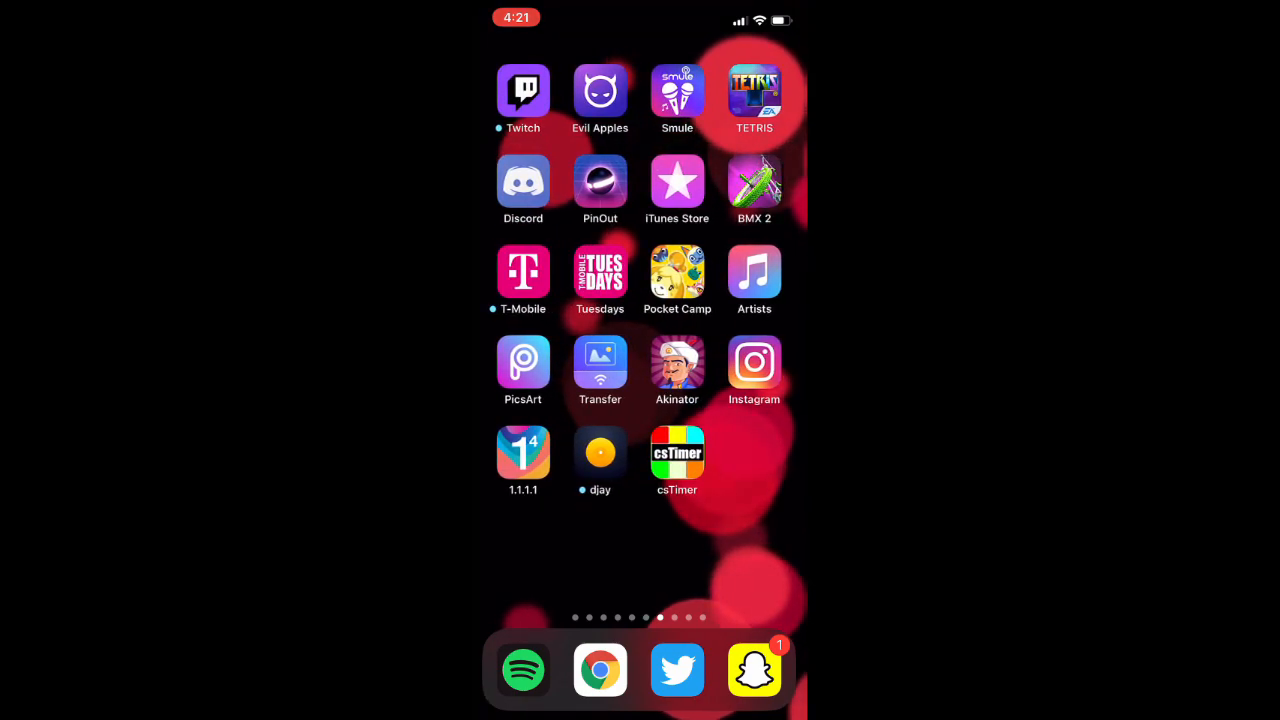
{"action": "left_click", "coordinate": [677, 453]}
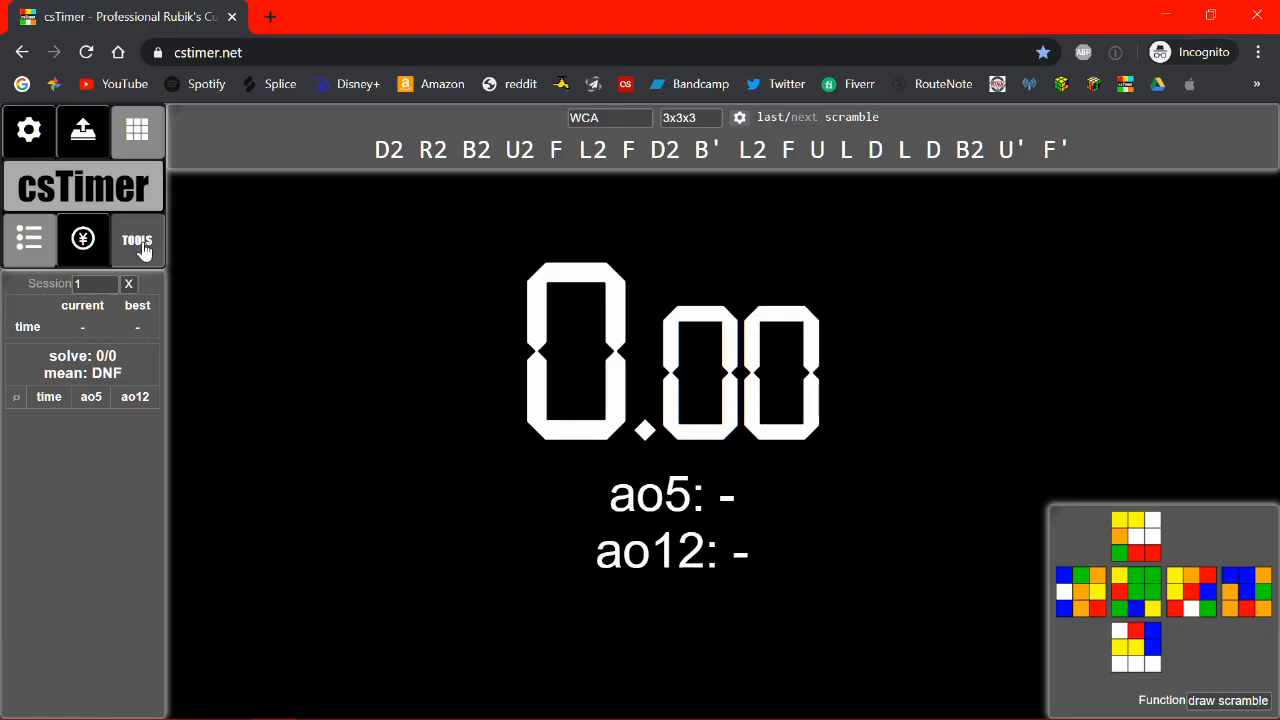
Go fullscreen and set the tools panel function to Common Scramble
{"action": "key", "text": "f11"}
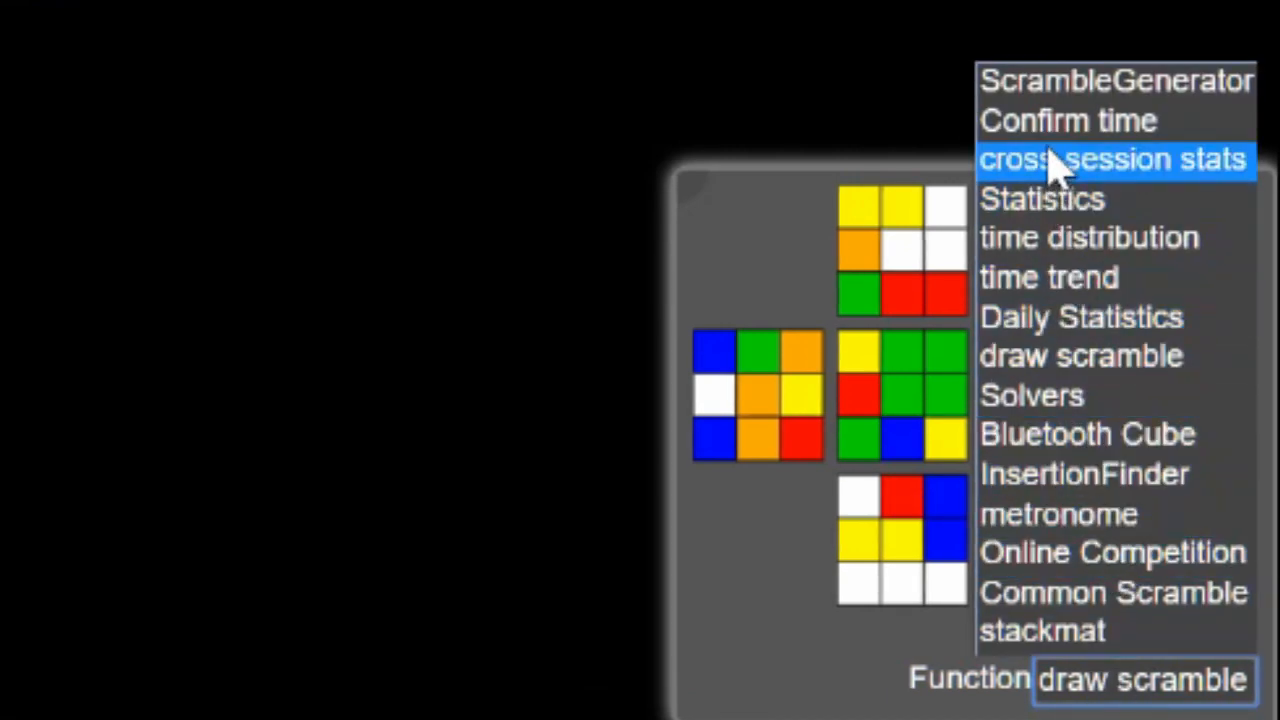
{"action": "mouse_move", "coordinate": [1060, 200]}
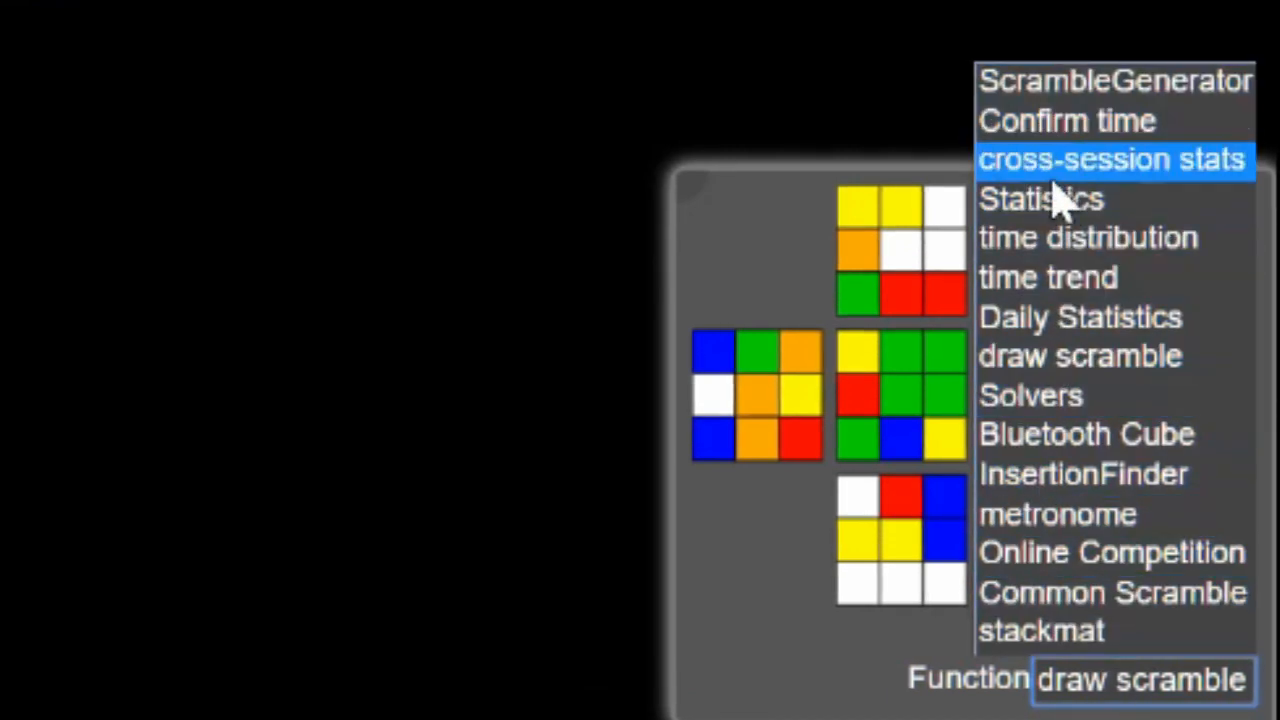
{"action": "mouse_move", "coordinate": [1100, 120]}
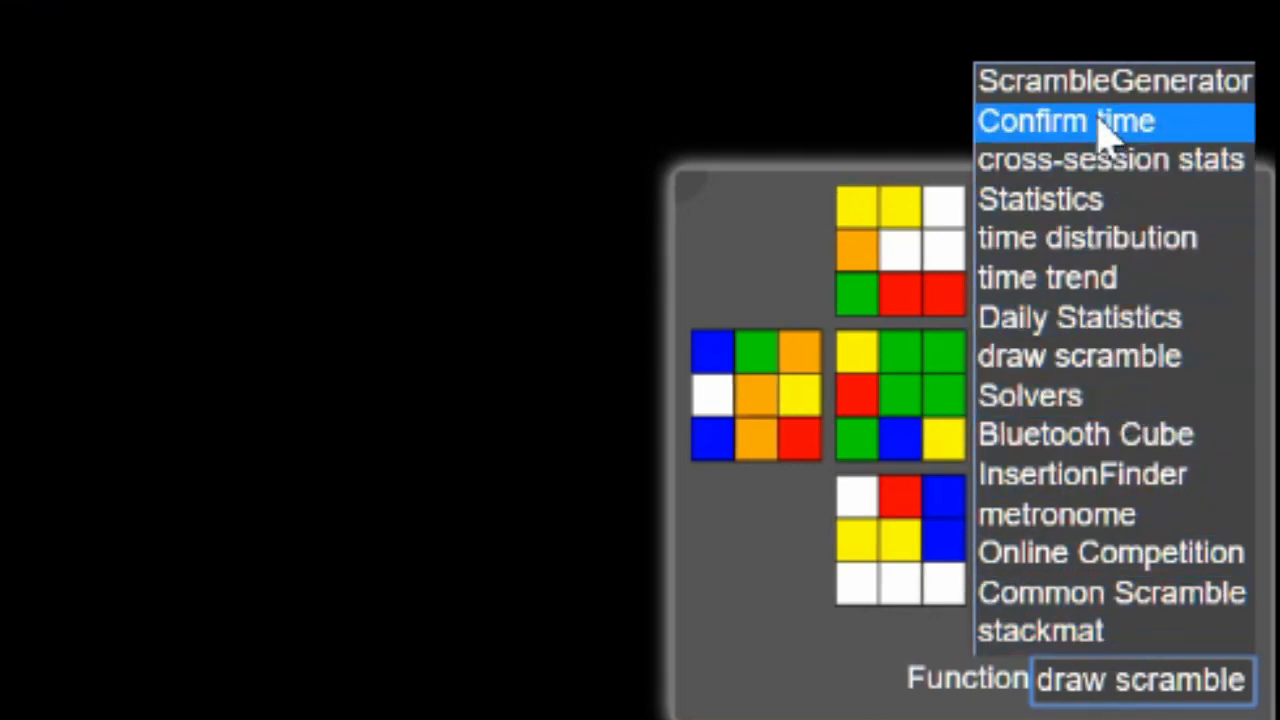
{"action": "mouse_move", "coordinate": [1075, 592]}
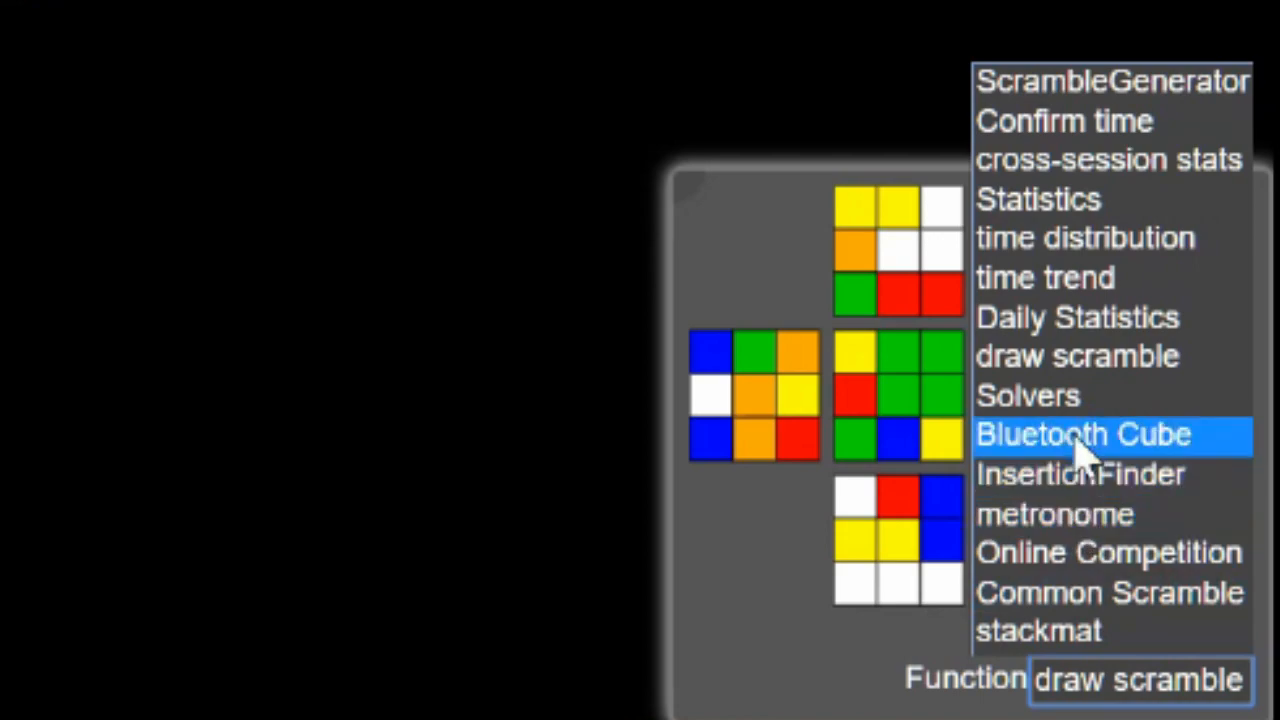
{"action": "mouse_move", "coordinate": [1110, 552]}
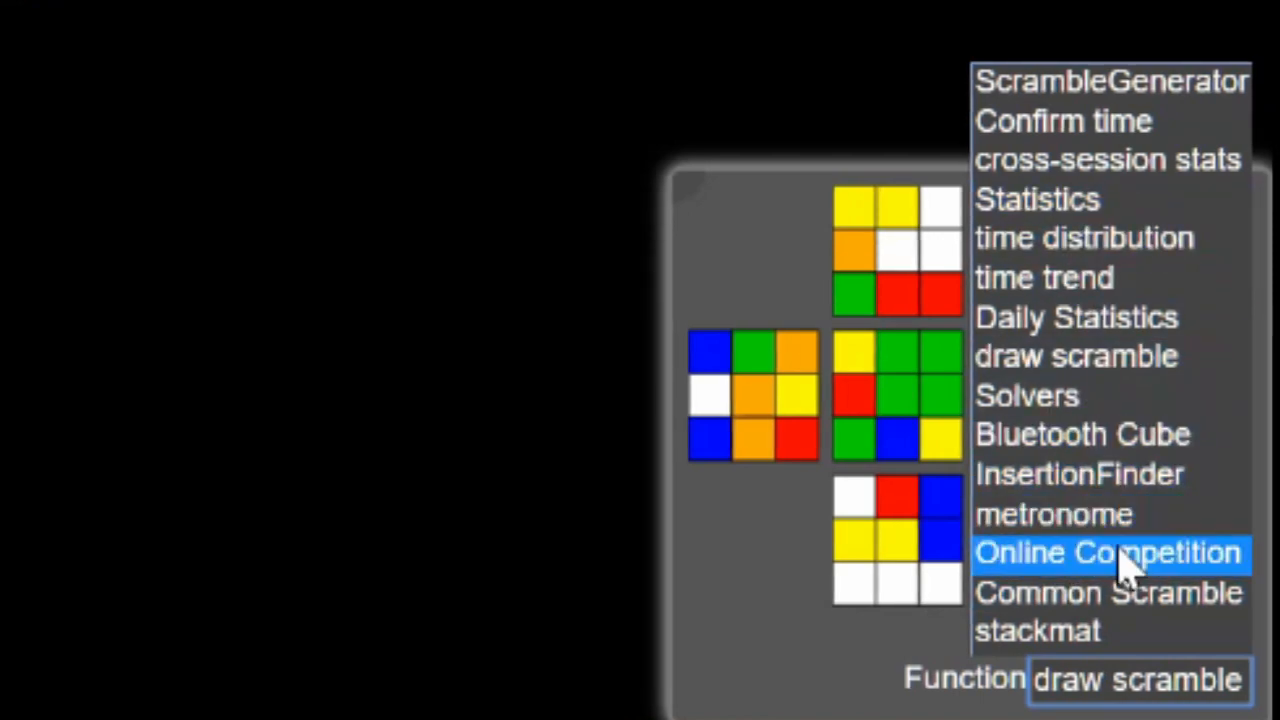
{"action": "mouse_move", "coordinate": [1085, 600]}
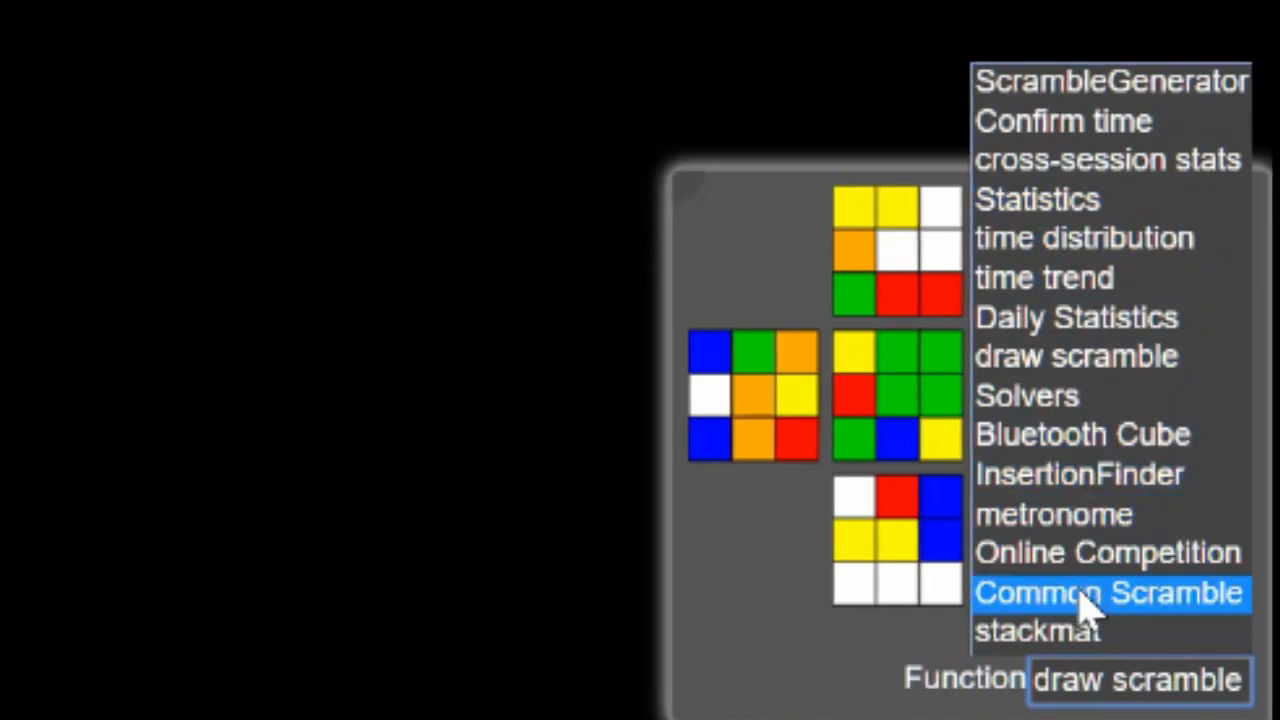
{"action": "left_click", "coordinate": [1108, 592]}
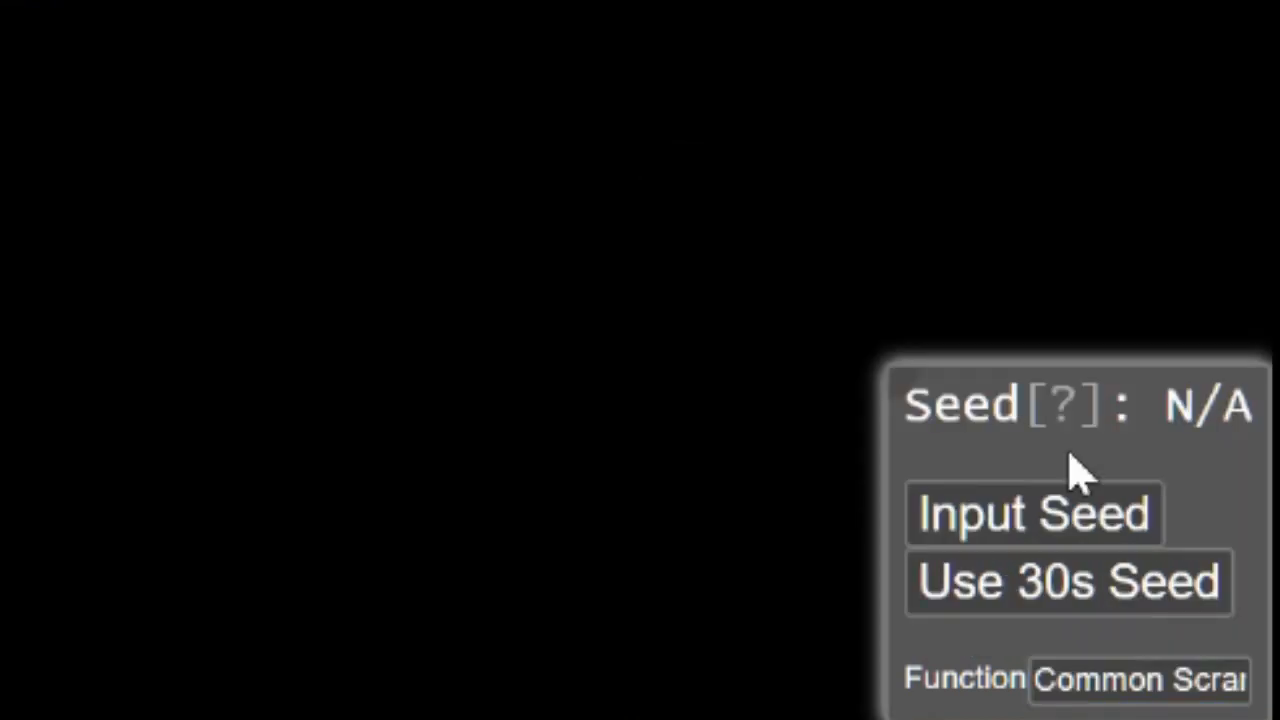
{"action": "mouse_move", "coordinate": [1033, 513]}
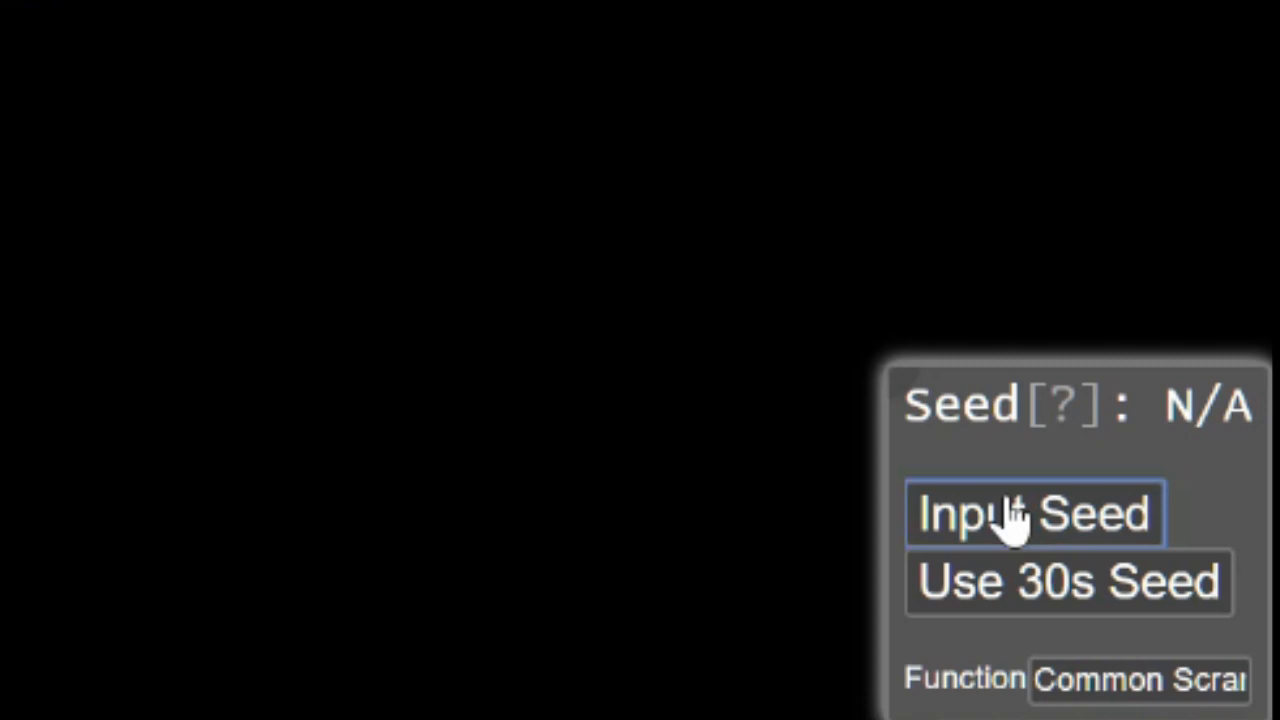
Set the Common Scramble seed to 'h'
{"action": "left_click", "coordinate": [1035, 513]}
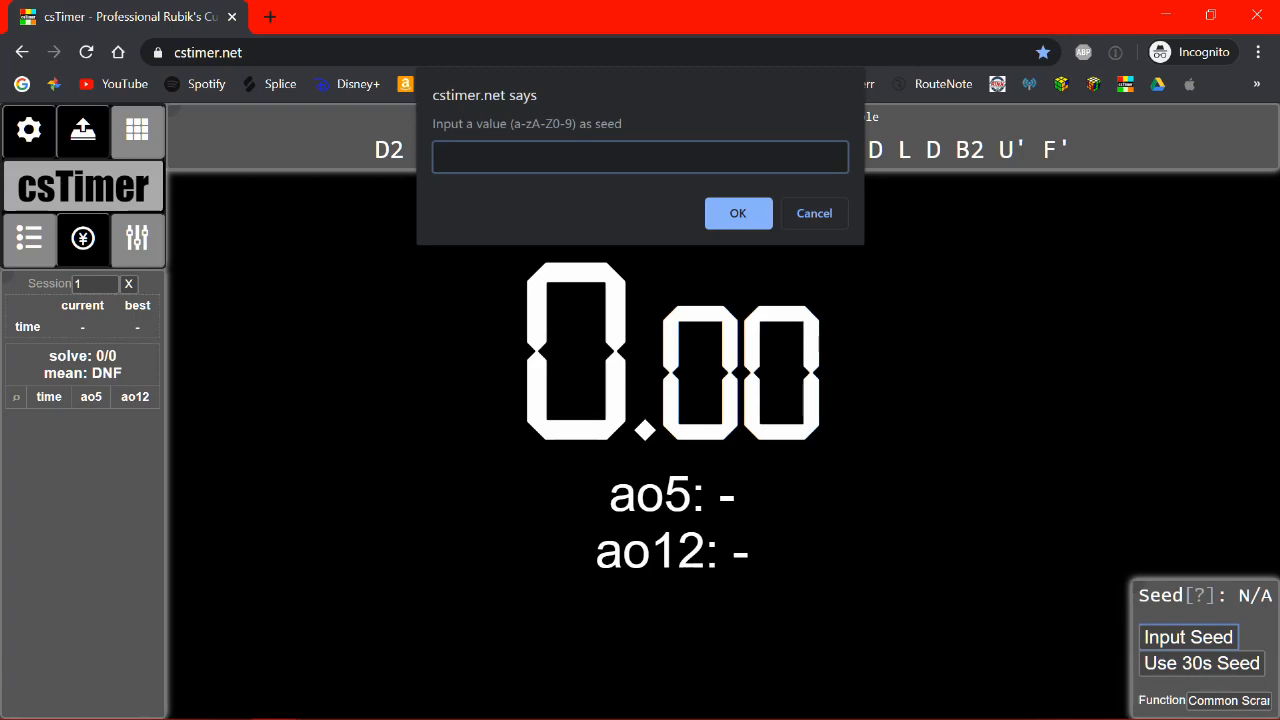
{"action": "left_click", "coordinate": [738, 213]}
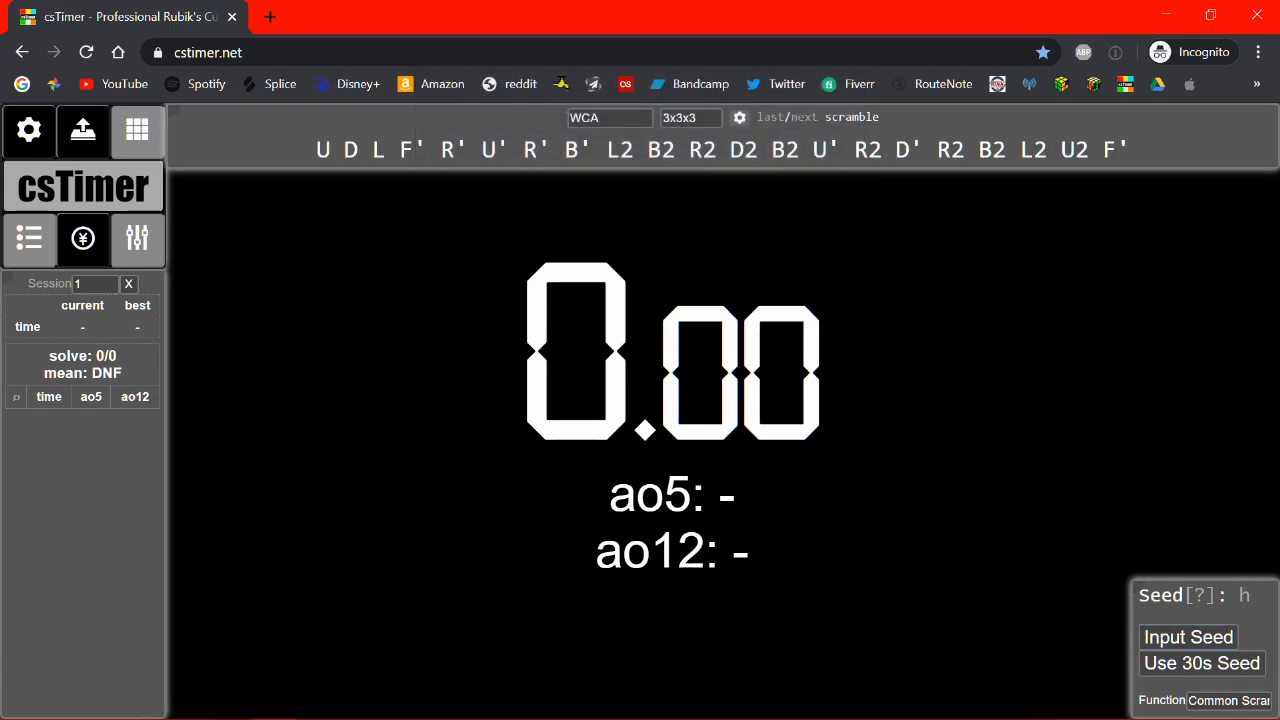
{"action": "mouse_move", "coordinate": [1003, 348]}
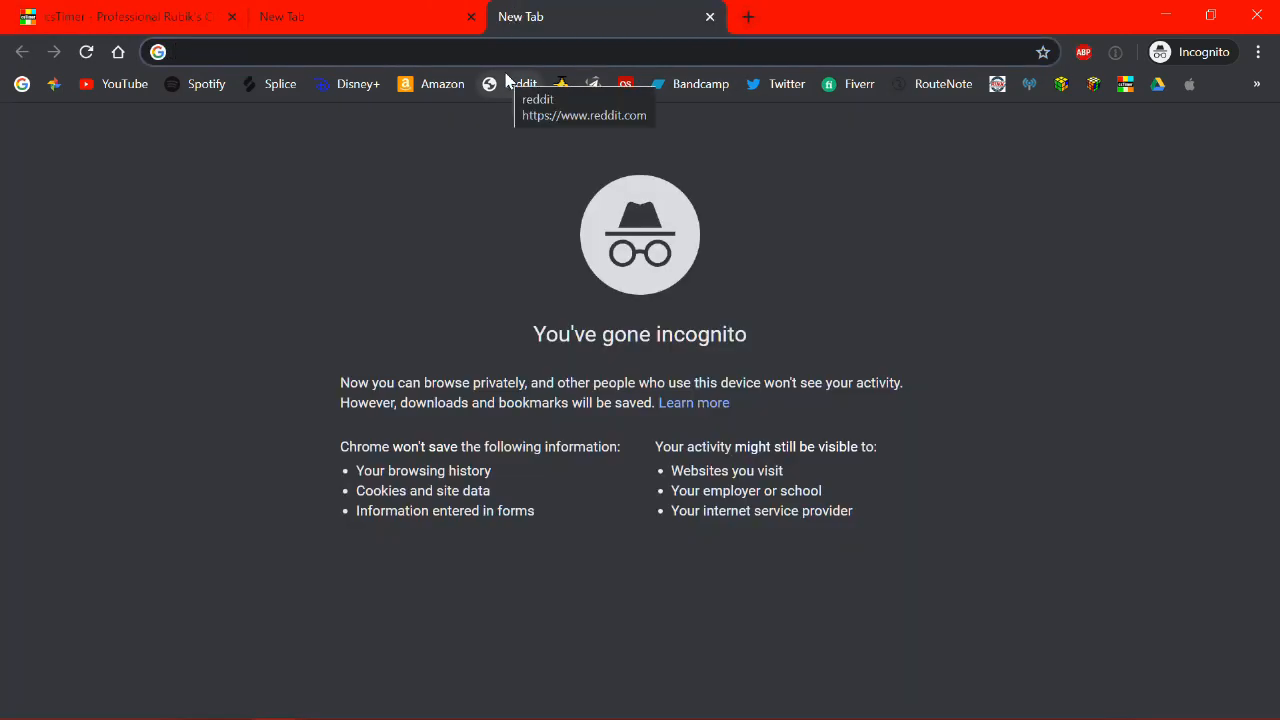
Try 'g' as the scramble seed
{"action": "type", "text": "U2 F D2 B F' U2 L2 B' L2 F2 R' B U B' L' R B' F2 L2"}
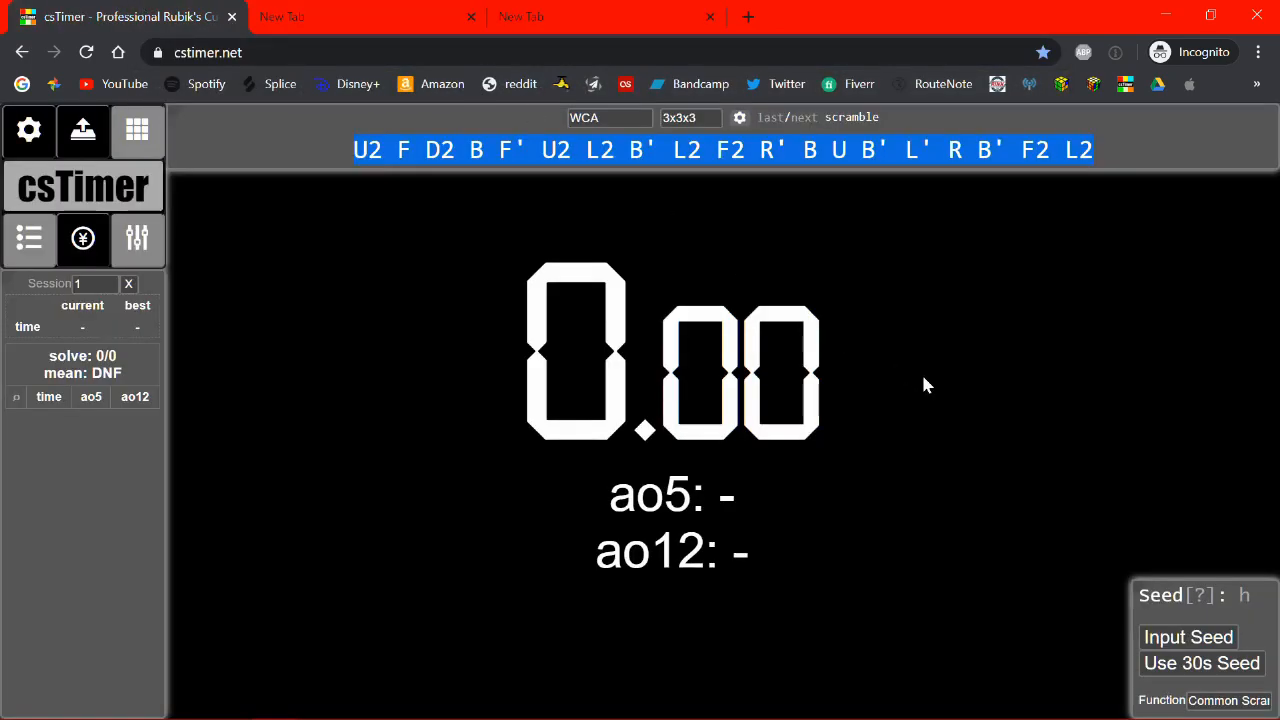
{"action": "left_click", "coordinate": [1188, 637]}
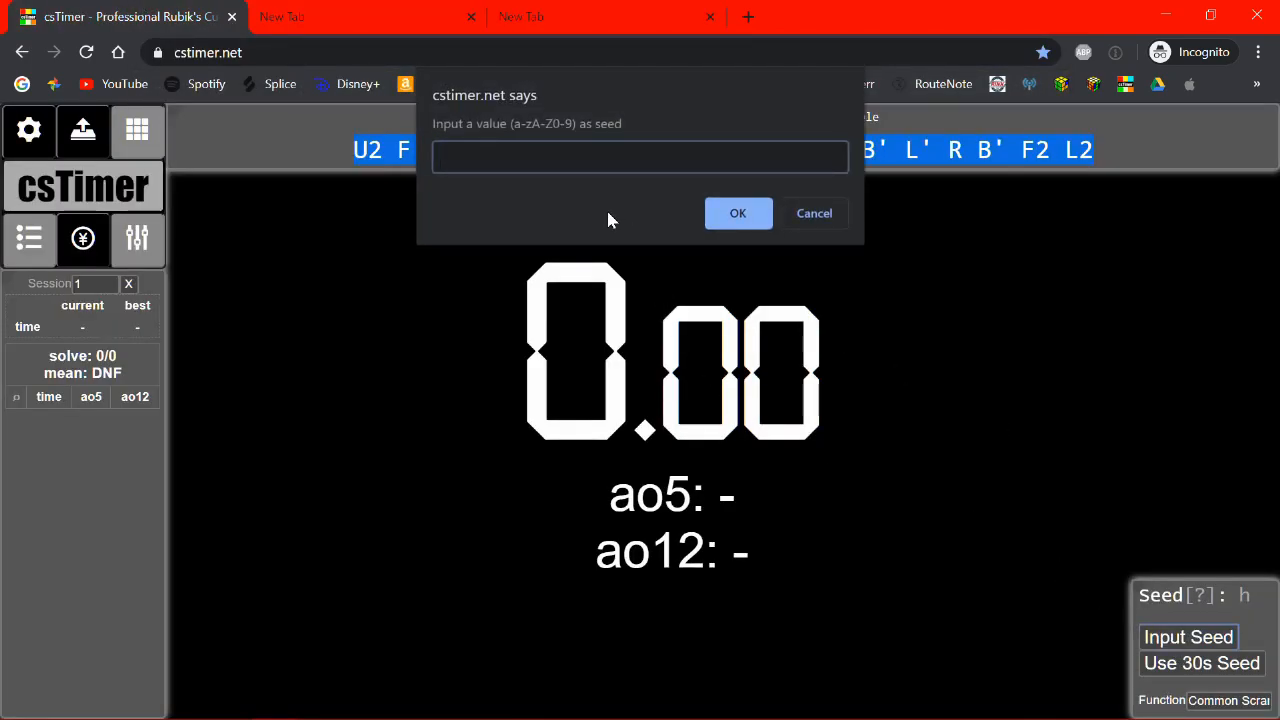
{"action": "type", "text": "g"}
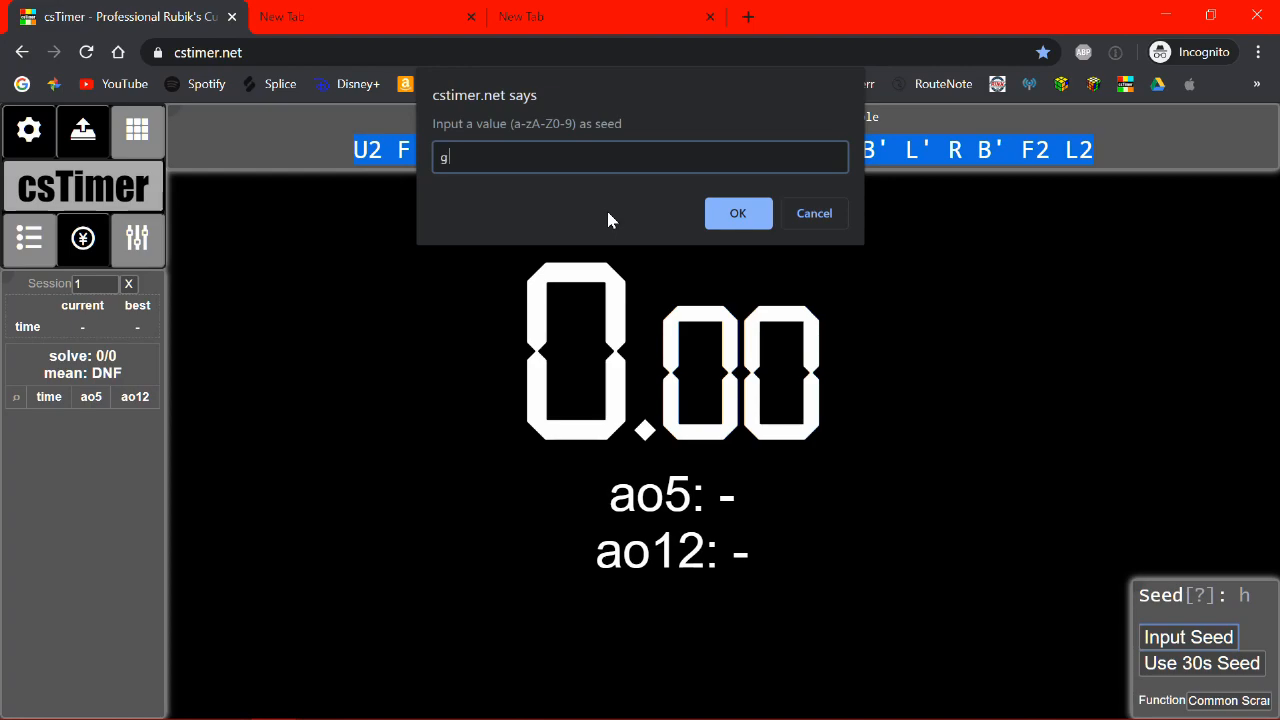
{"action": "left_click", "coordinate": [738, 213]}
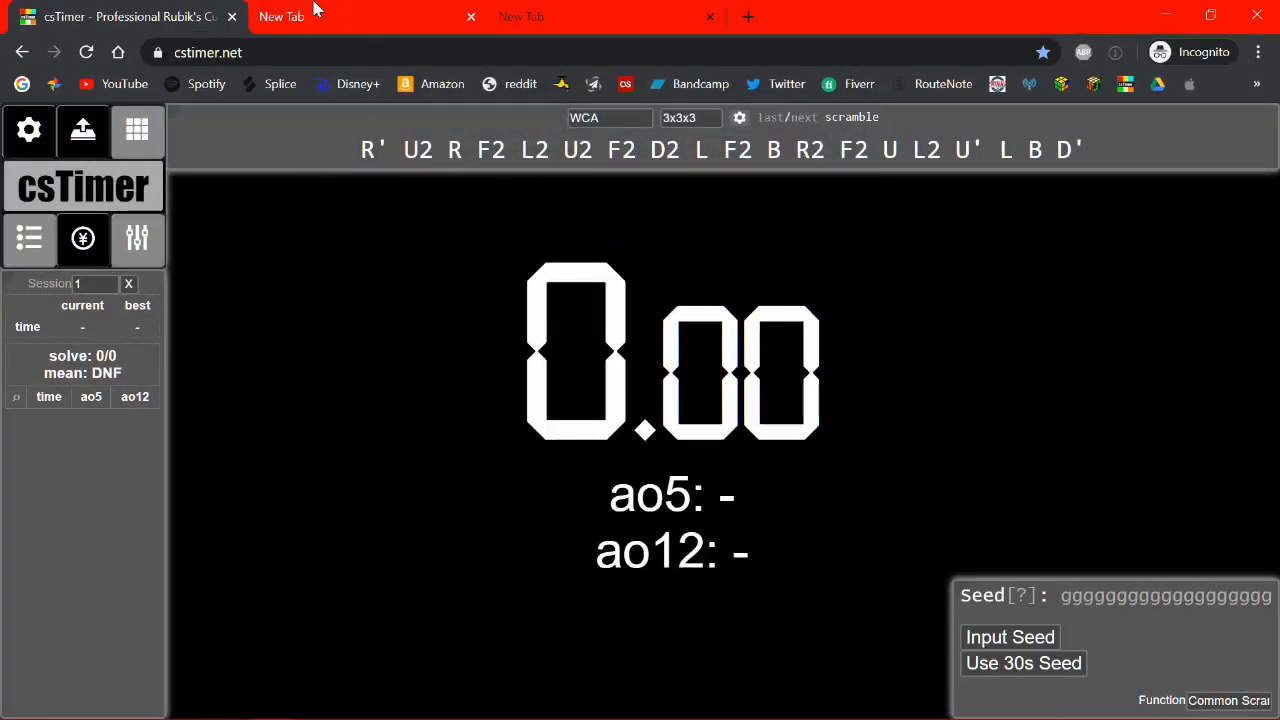
Set the scramble seed back to 'h'
{"action": "left_click", "coordinate": [1009, 637]}
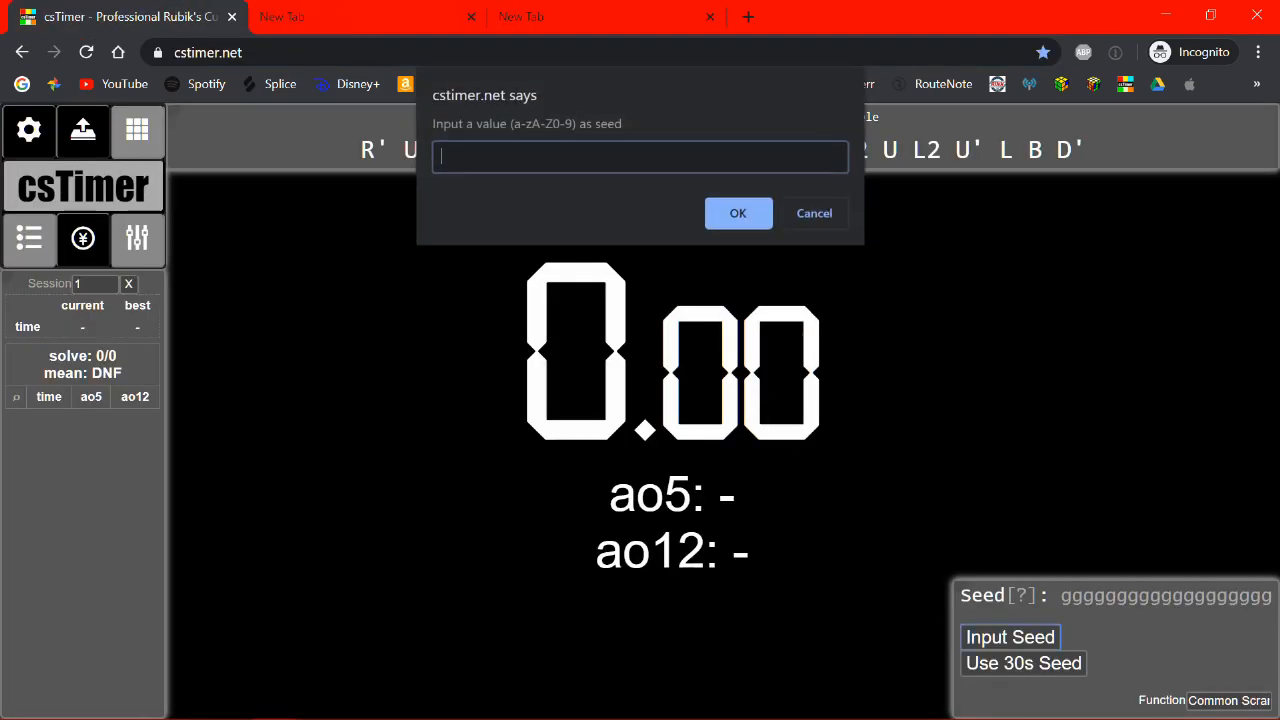
{"action": "type", "text": "h"}
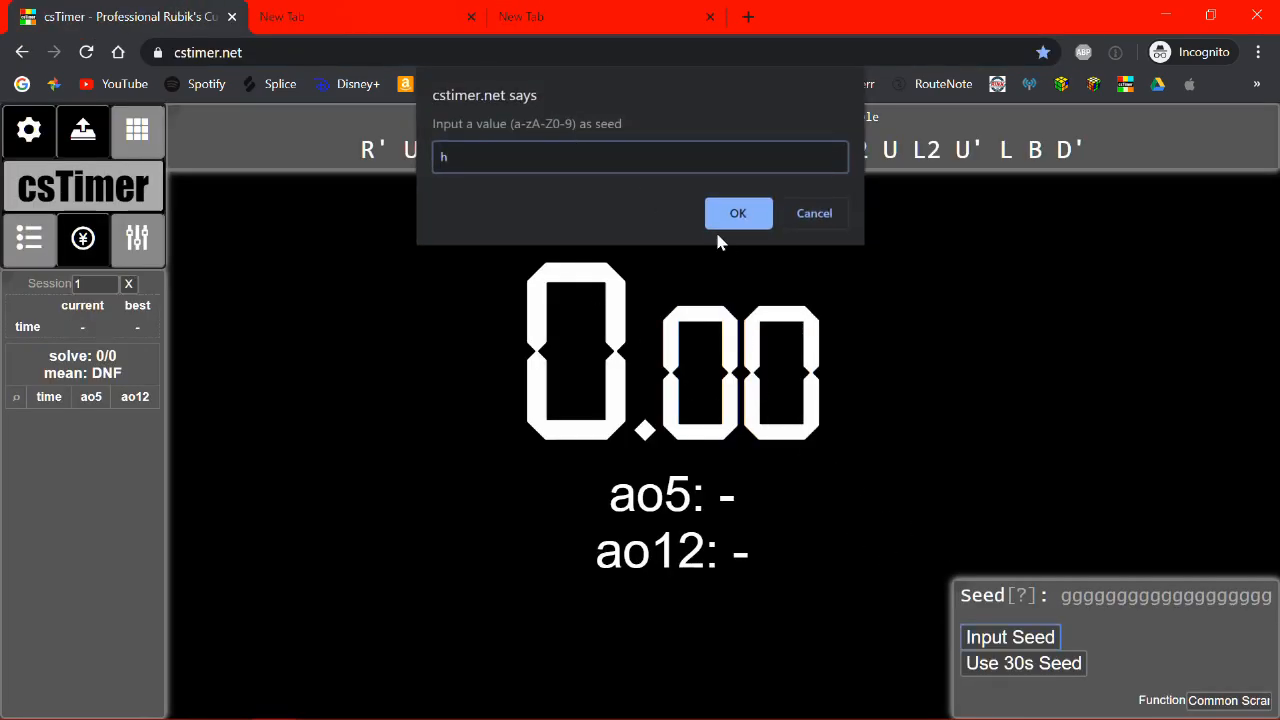
{"action": "left_click", "coordinate": [738, 213]}
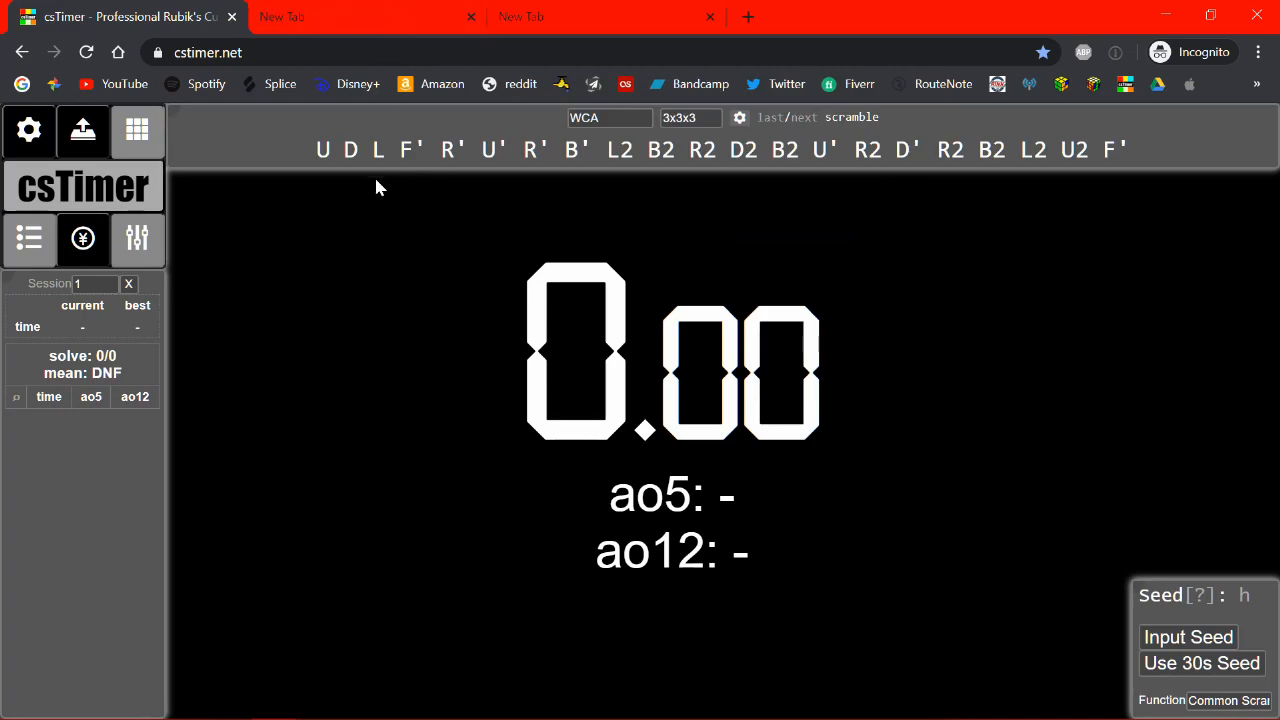
{"action": "mouse_move", "coordinate": [378, 188]}
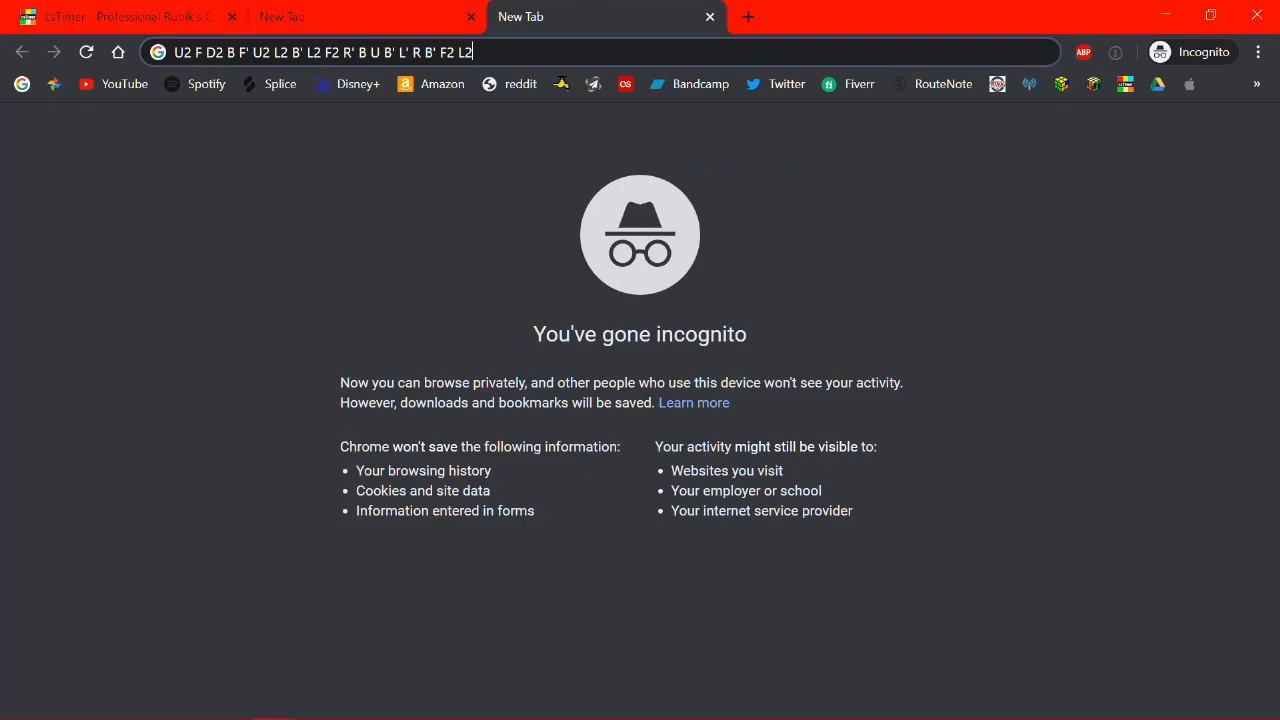
{"action": "mouse_move", "coordinate": [355, 34]}
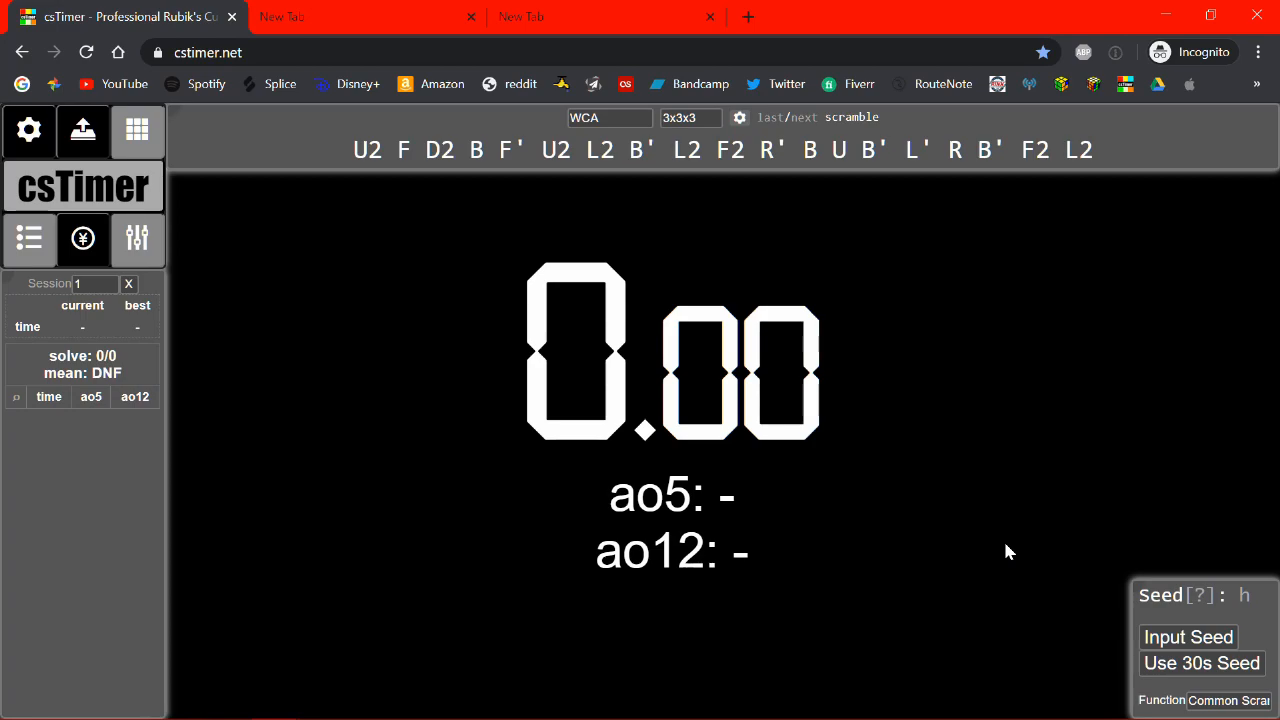
{"action": "mouse_move", "coordinate": [893, 548]}
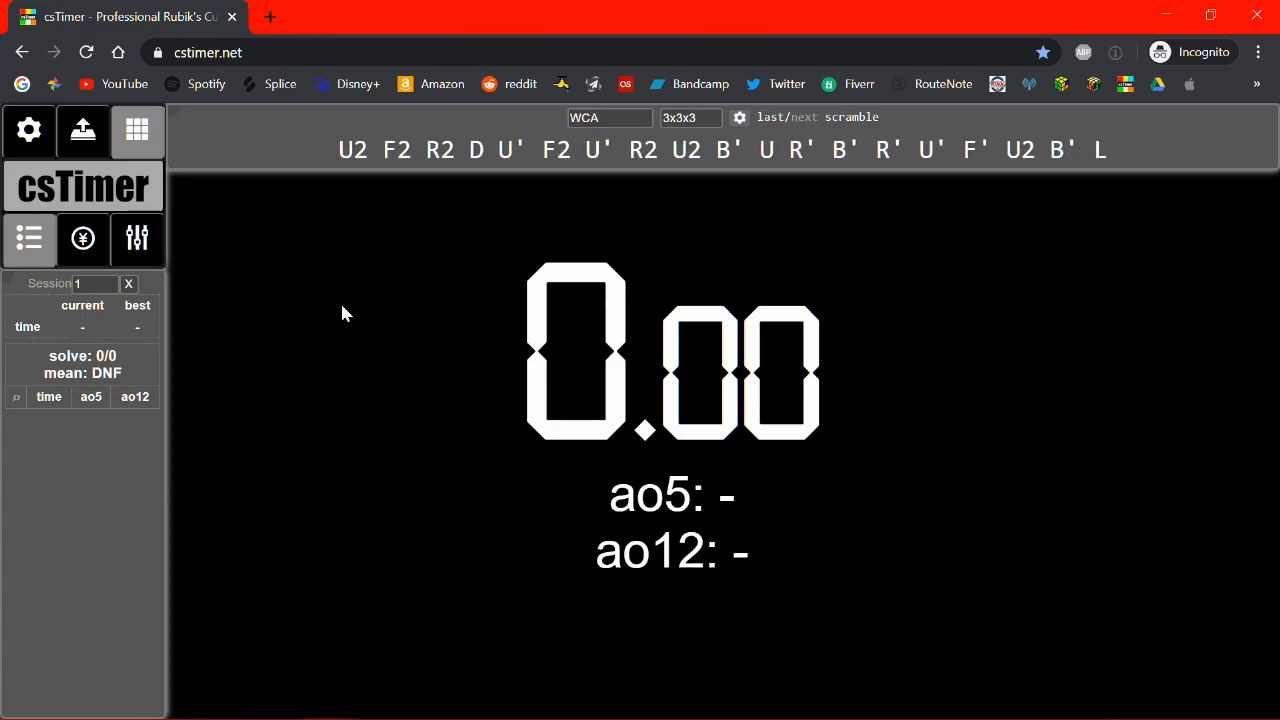
{"action": "mouse_move", "coordinate": [303, 336]}
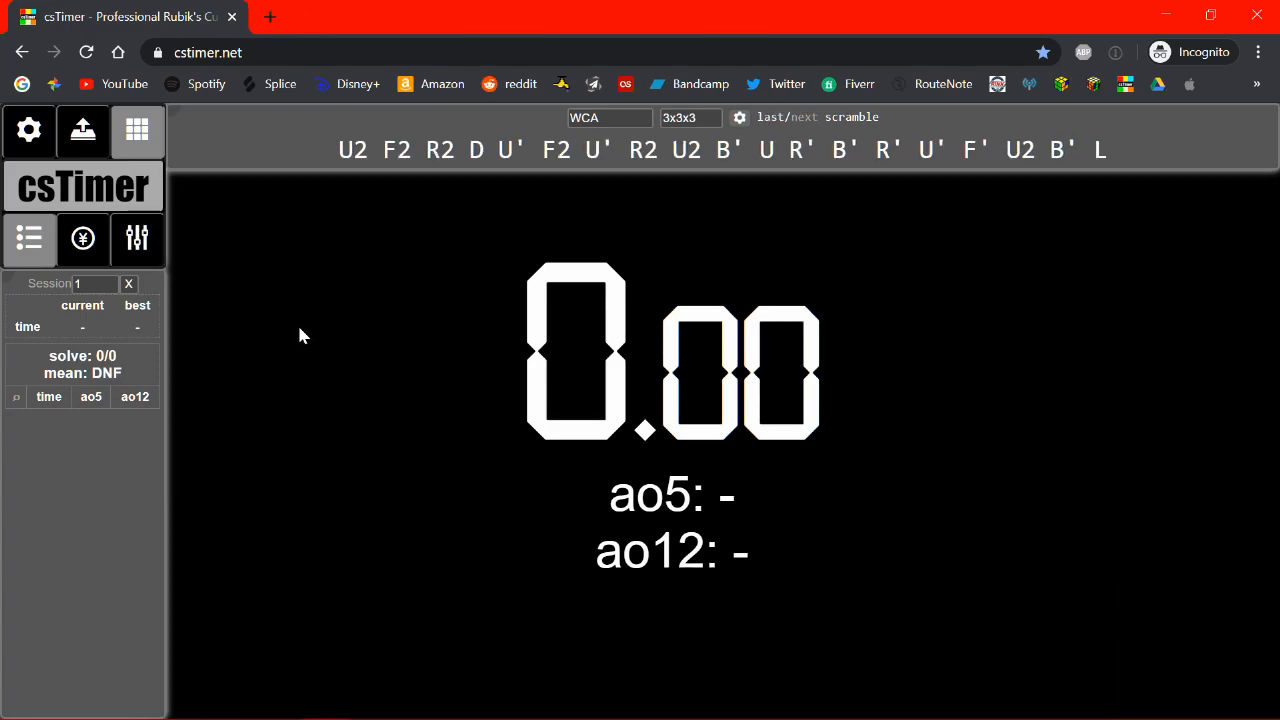
{"action": "mouse_move", "coordinate": [207, 183]}
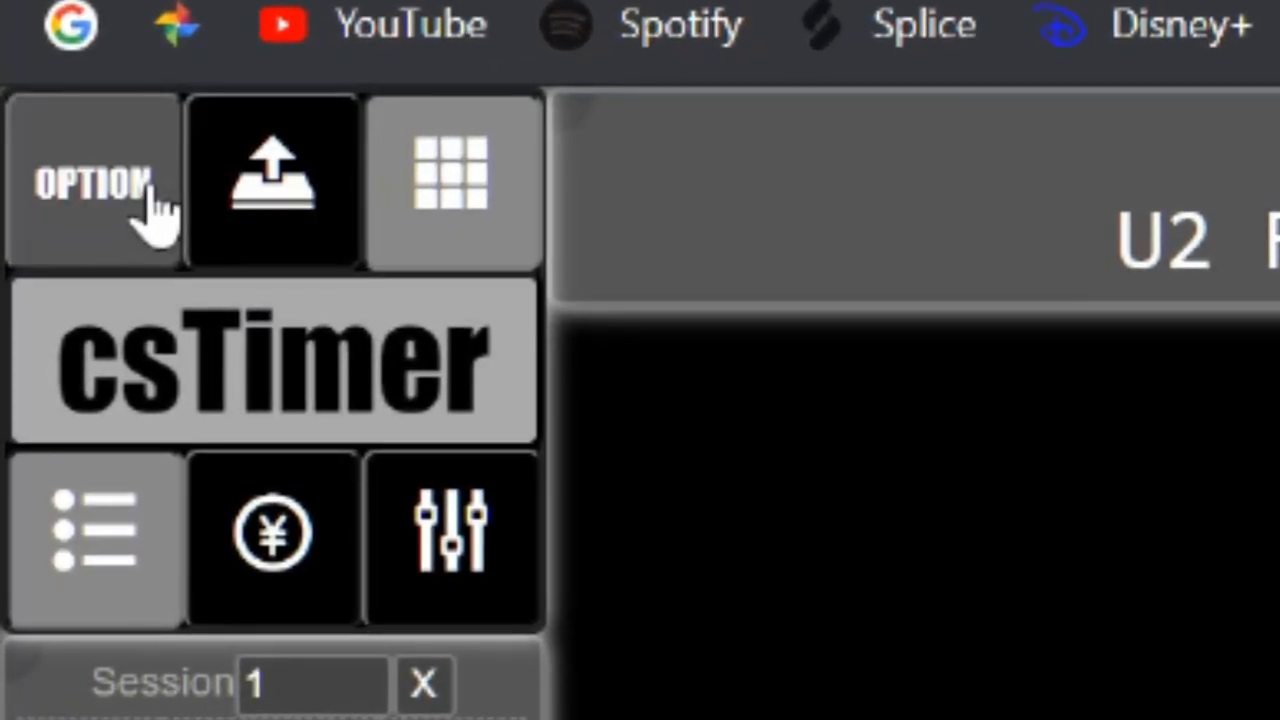
Set 'entering in times with' to typing in the timer options
{"action": "left_click", "coordinate": [92, 185]}
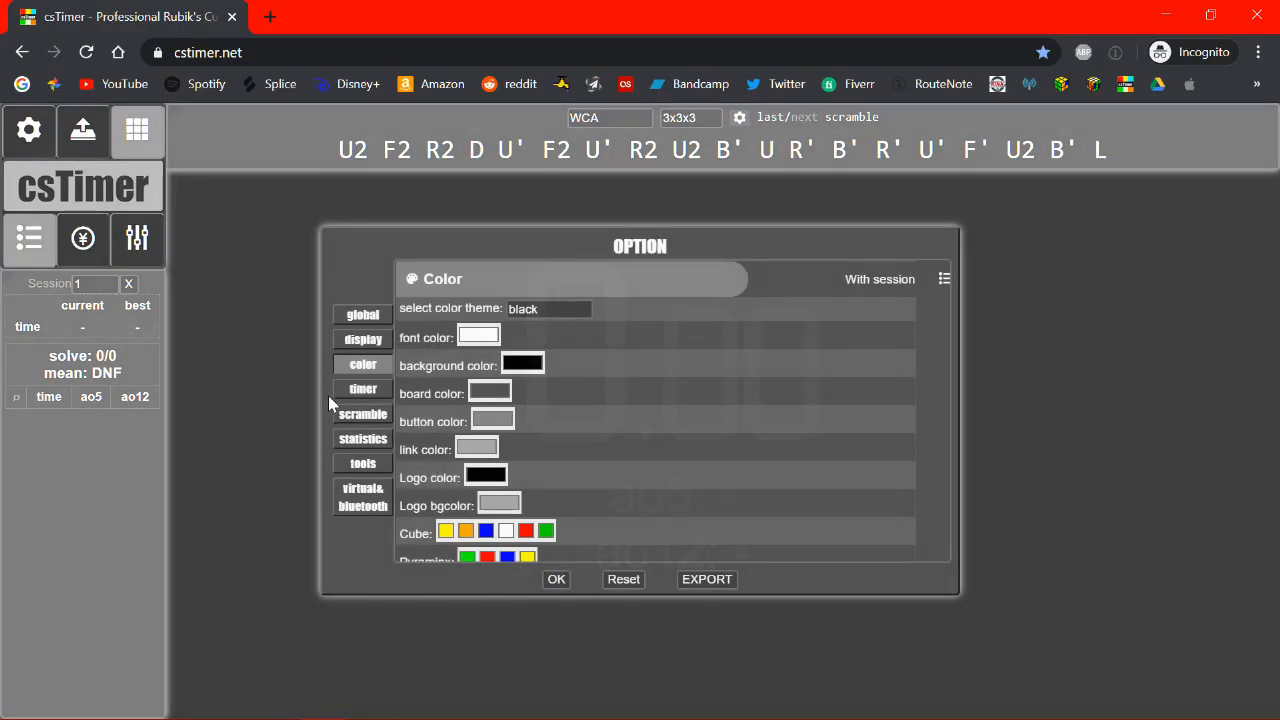
{"action": "left_click", "coordinate": [362, 388]}
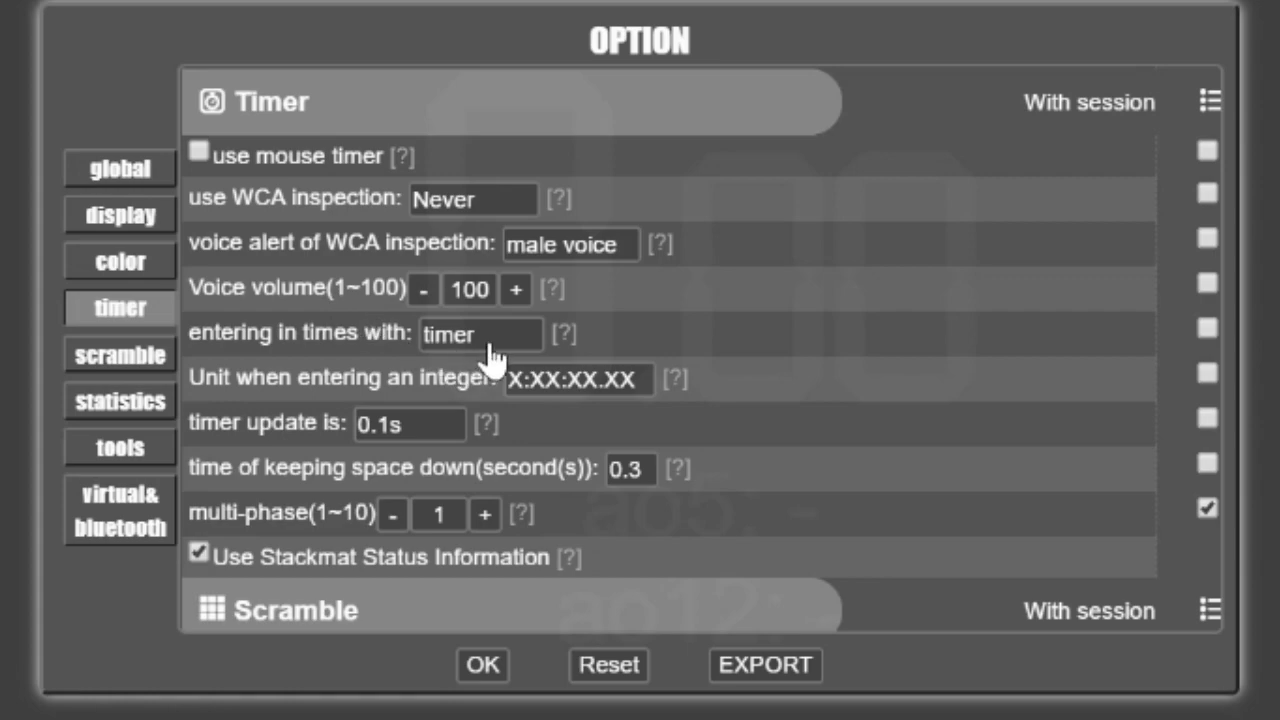
{"action": "left_click", "coordinate": [480, 333]}
{"action": "type", "text": "3.47"}
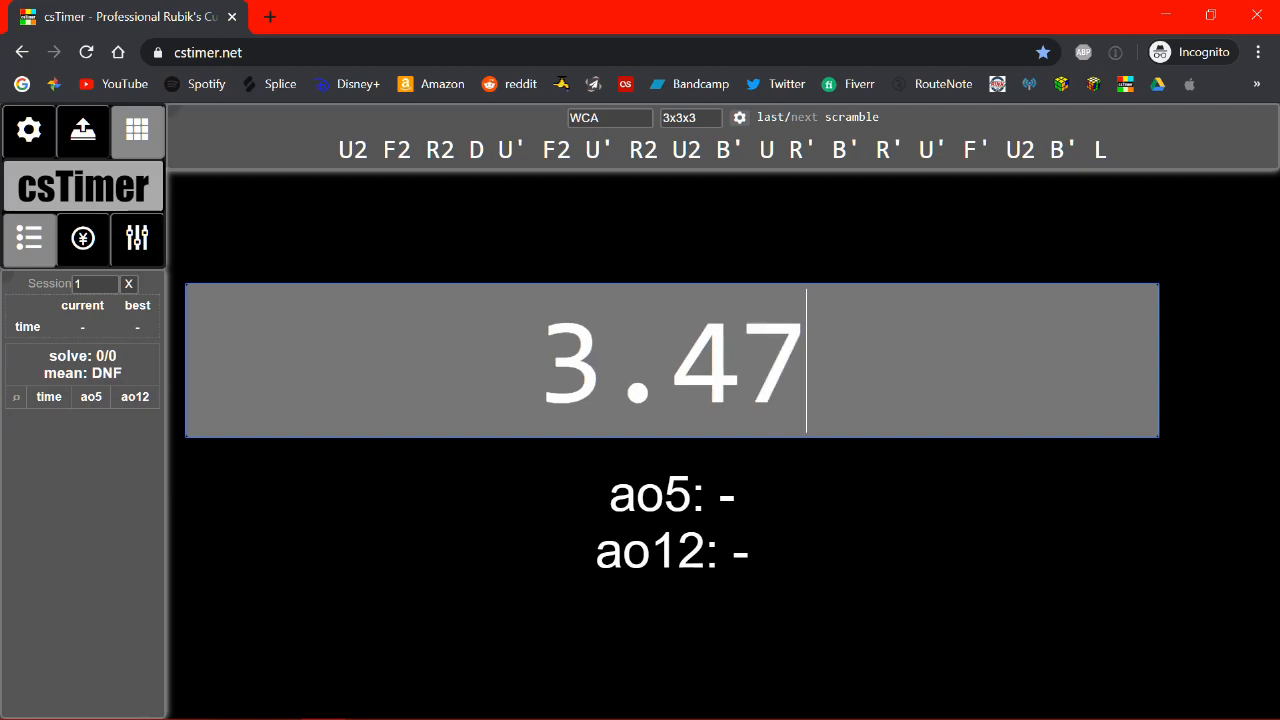
Log five typed solves, including 3.47 and 10.08, and open the ao5 (8.55) statistics
{"action": "key", "text": "space"}
{"action": "type", "text": "1008"}
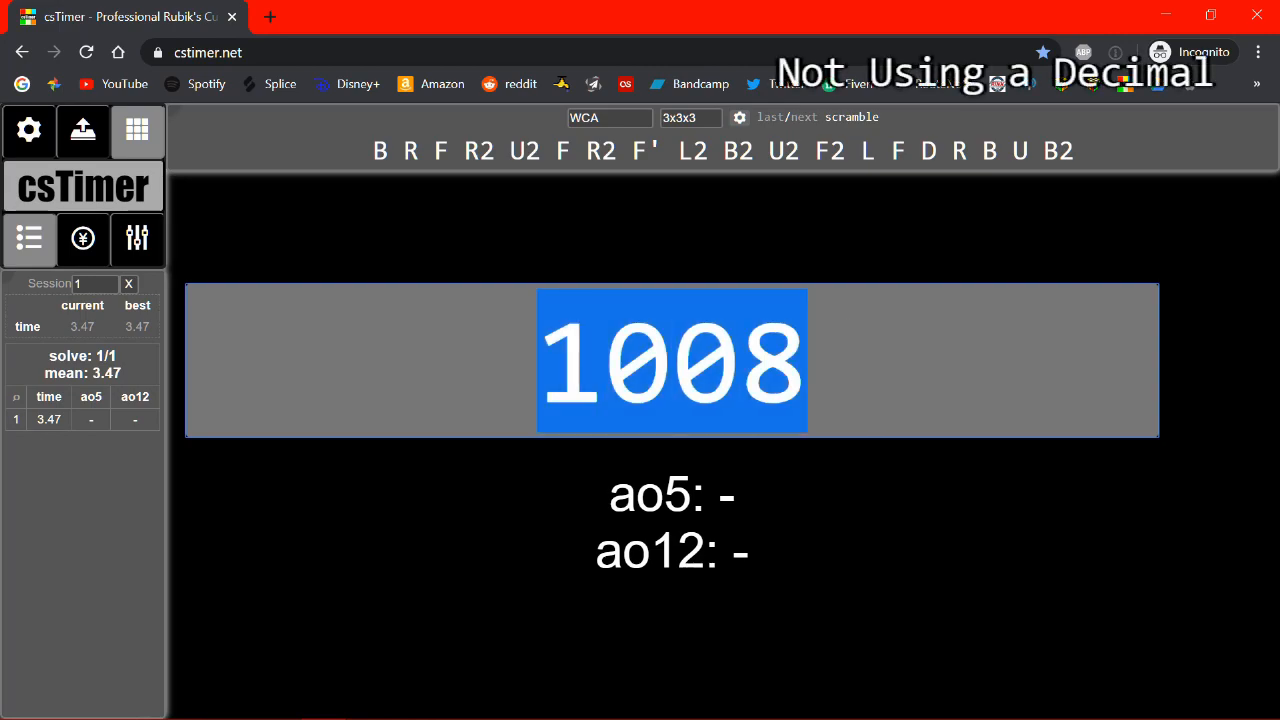
{"action": "key", "text": "space"}
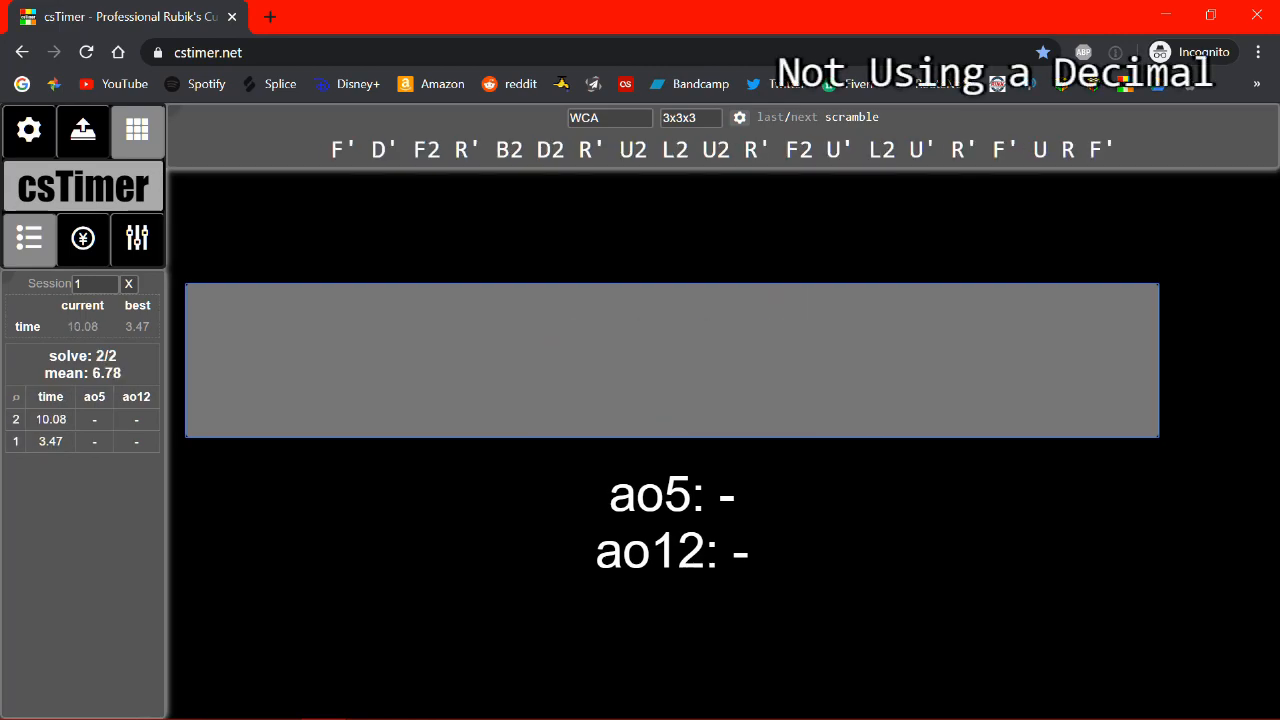
{"action": "left_click", "coordinate": [50, 419]}
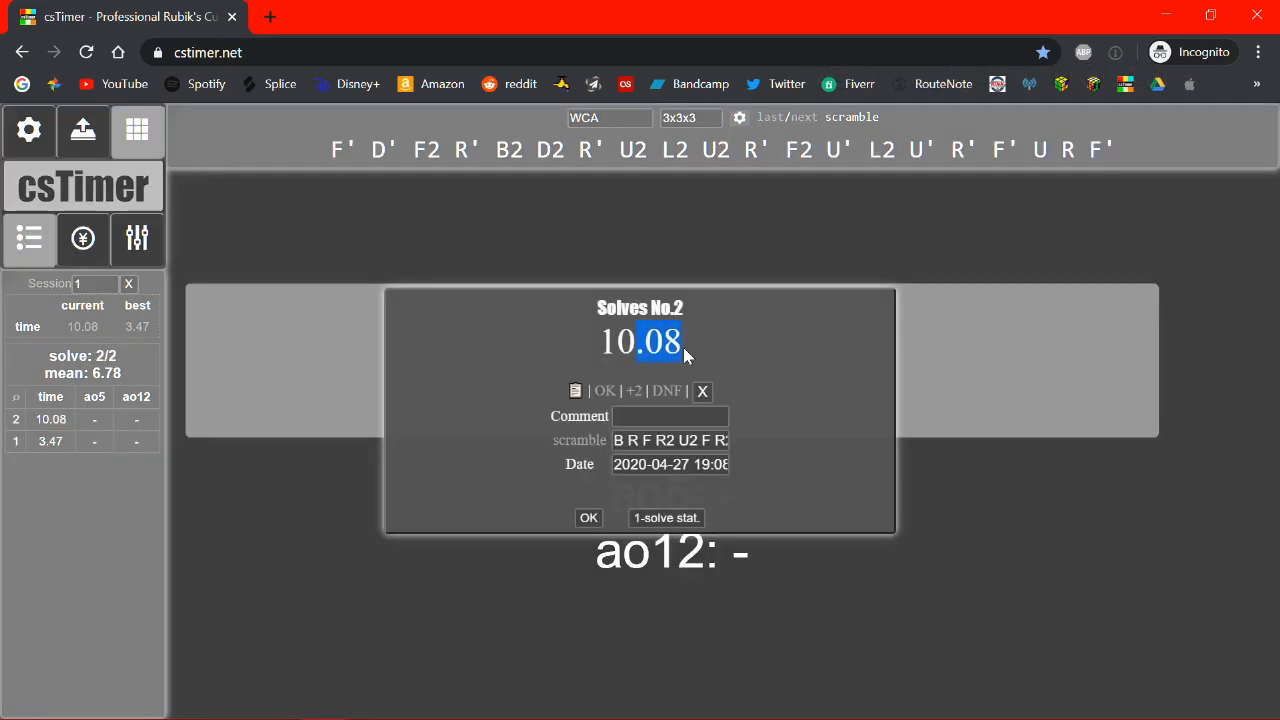
{"action": "mouse_move", "coordinate": [434, 392]}
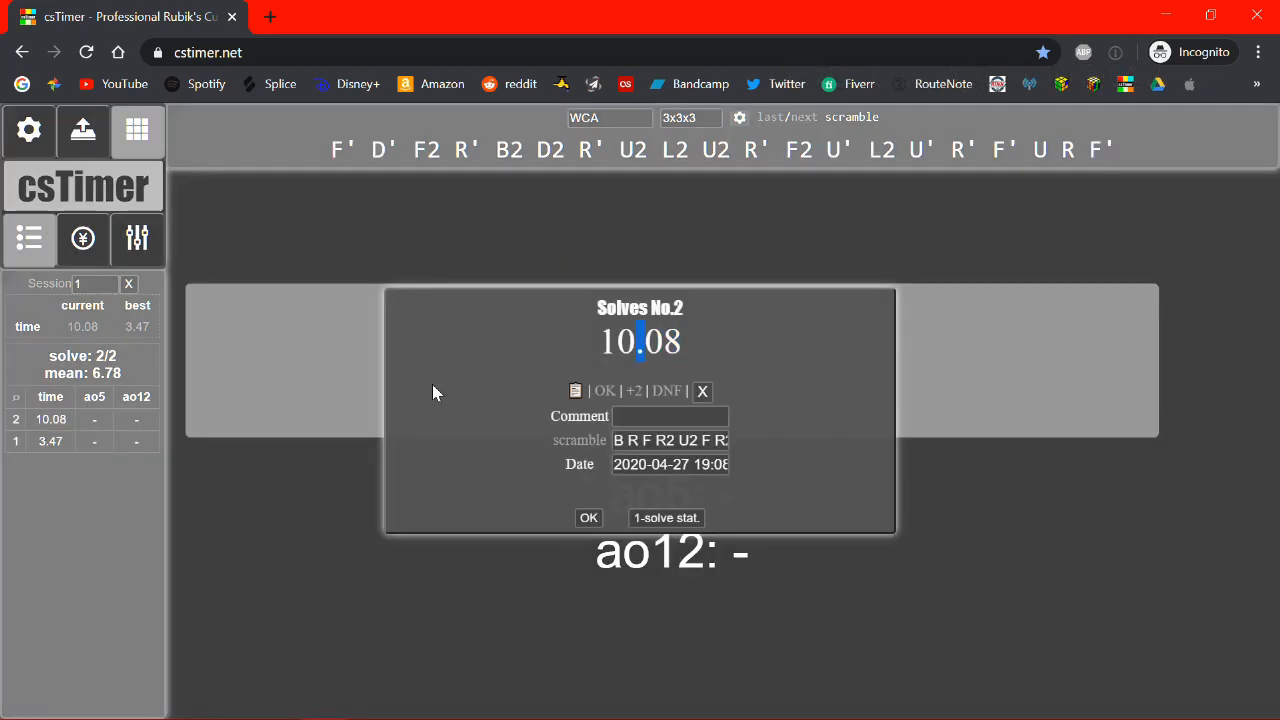
{"action": "left_click", "coordinate": [588, 517]}
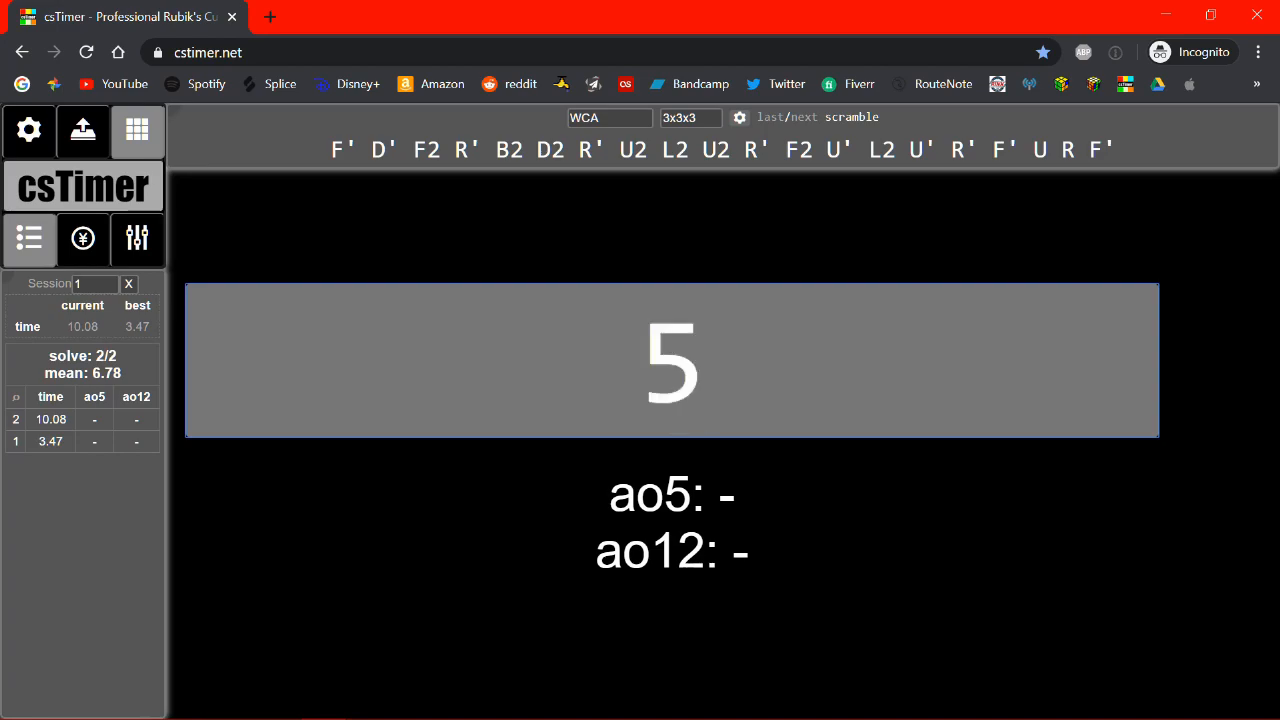
{"action": "key", "text": "space"}
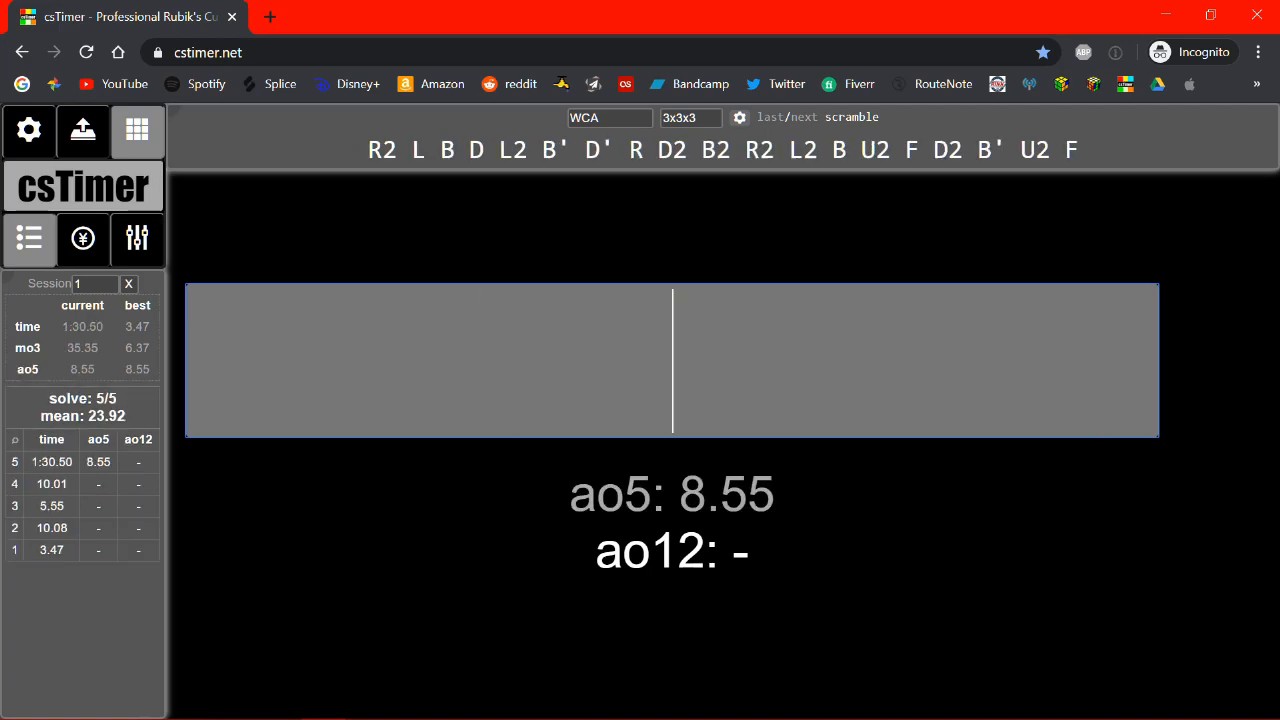
{"action": "left_click", "coordinate": [51, 461]}
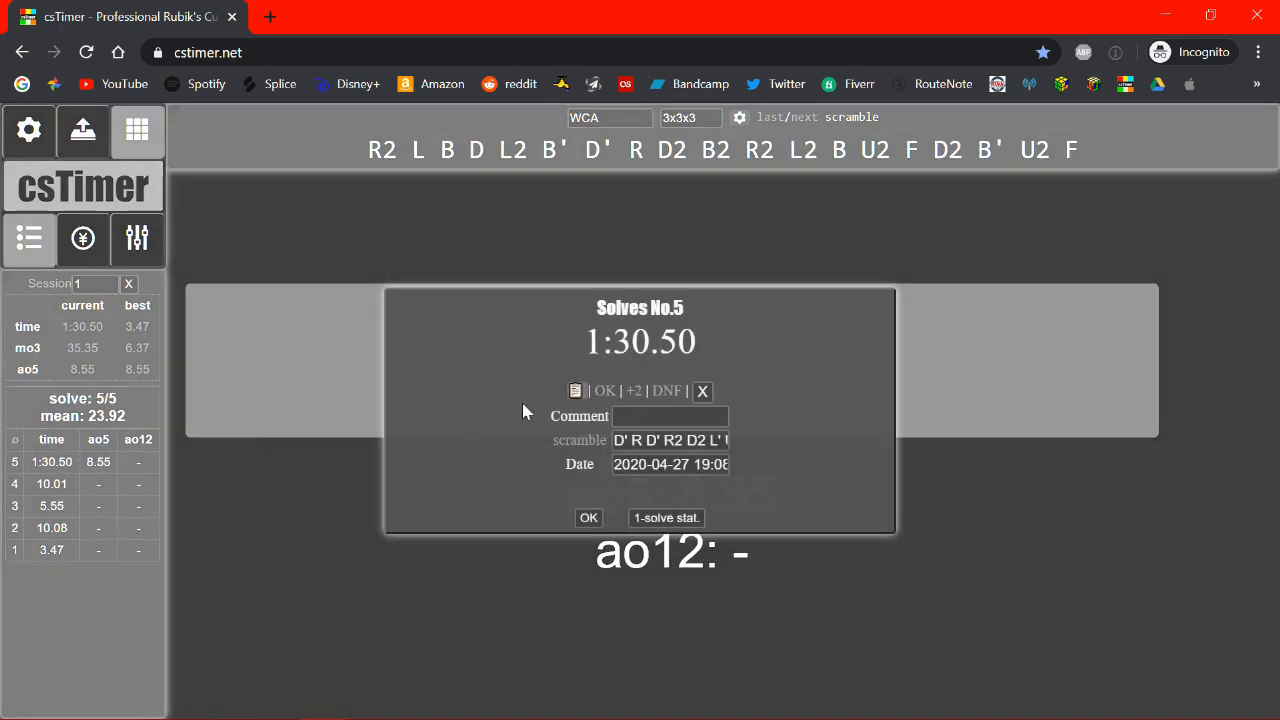
{"action": "left_click", "coordinate": [588, 517]}
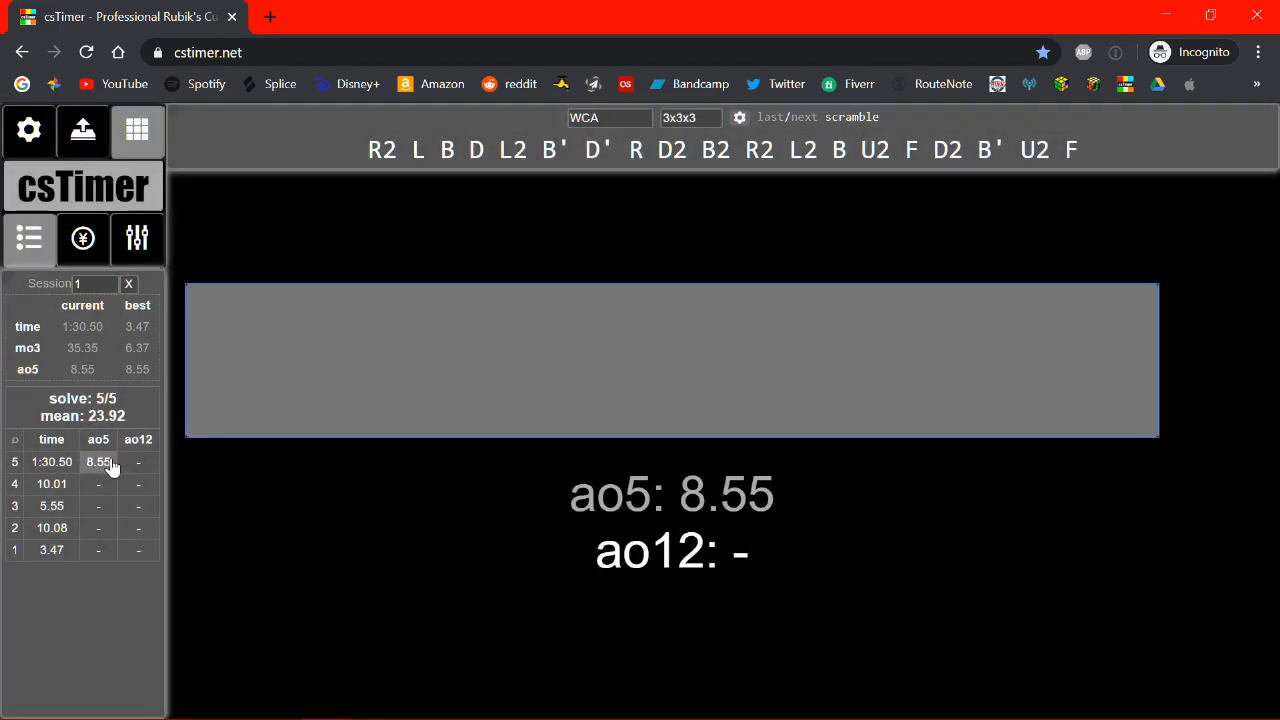
{"action": "left_click", "coordinate": [98, 461]}
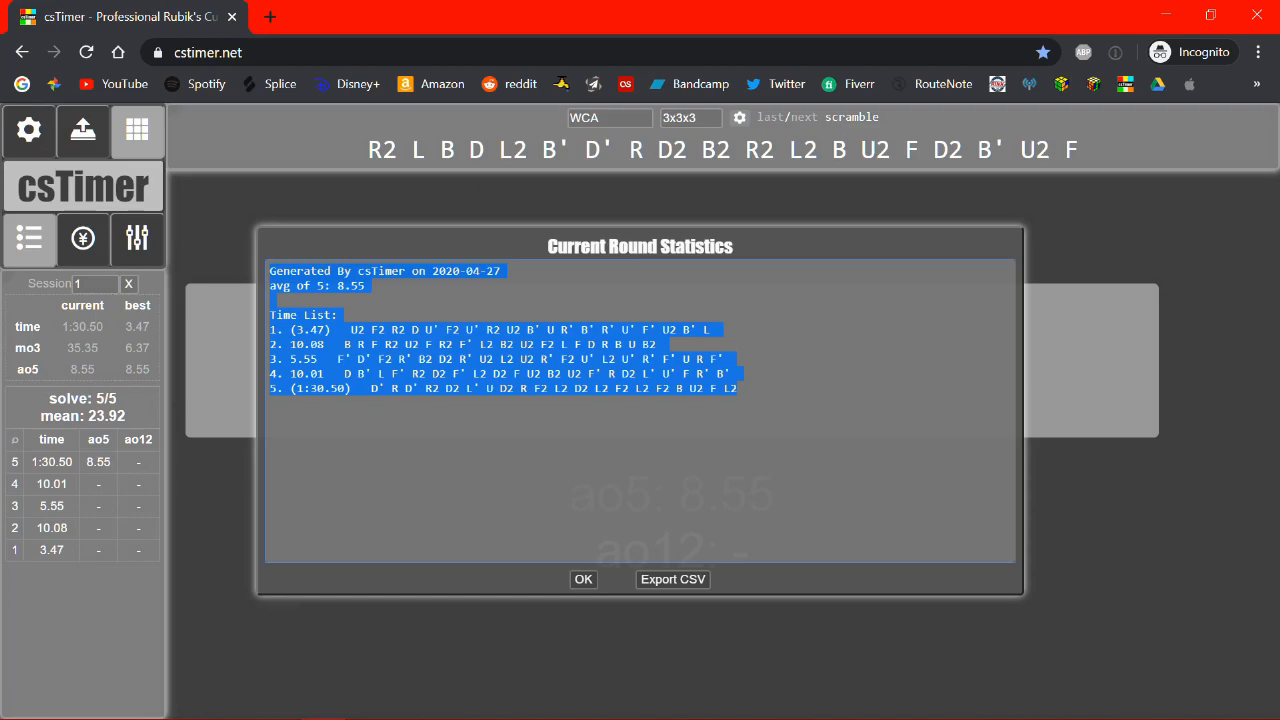
{"action": "left_click", "coordinate": [583, 579]}
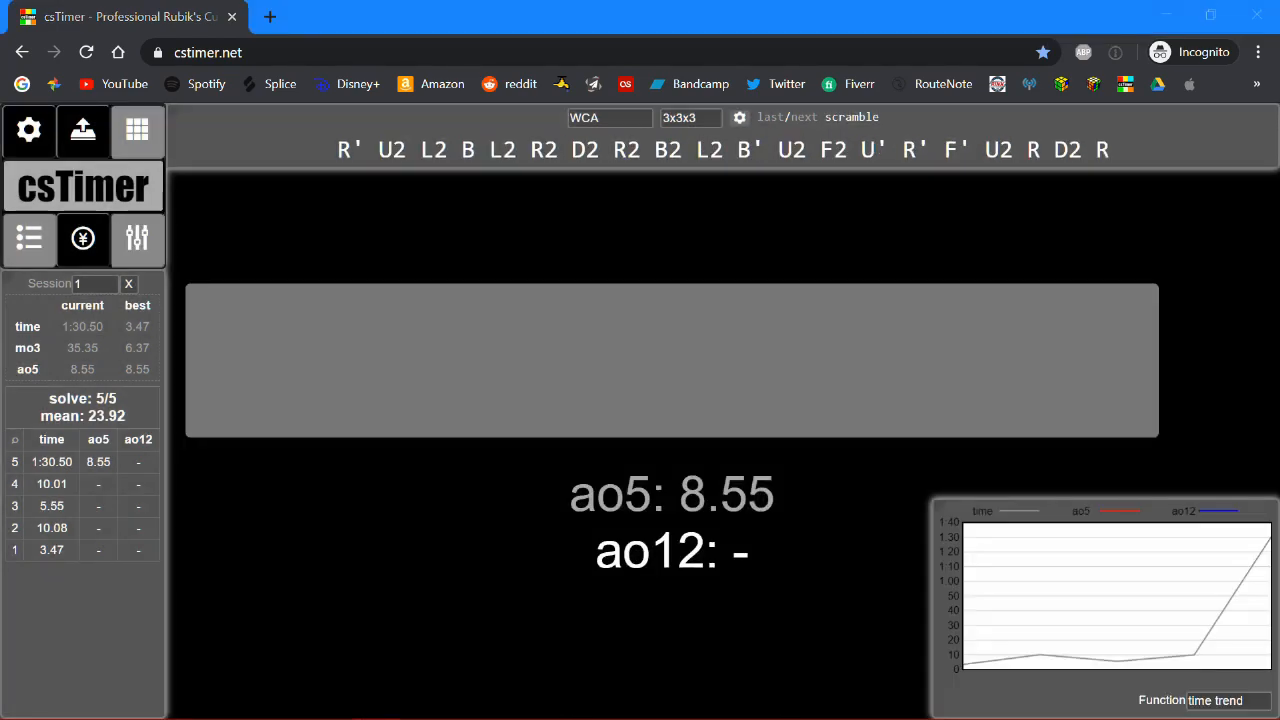
{"action": "mouse_move", "coordinate": [275, 238]}
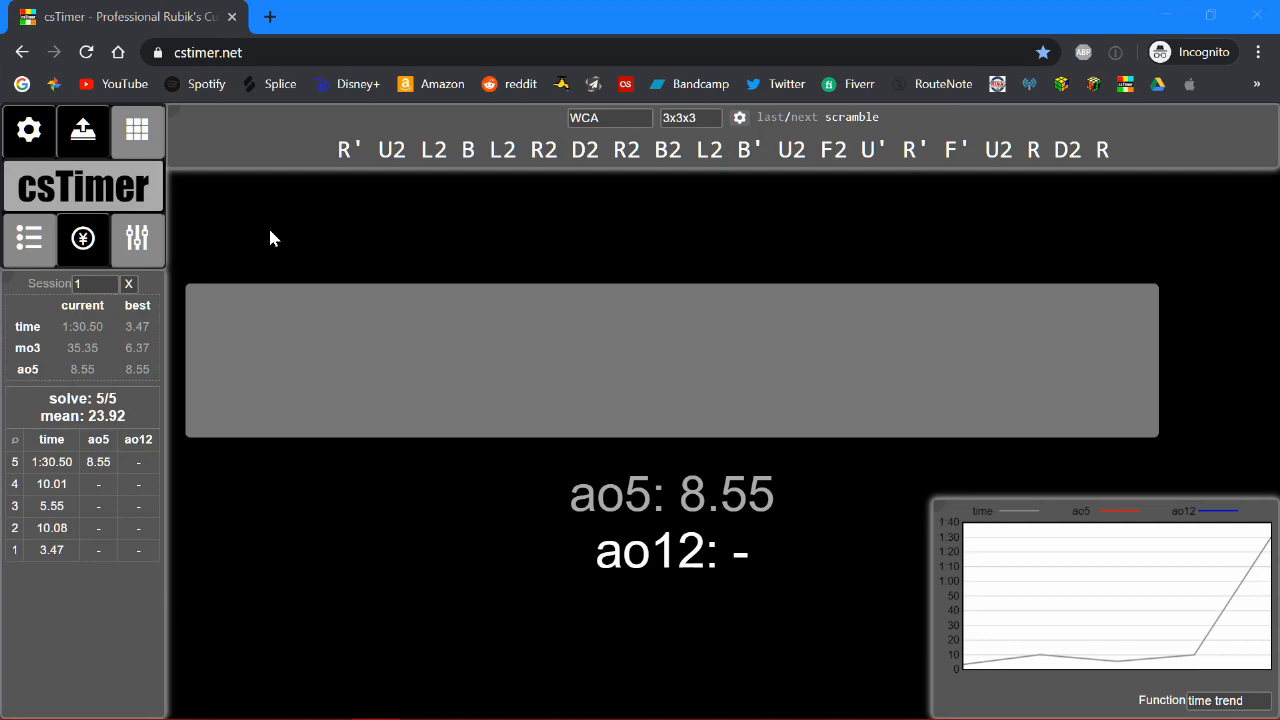
{"action": "mouse_move", "coordinate": [455, 265]}
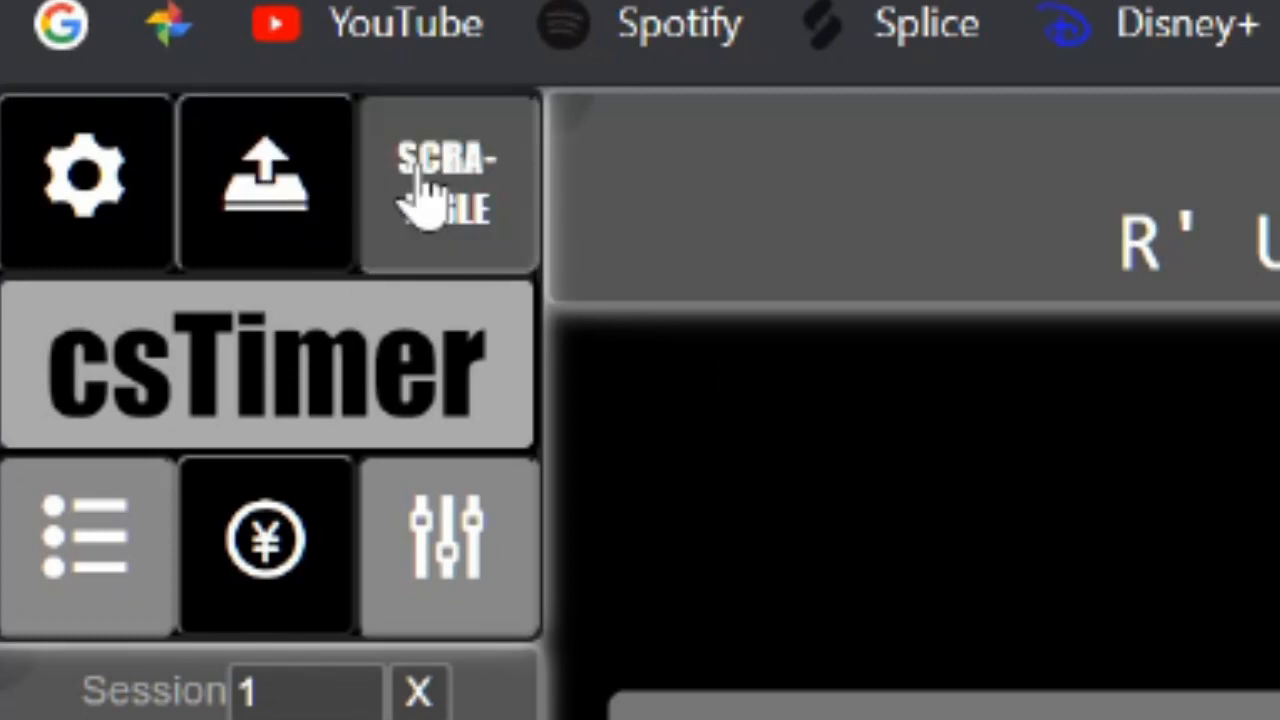
{"action": "left_click", "coordinate": [446, 183]}
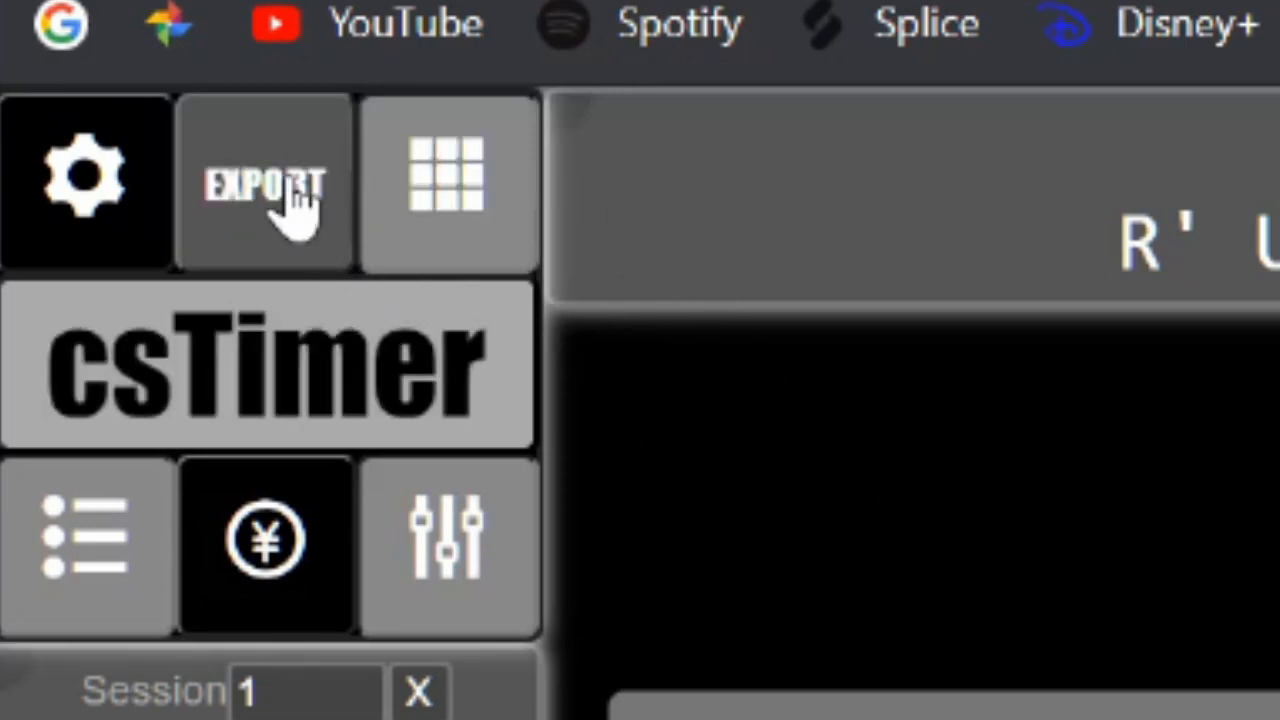
Export the five-solve session to the csTimer server under a typed account name
{"action": "left_click", "coordinate": [265, 183]}
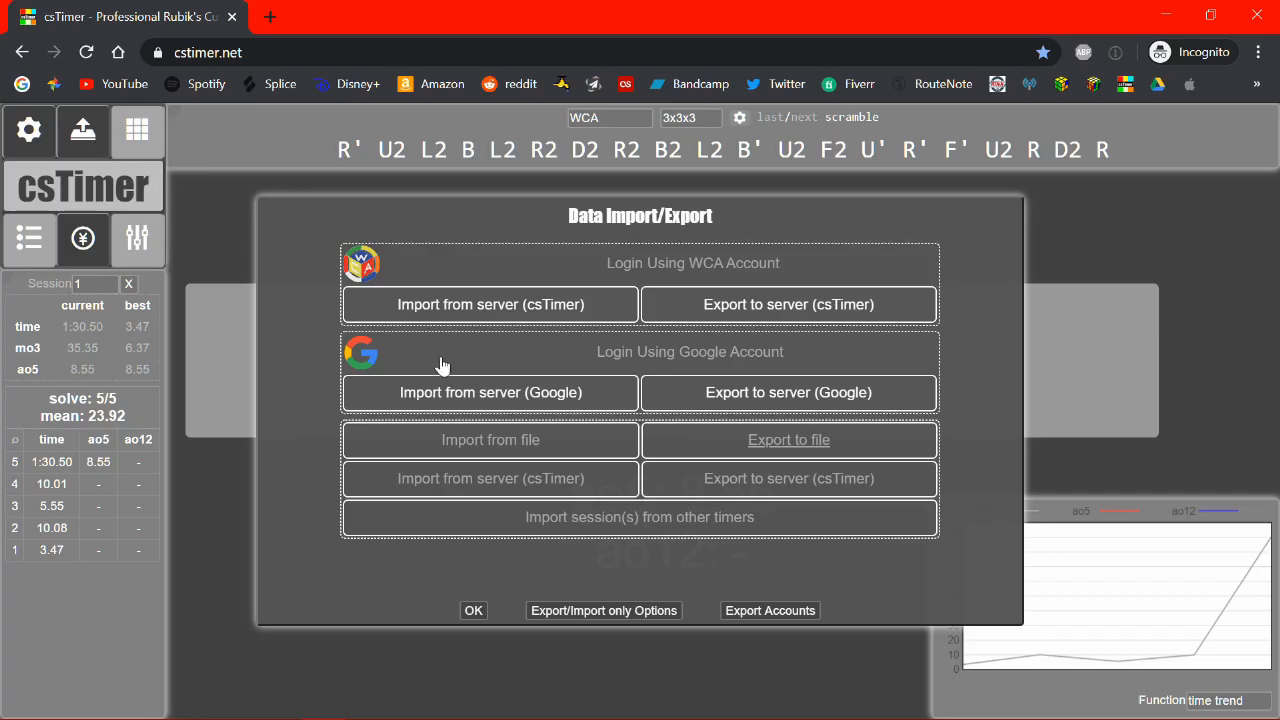
{"action": "mouse_move", "coordinate": [658, 290]}
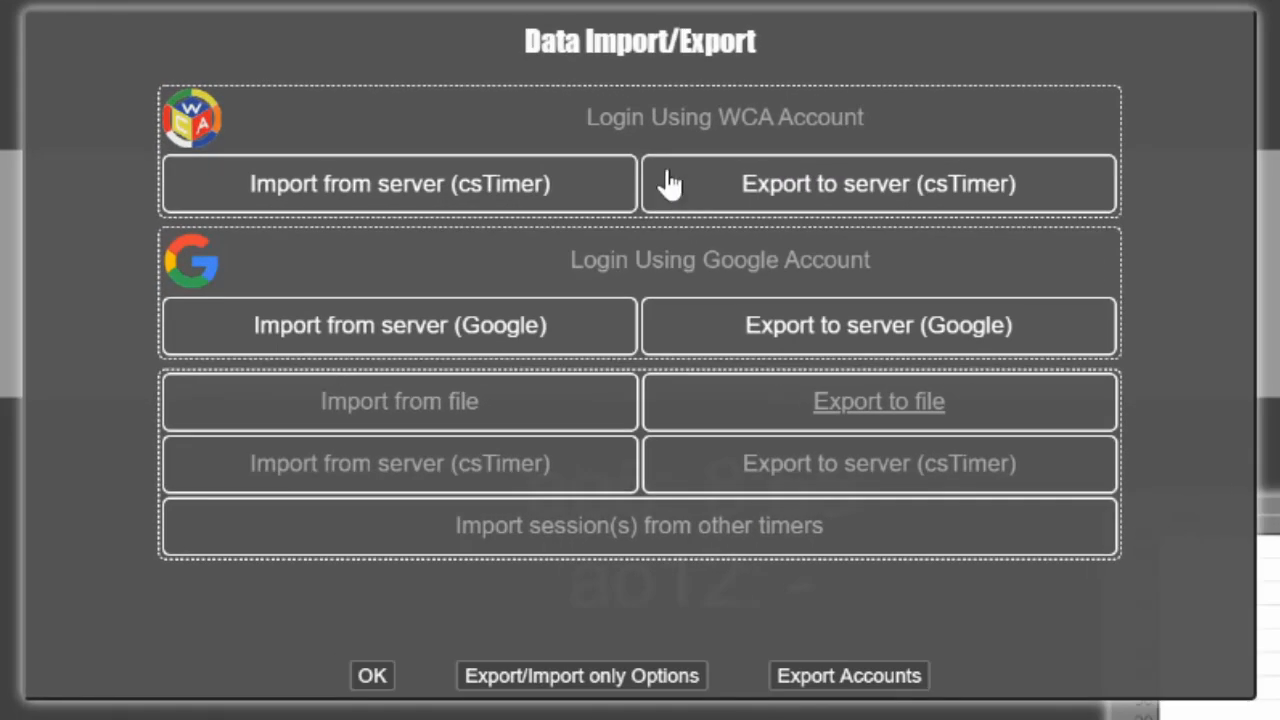
{"action": "mouse_move", "coordinate": [548, 186]}
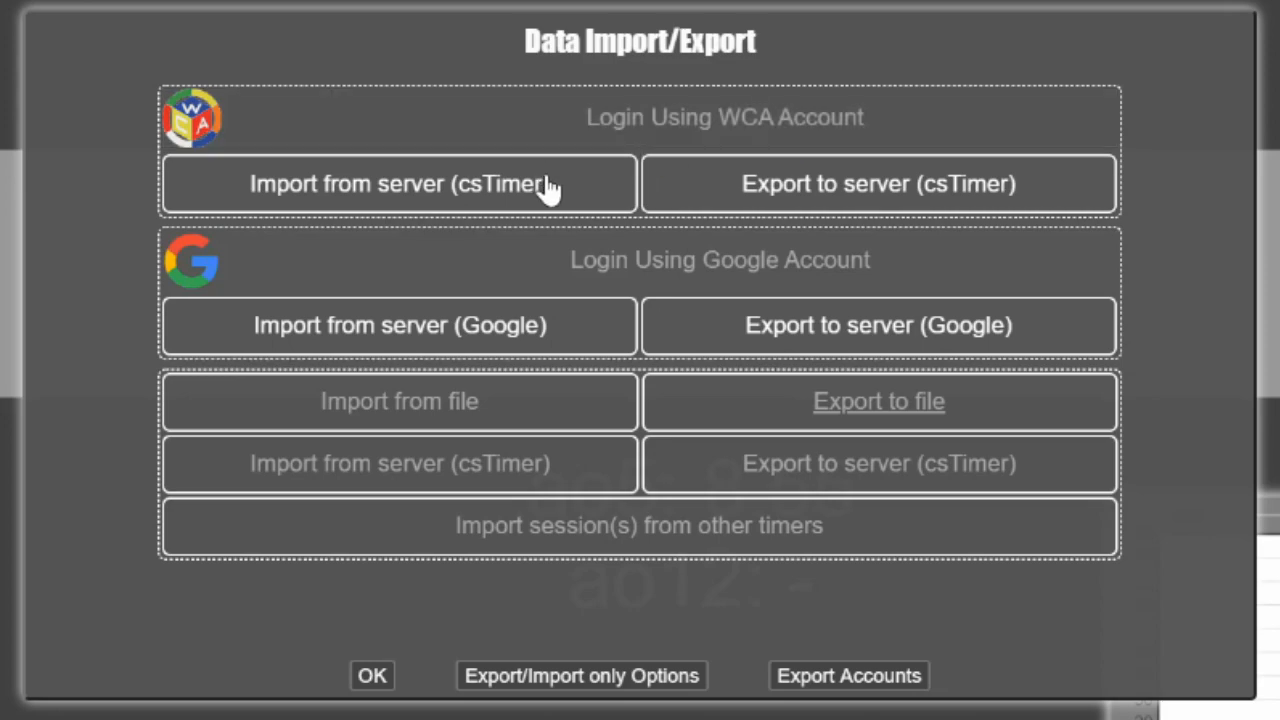
{"action": "mouse_move", "coordinate": [878, 325]}
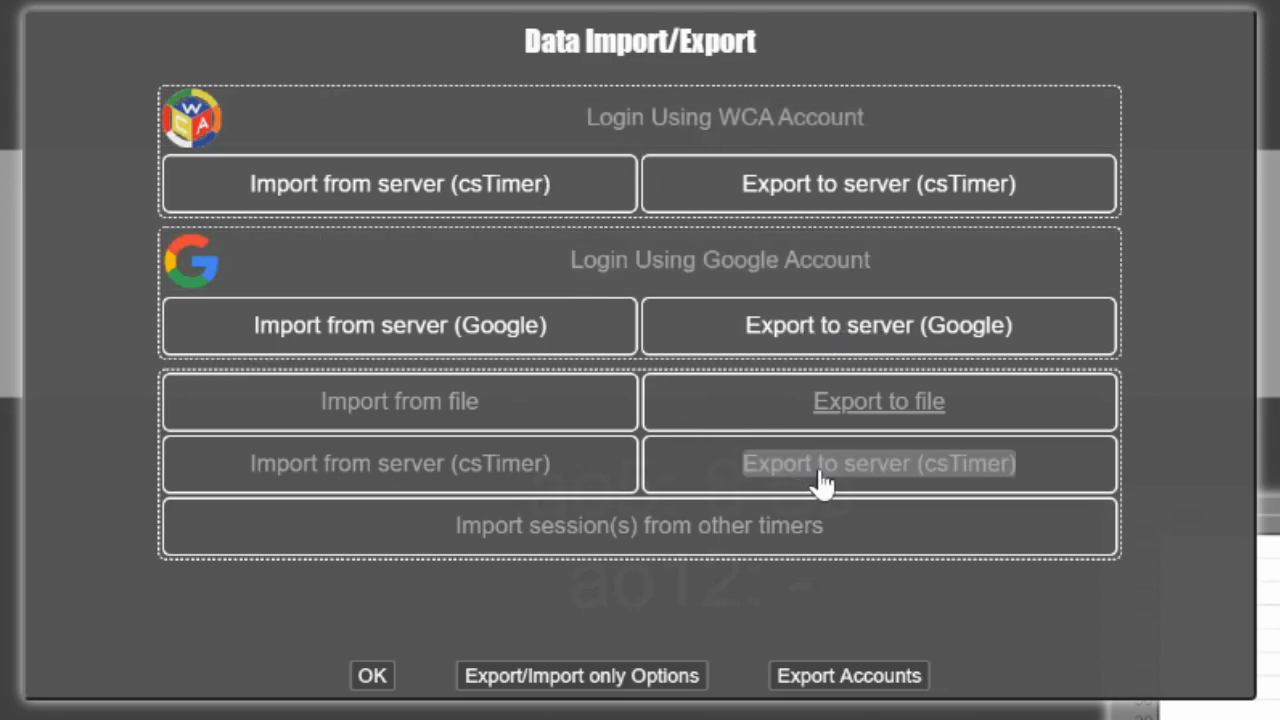
{"action": "mouse_move", "coordinate": [955, 497]}
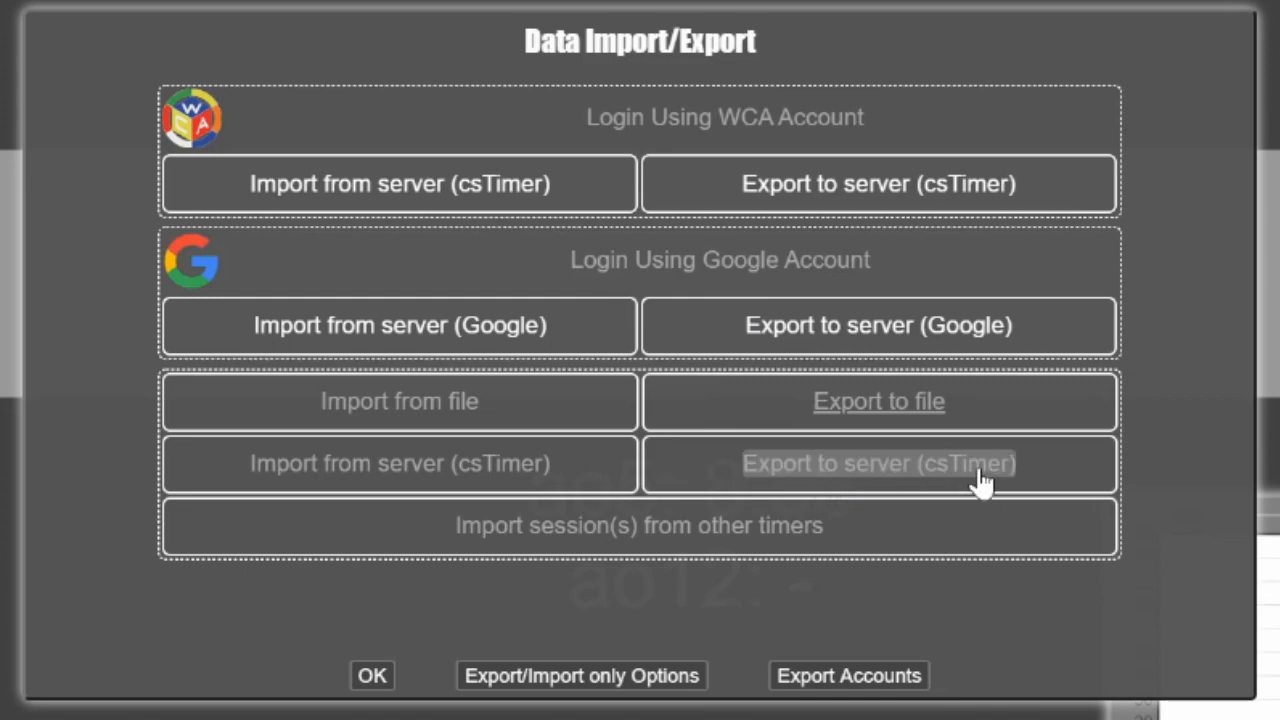
{"action": "left_click", "coordinate": [878, 463]}
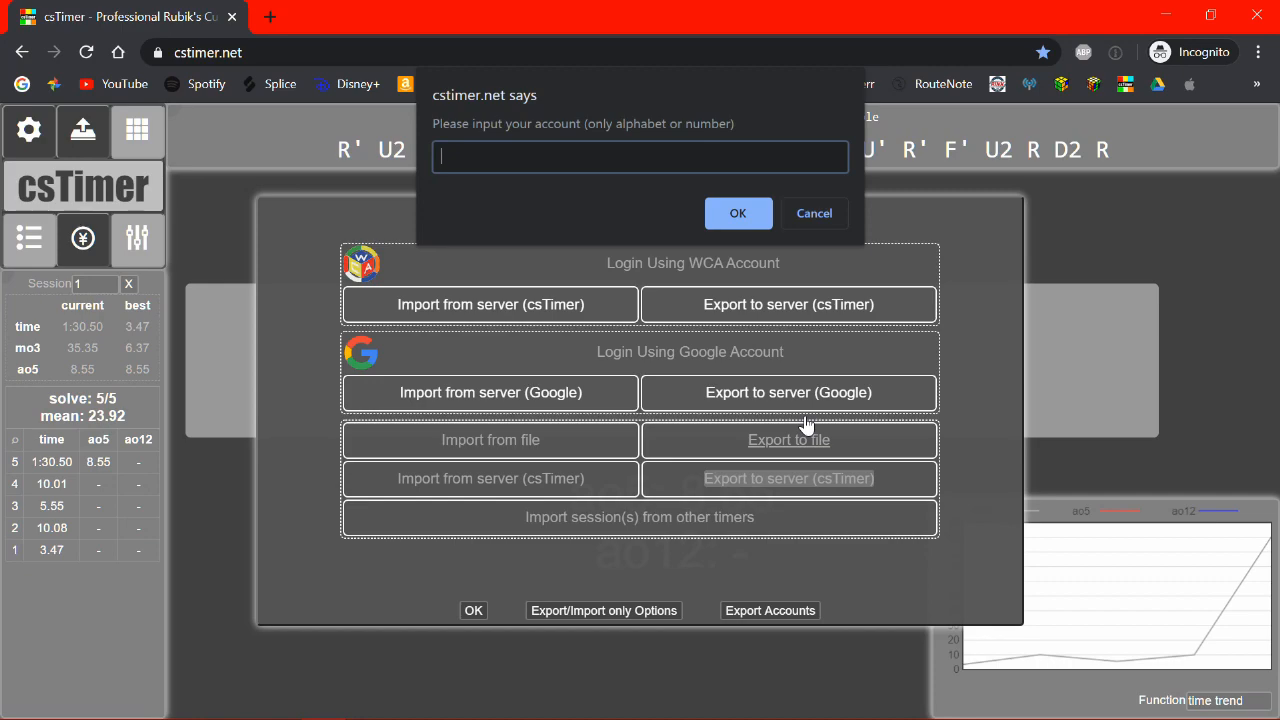
{"action": "type", "text": "reeeeeee"}
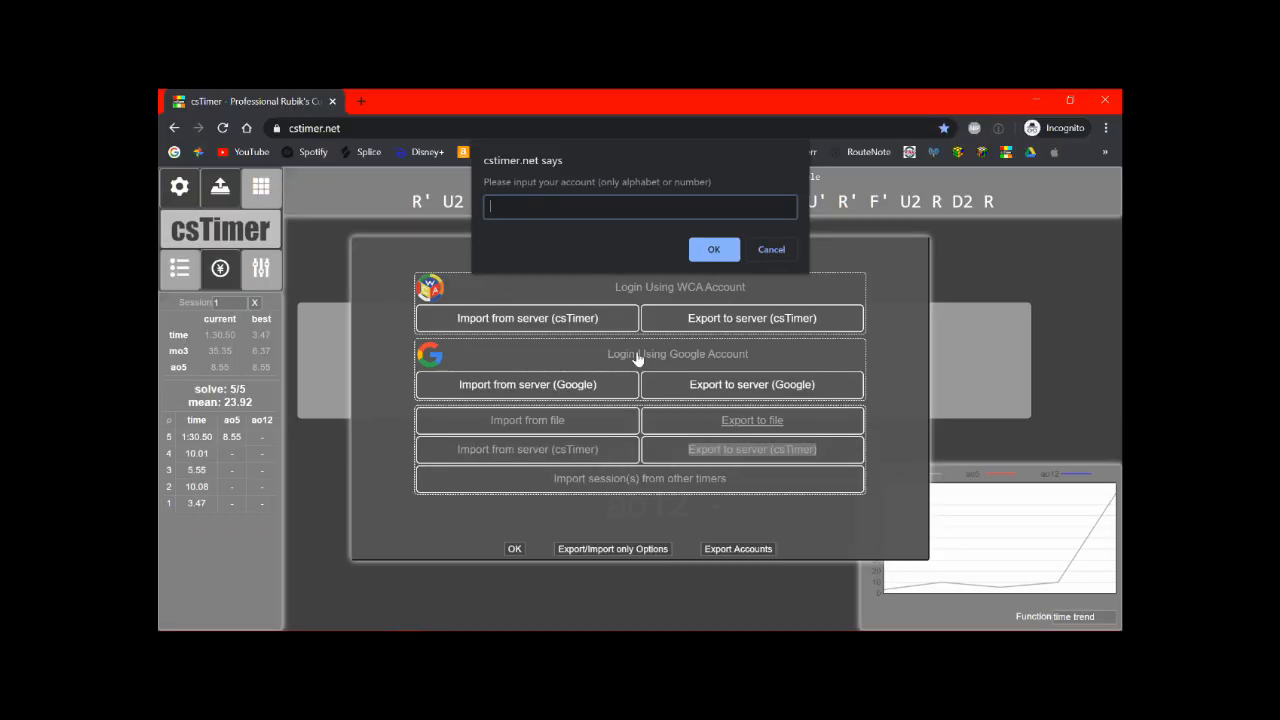
{"action": "type", "text": "realfe"}
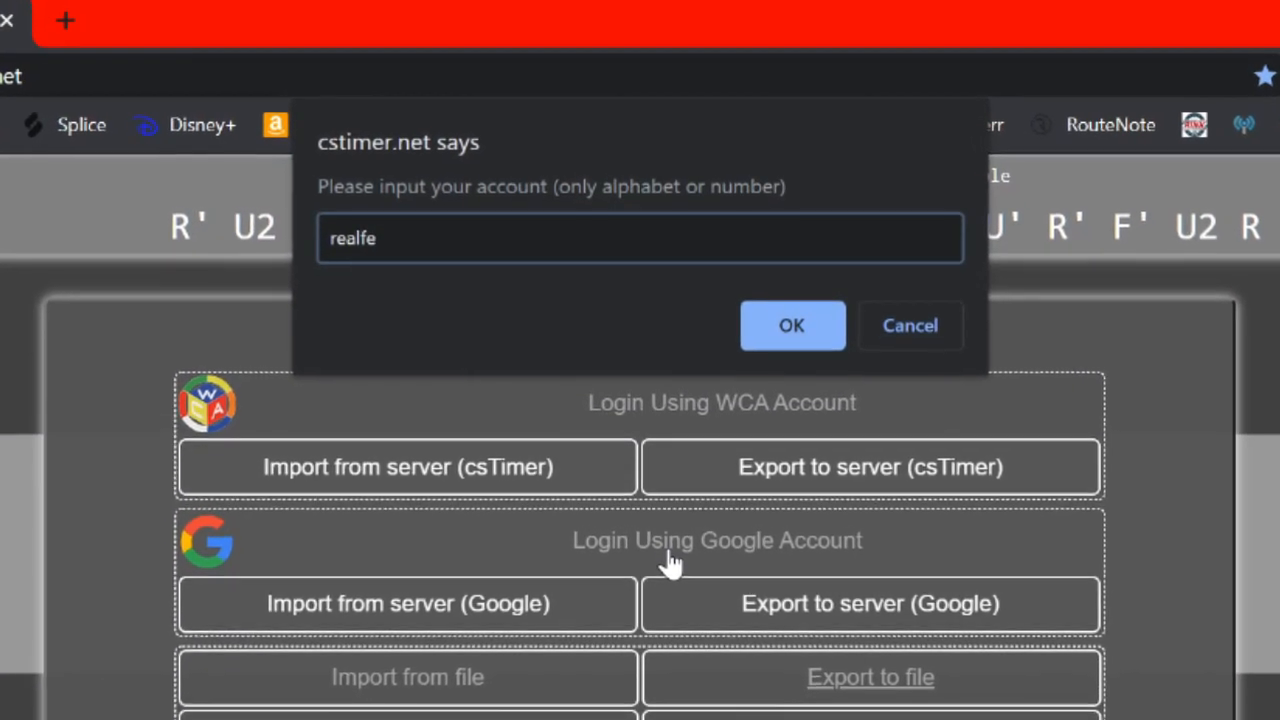
{"action": "key", "text": "Backspace"}
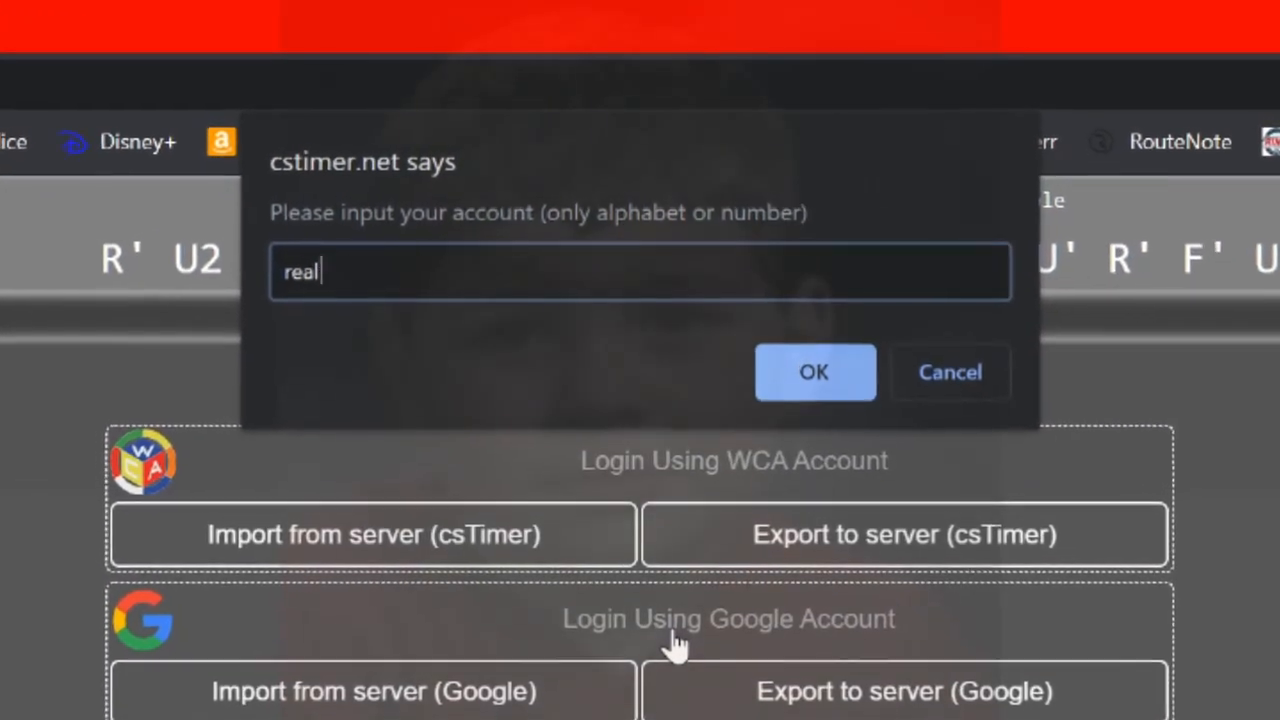
{"action": "type", "text": "felixz"}
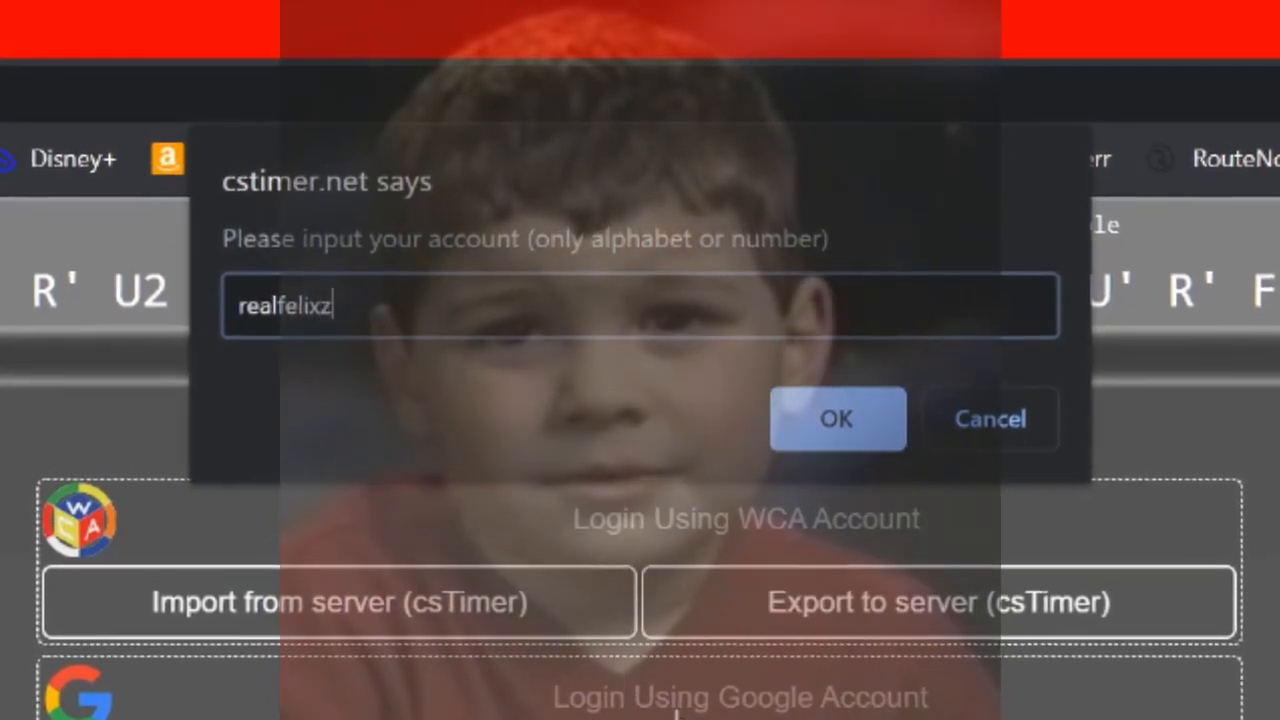
{"action": "type", "text": "emdegs"}
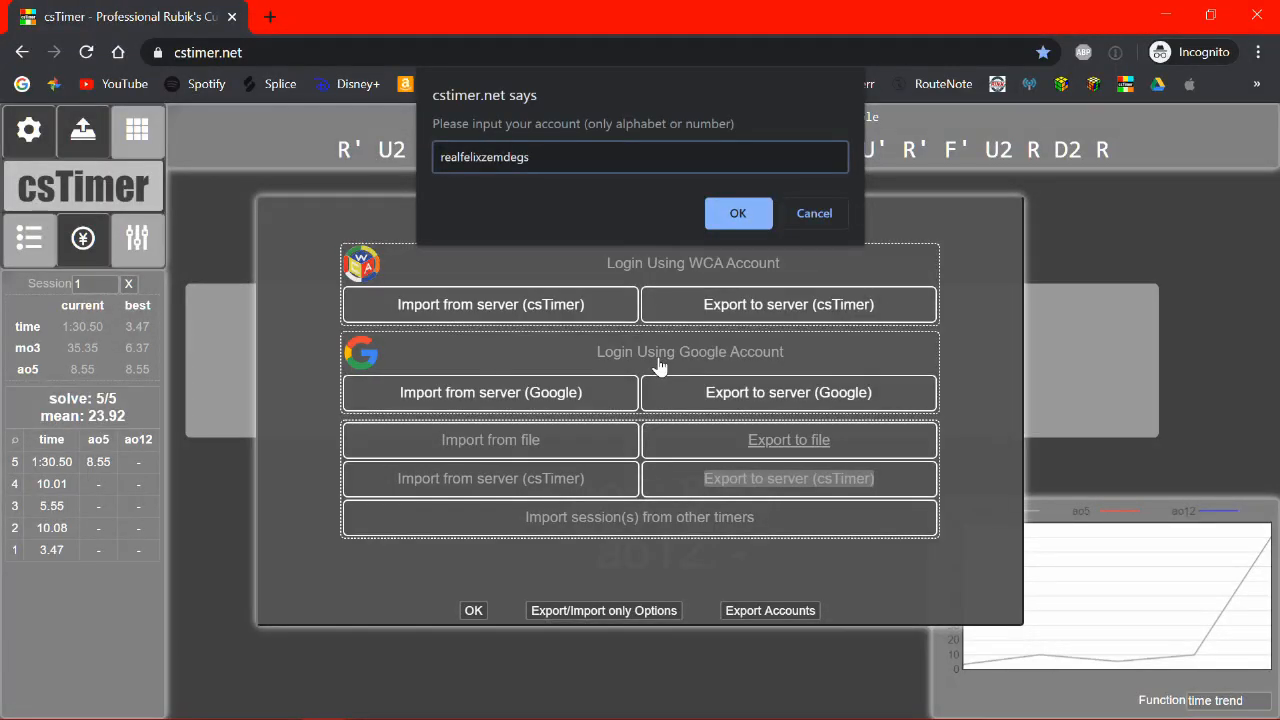
{"action": "left_click", "coordinate": [738, 213]}
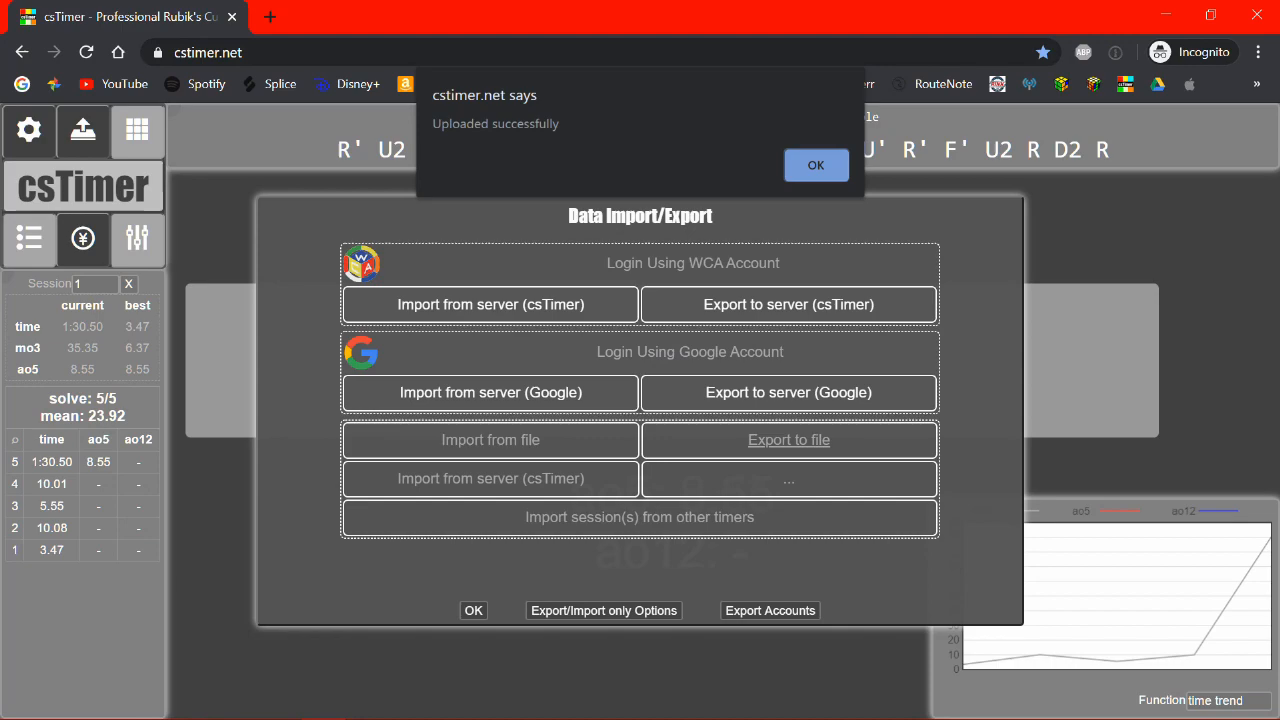
{"action": "left_click", "coordinate": [816, 165]}
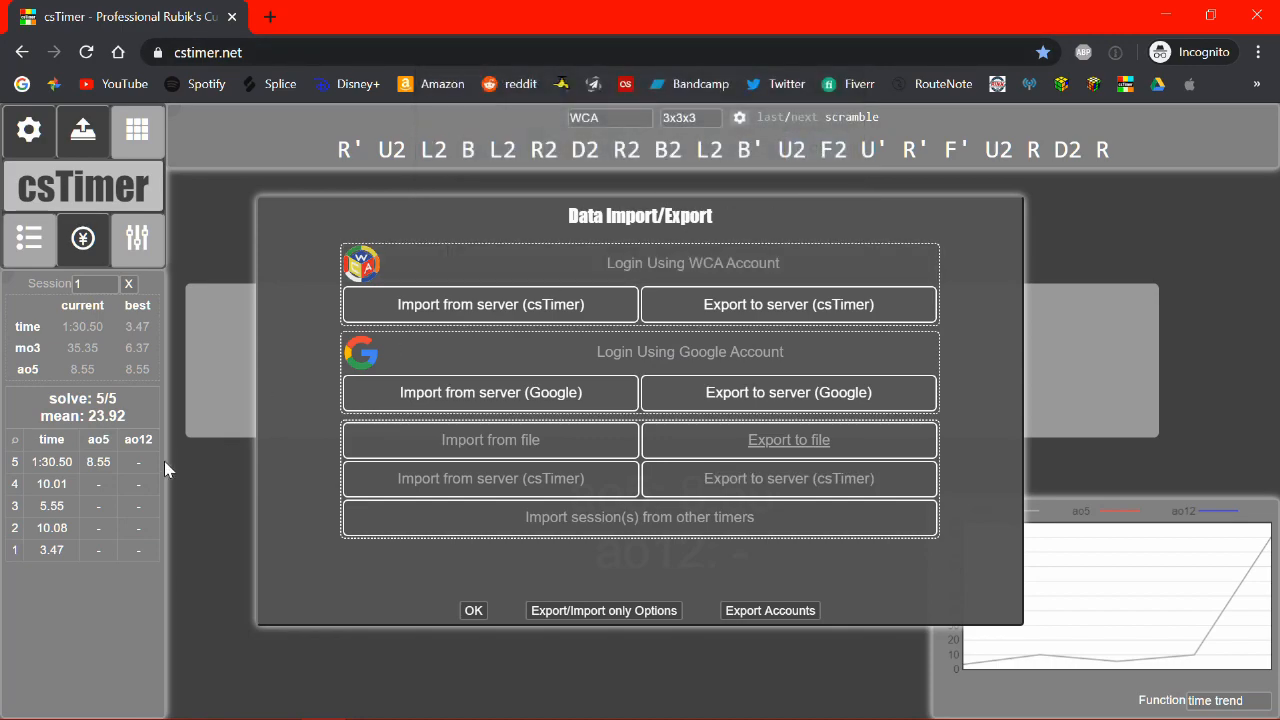
Import solves from the csTimer server for account 'realfelix', overriding local data
{"action": "left_click", "coordinate": [270, 17]}
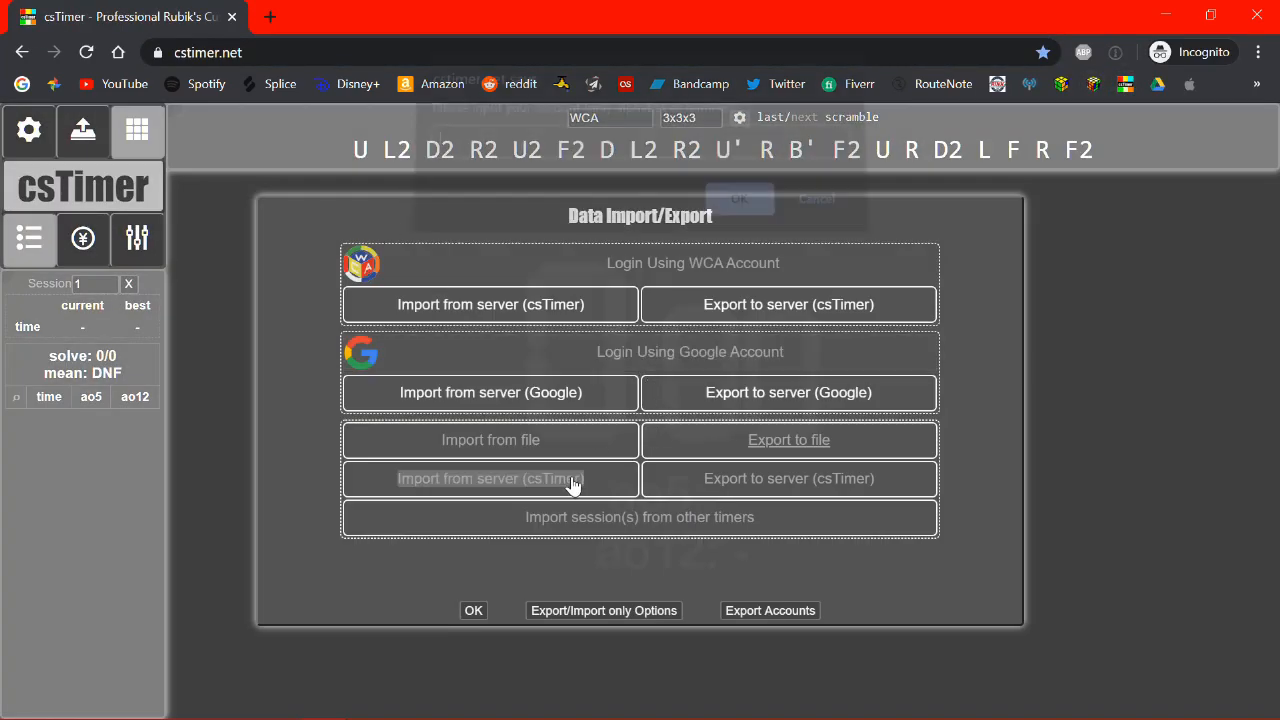
{"action": "left_click", "coordinate": [490, 478]}
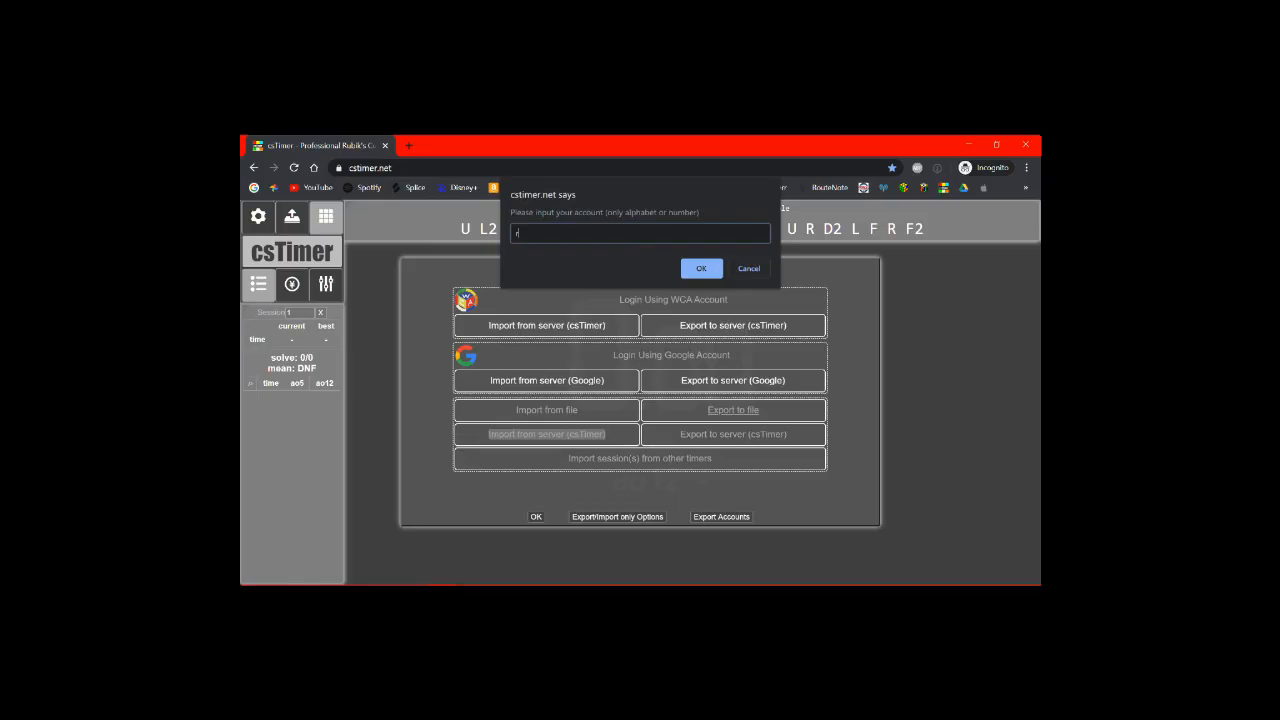
{"action": "type", "text": "realfelix"}
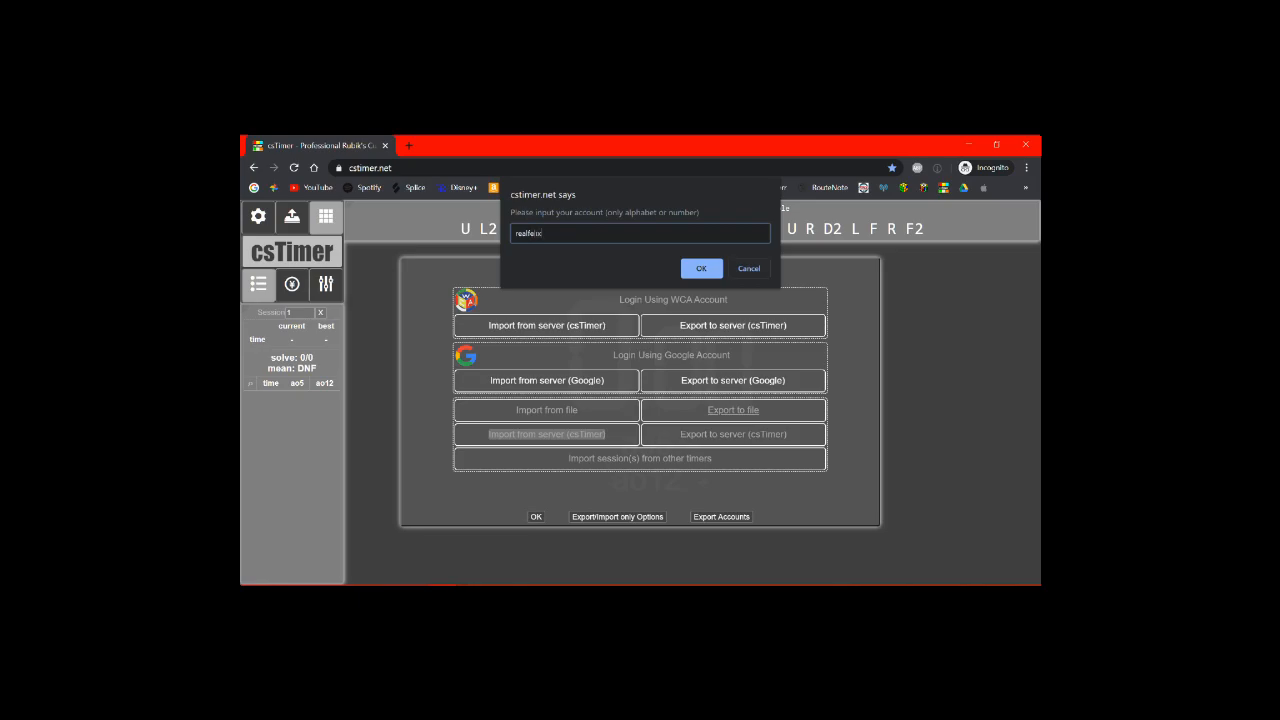
{"action": "left_click", "coordinate": [701, 268]}
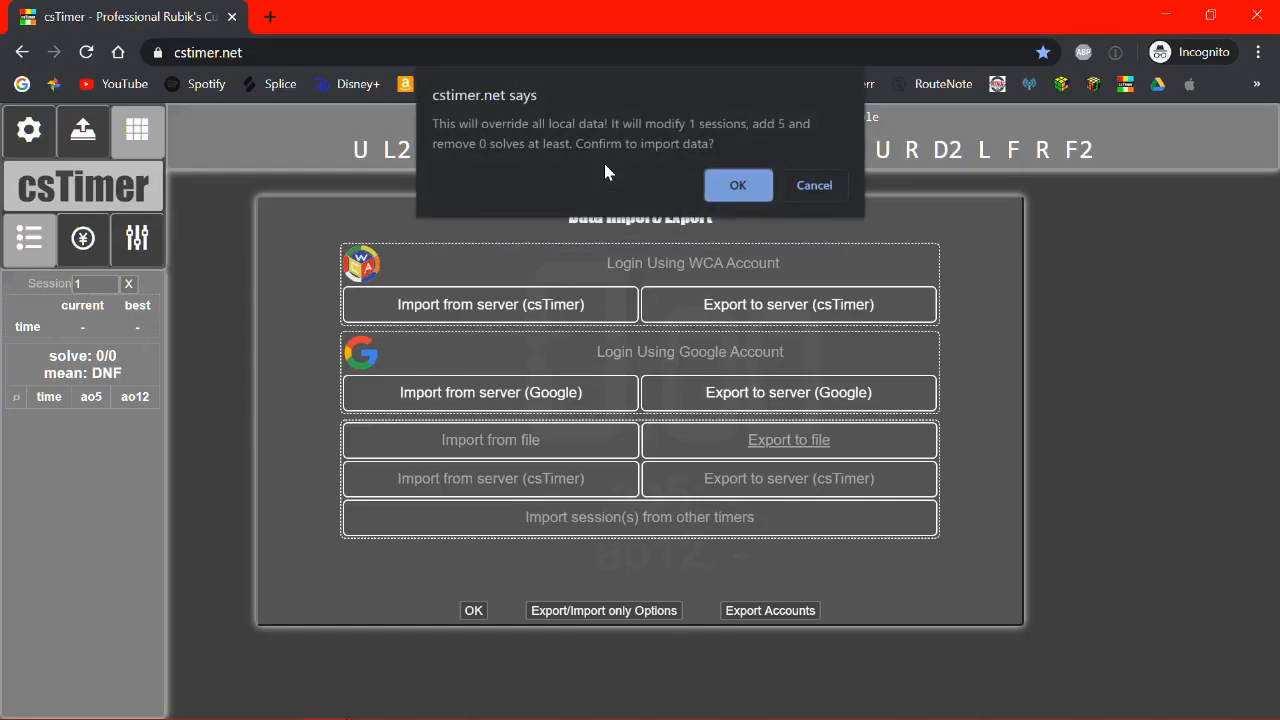
{"action": "left_click", "coordinate": [738, 185]}
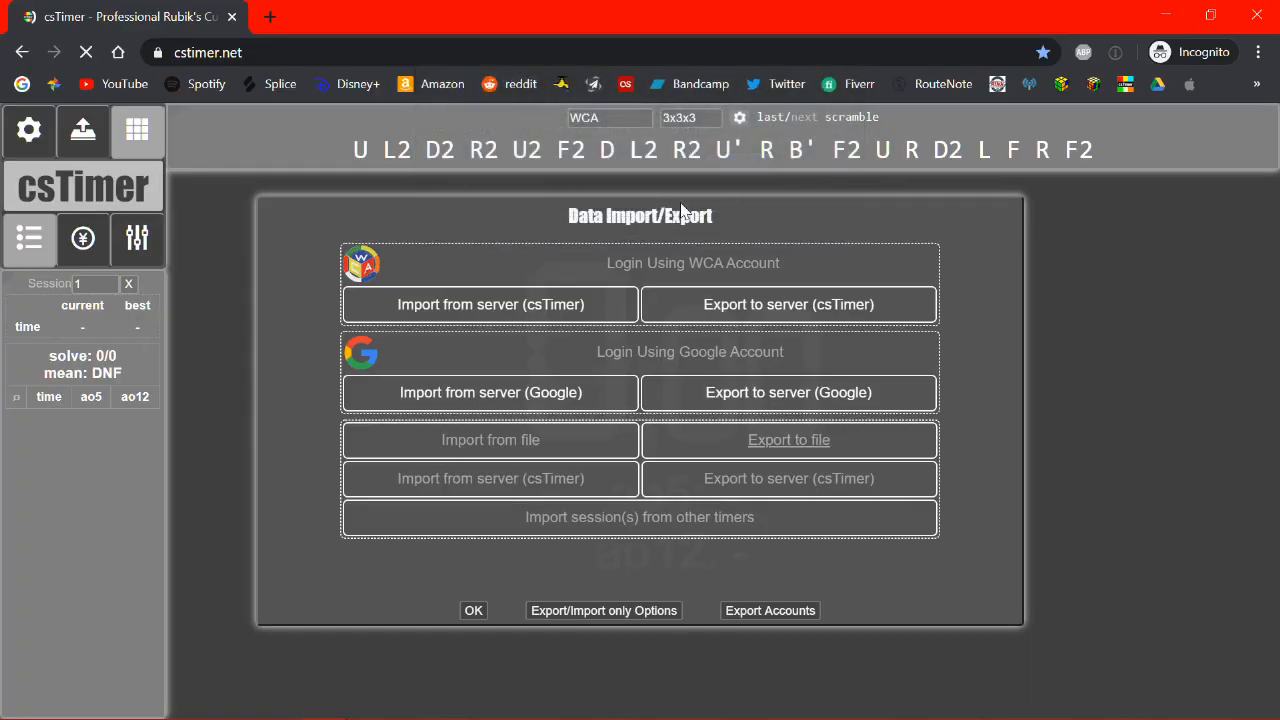
{"action": "left_click", "coordinate": [473, 610]}
{"action": "type", "text": "50000"}
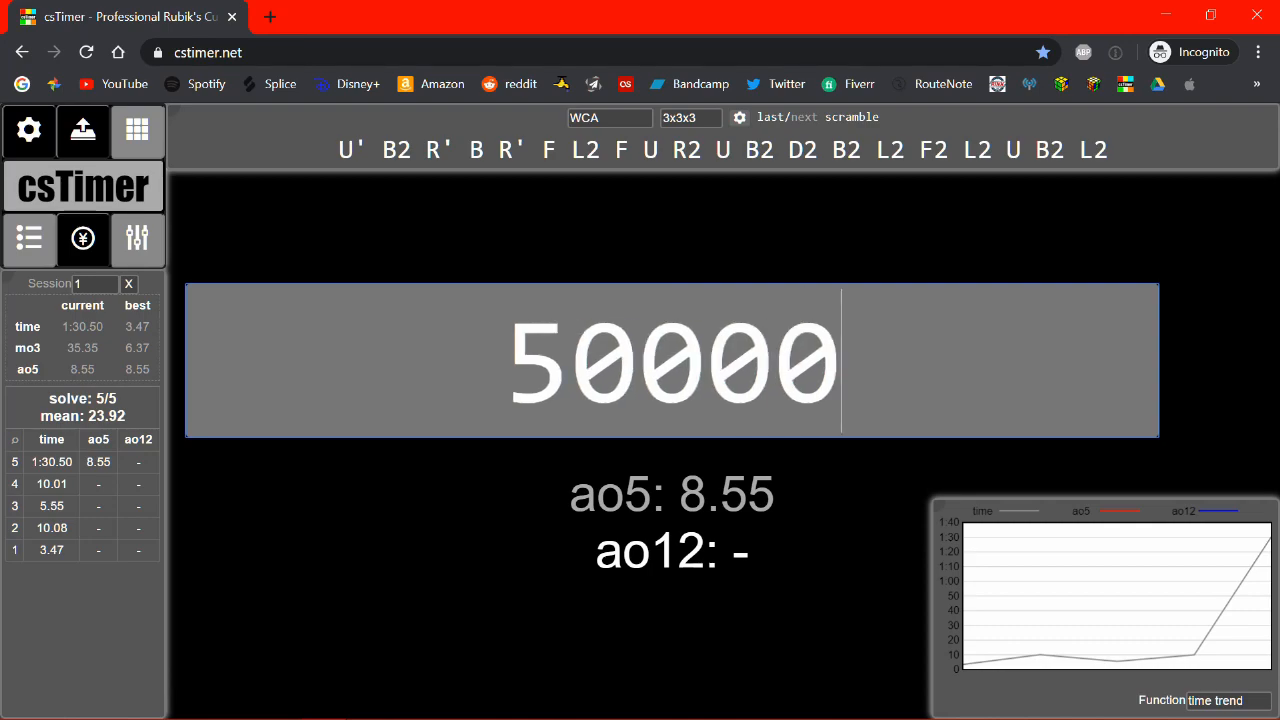
Record a solve, then re-upload session 1 to the csTimer server under the same account
{"action": "key", "text": "Space"}
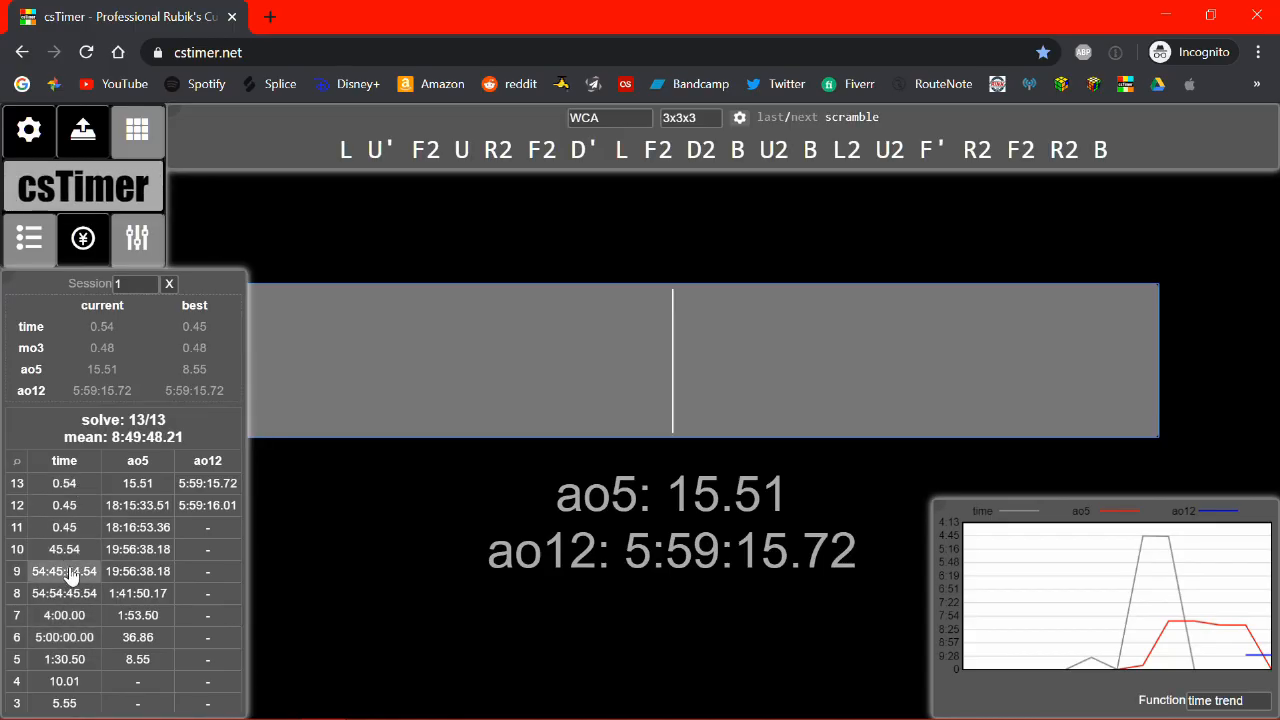
{"action": "mouse_move", "coordinate": [300, 270]}
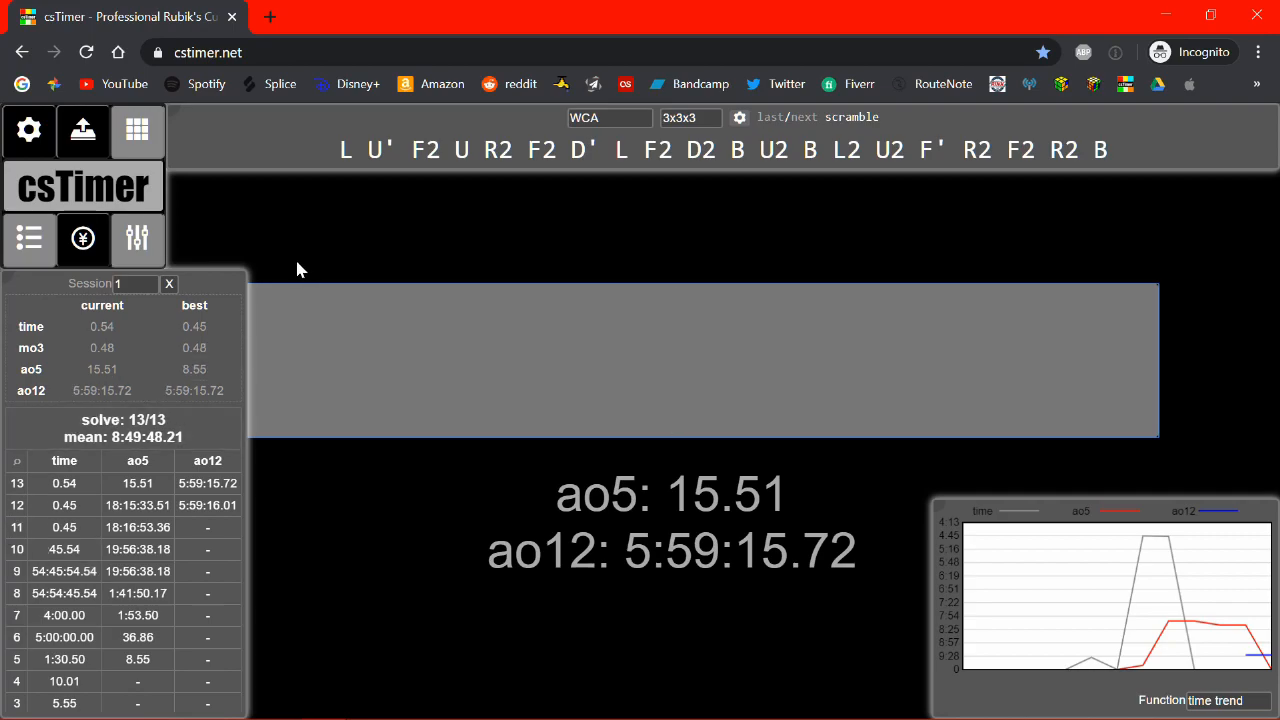
{"action": "left_click", "coordinate": [83, 130]}
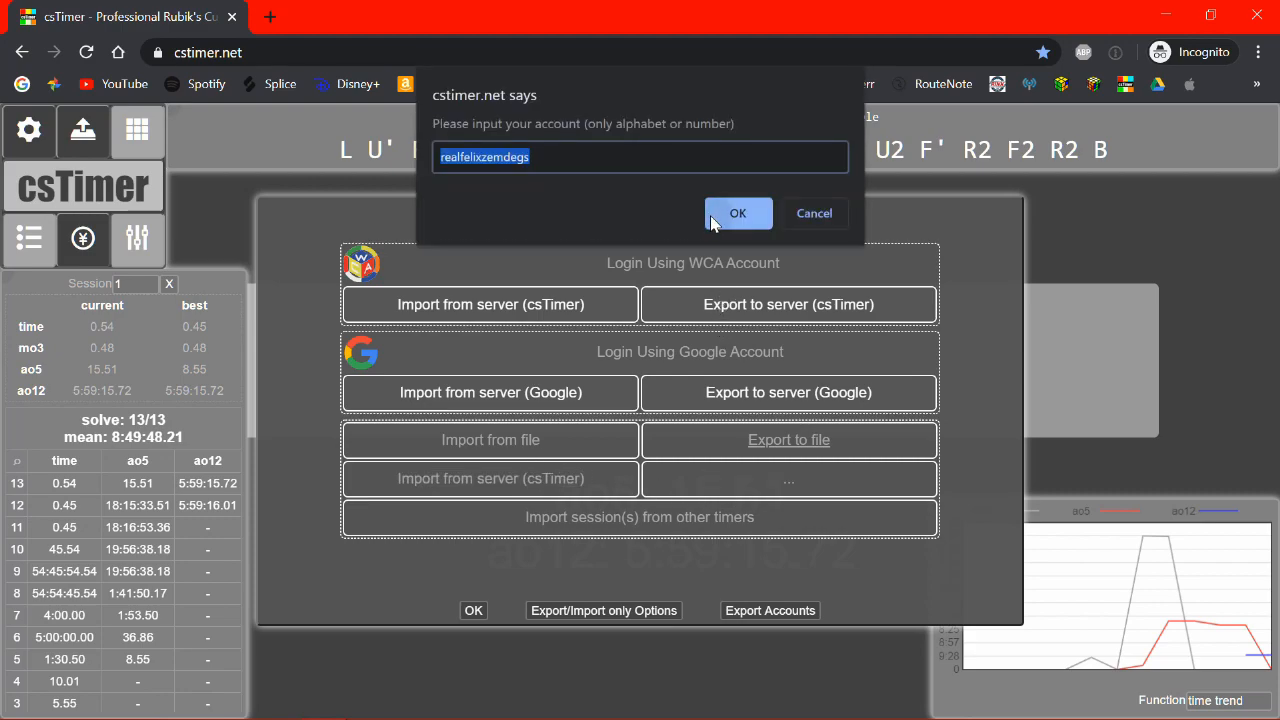
{"action": "left_click", "coordinate": [738, 213]}
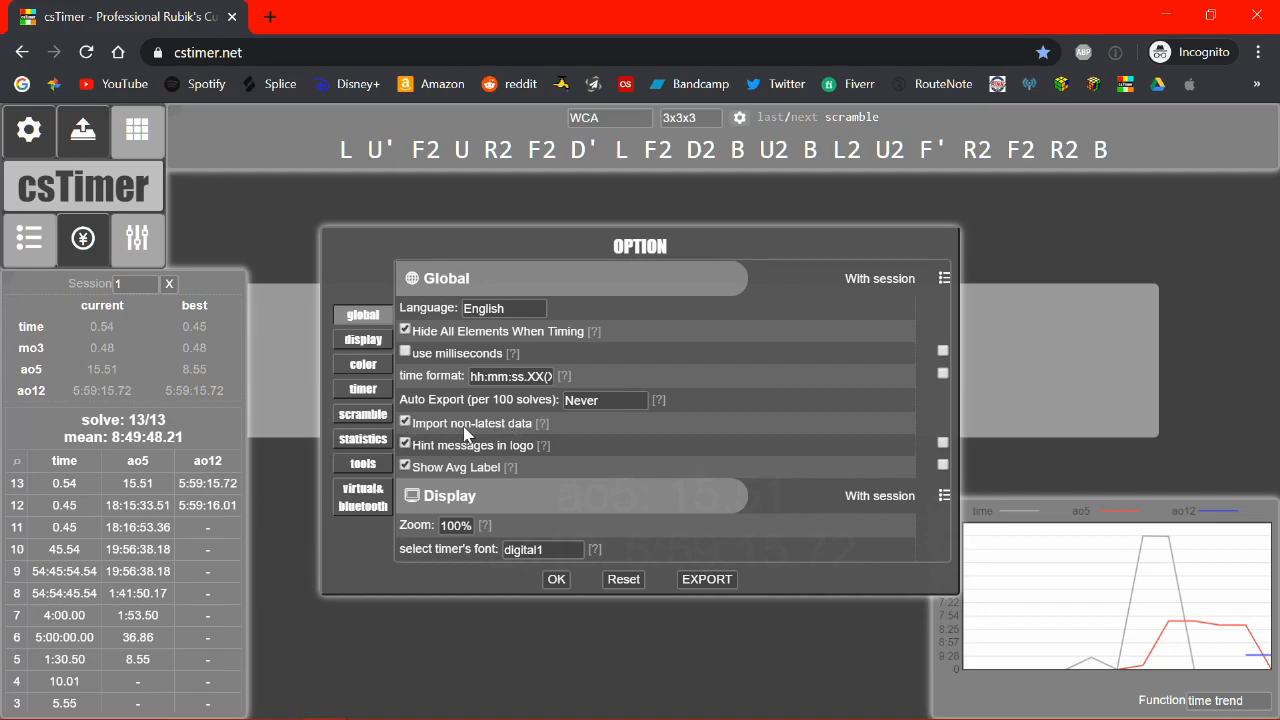
{"action": "left_click", "coordinate": [706, 579]}
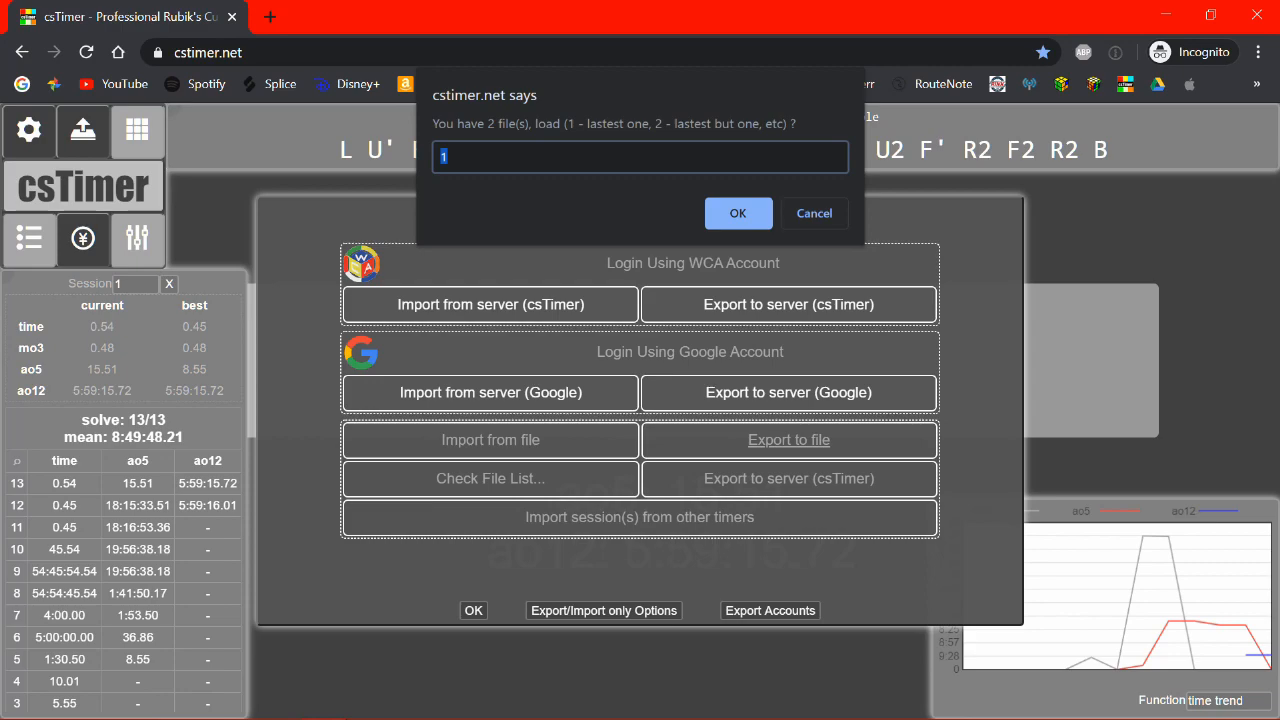
{"action": "type", "text": "2"}
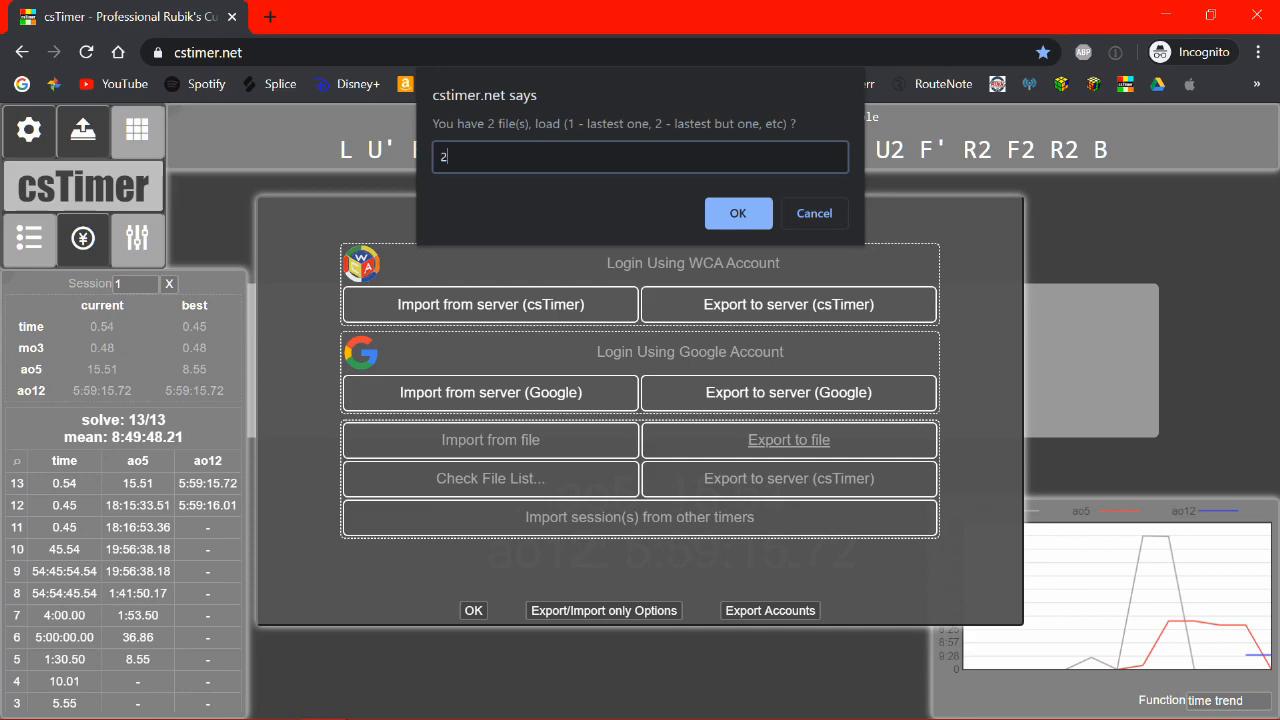
{"action": "left_click", "coordinate": [738, 213]}
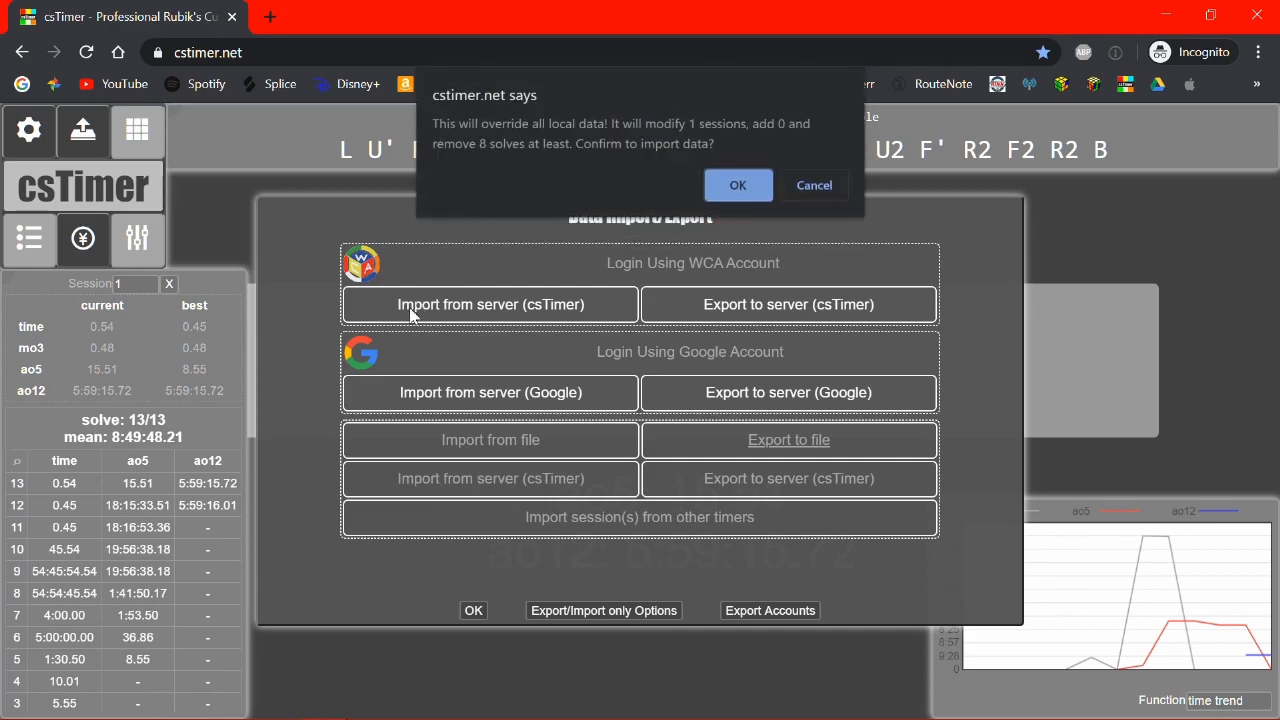
{"action": "left_click", "coordinate": [738, 185]}
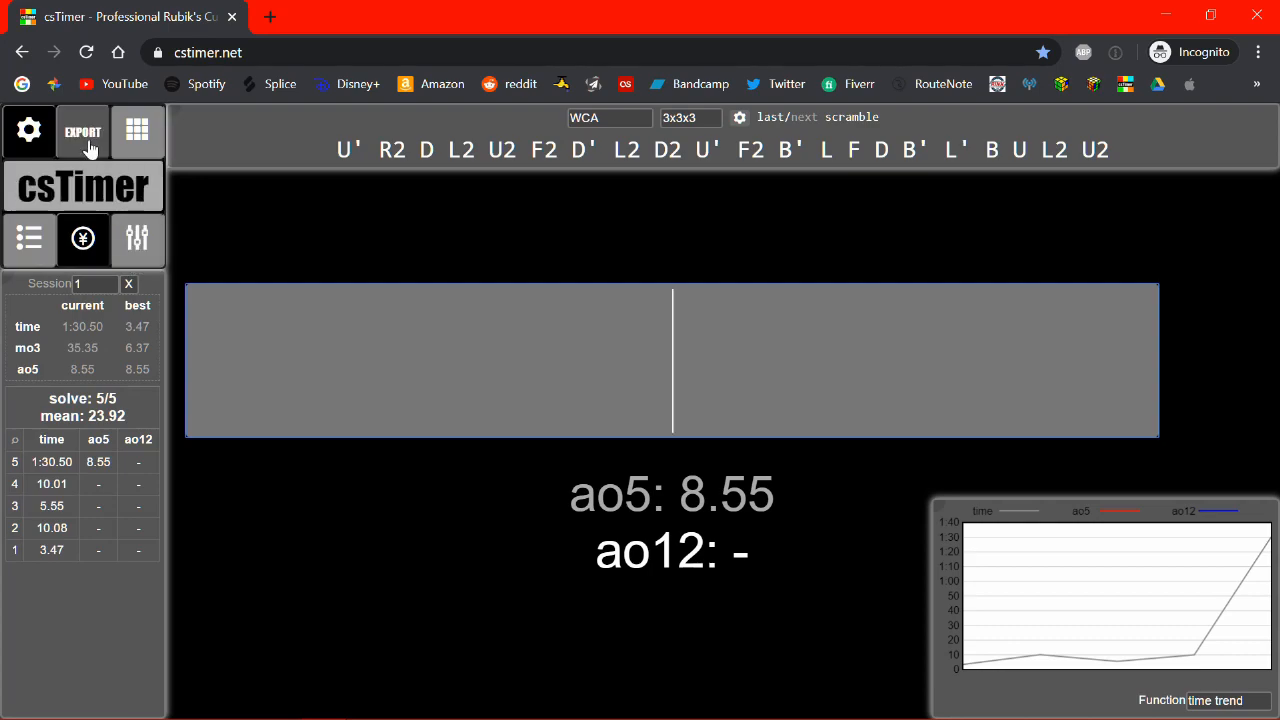
{"action": "left_click", "coordinate": [82, 131]}
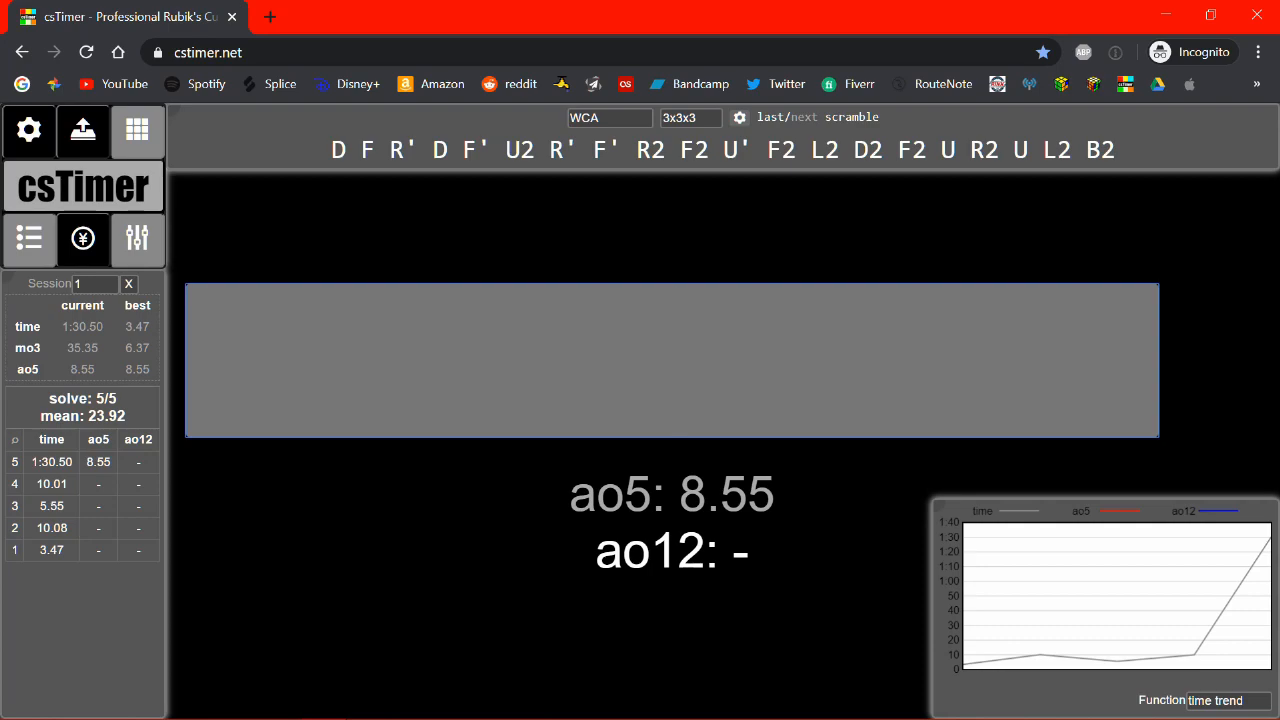
Set times to be entered with the timer and enlarge the timer display to size 100
{"action": "left_click", "coordinate": [28, 130]}
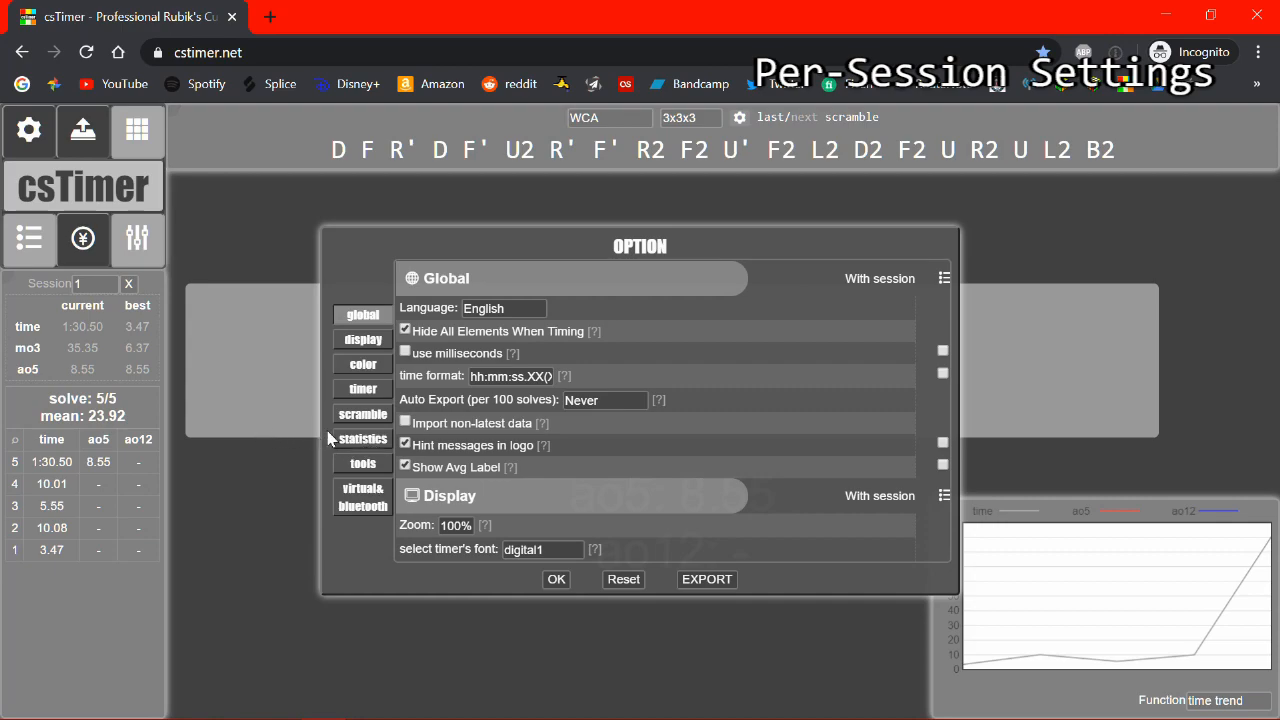
{"action": "mouse_move", "coordinate": [288, 395]}
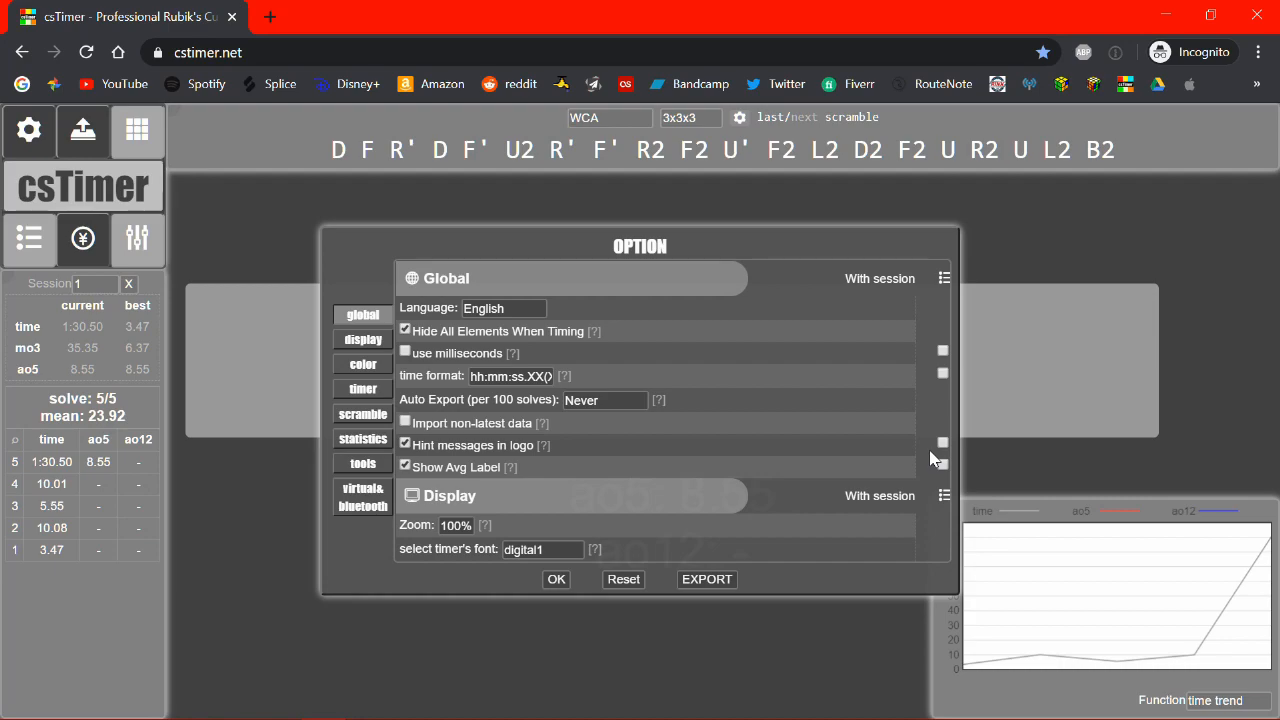
{"action": "left_click", "coordinate": [362, 388]}
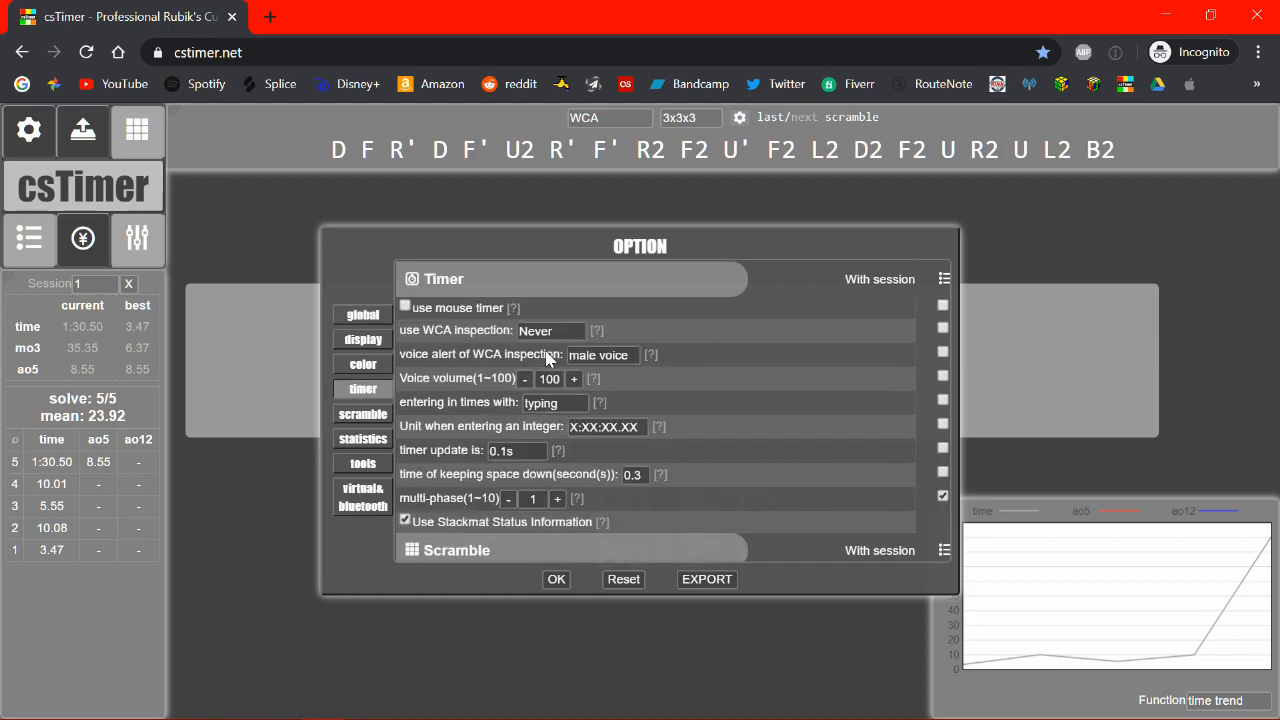
{"action": "left_click", "coordinate": [555, 402]}
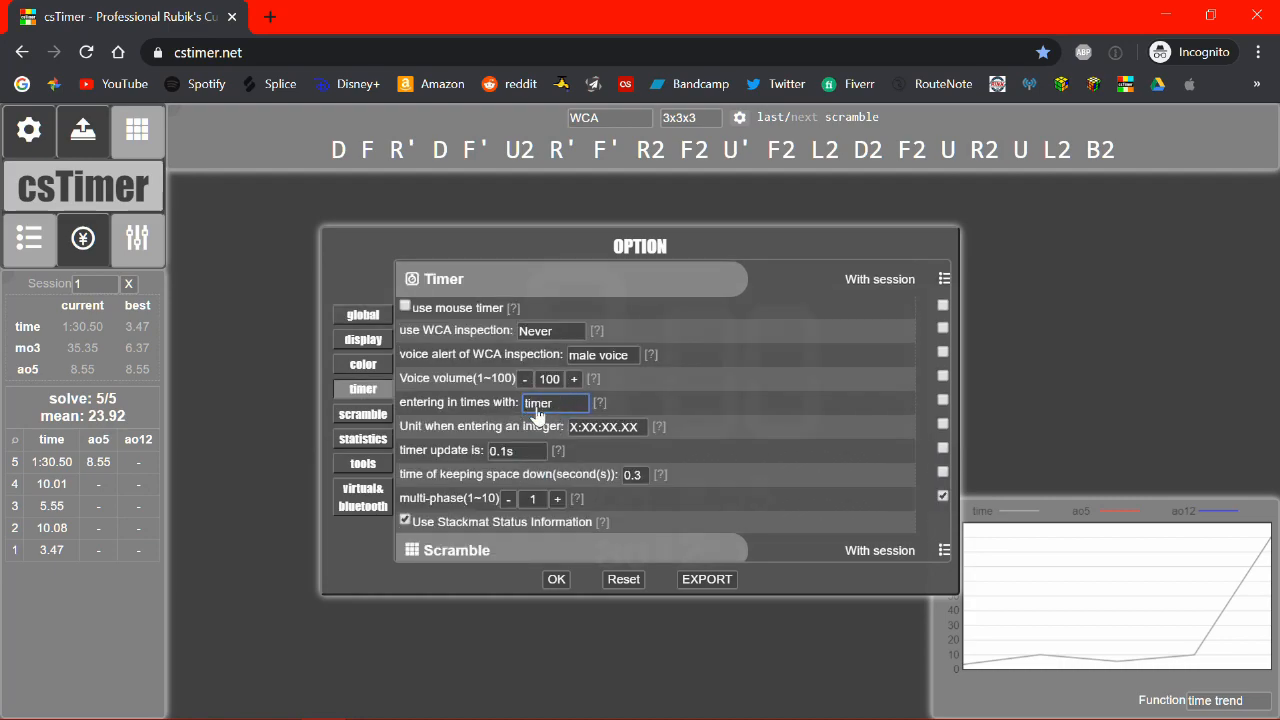
{"action": "left_click", "coordinate": [362, 339]}
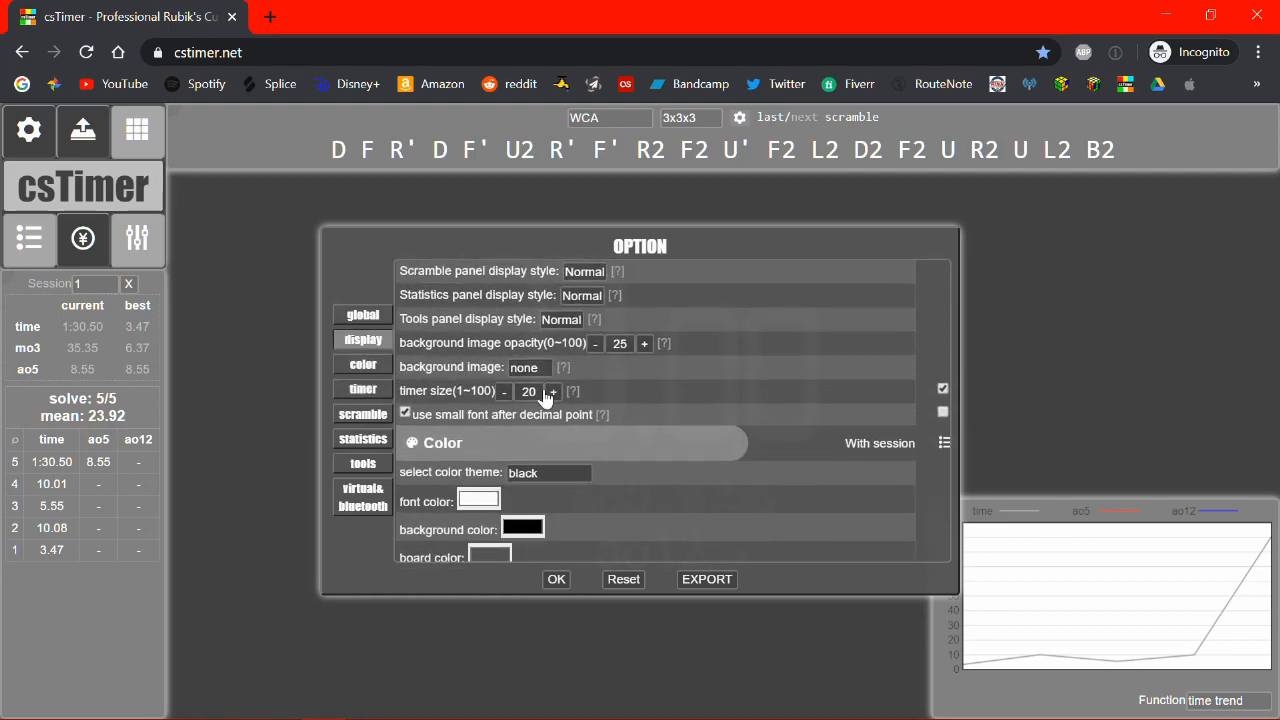
{"action": "left_click", "coordinate": [552, 391]}
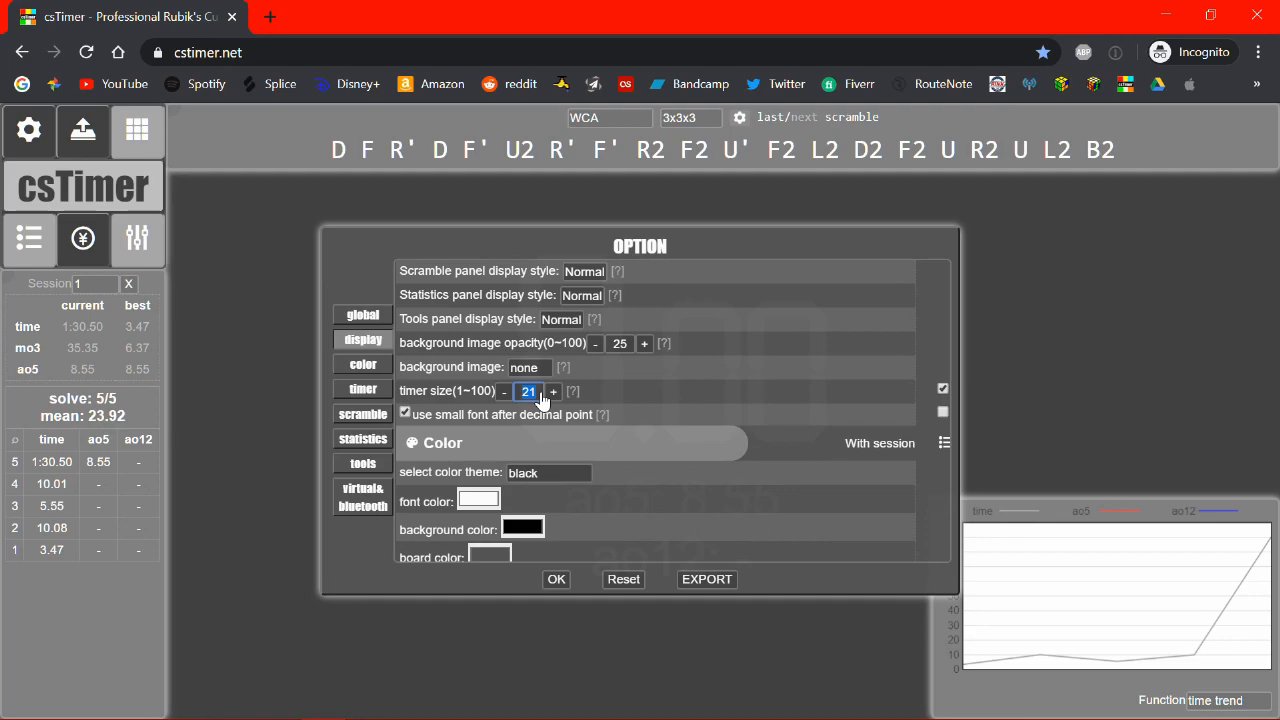
{"action": "left_click", "coordinate": [552, 391]}
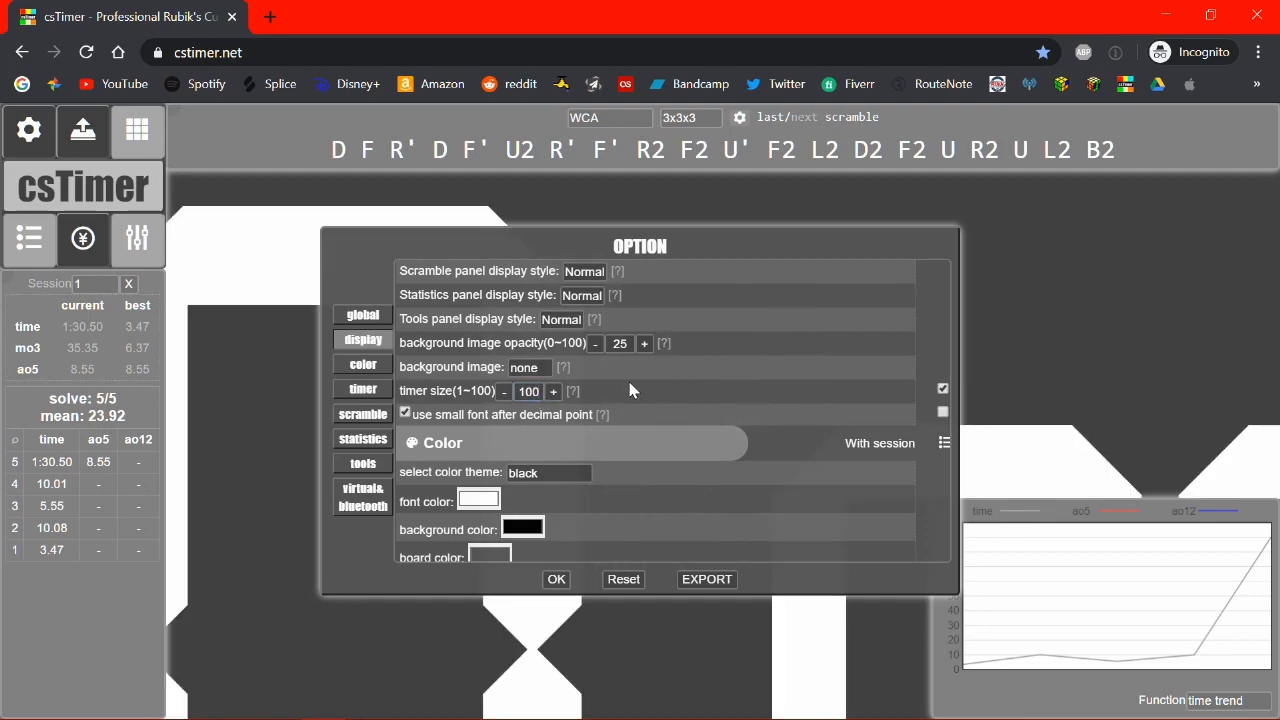
{"action": "mouse_move", "coordinate": [950, 400]}
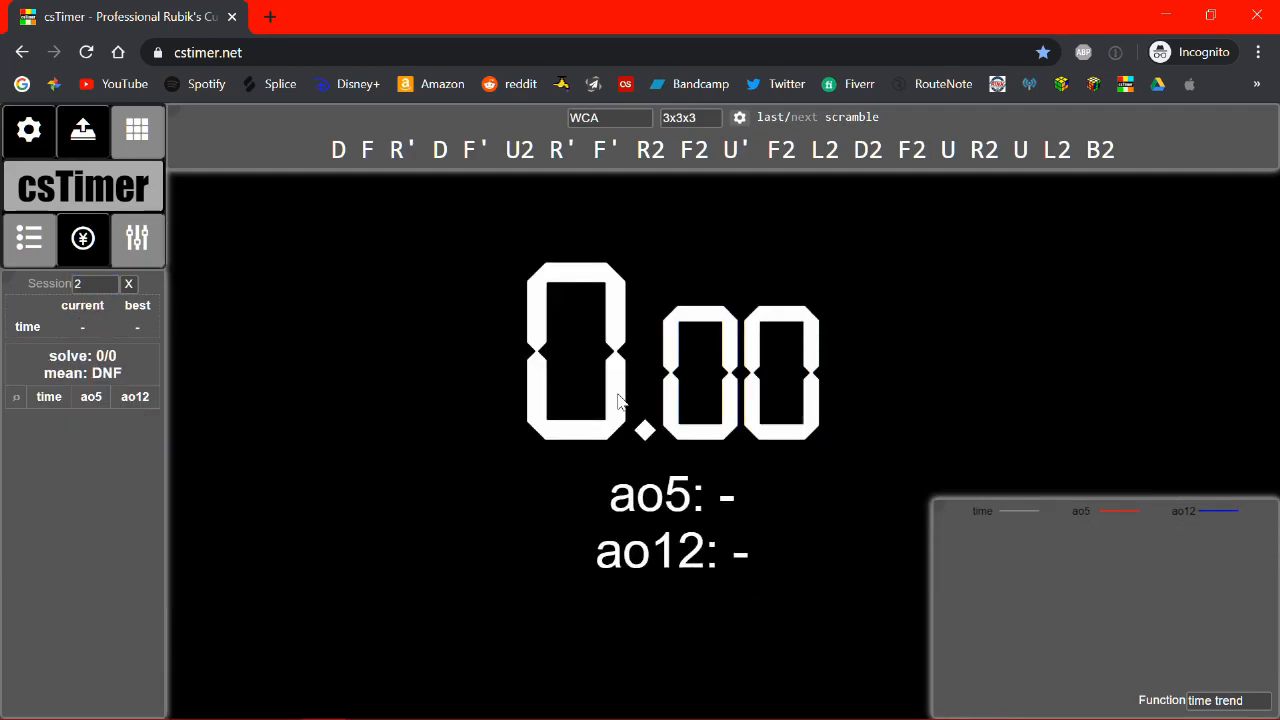
Switch from session 1 to the empty session 2
{"action": "left_click", "coordinate": [95, 283]}
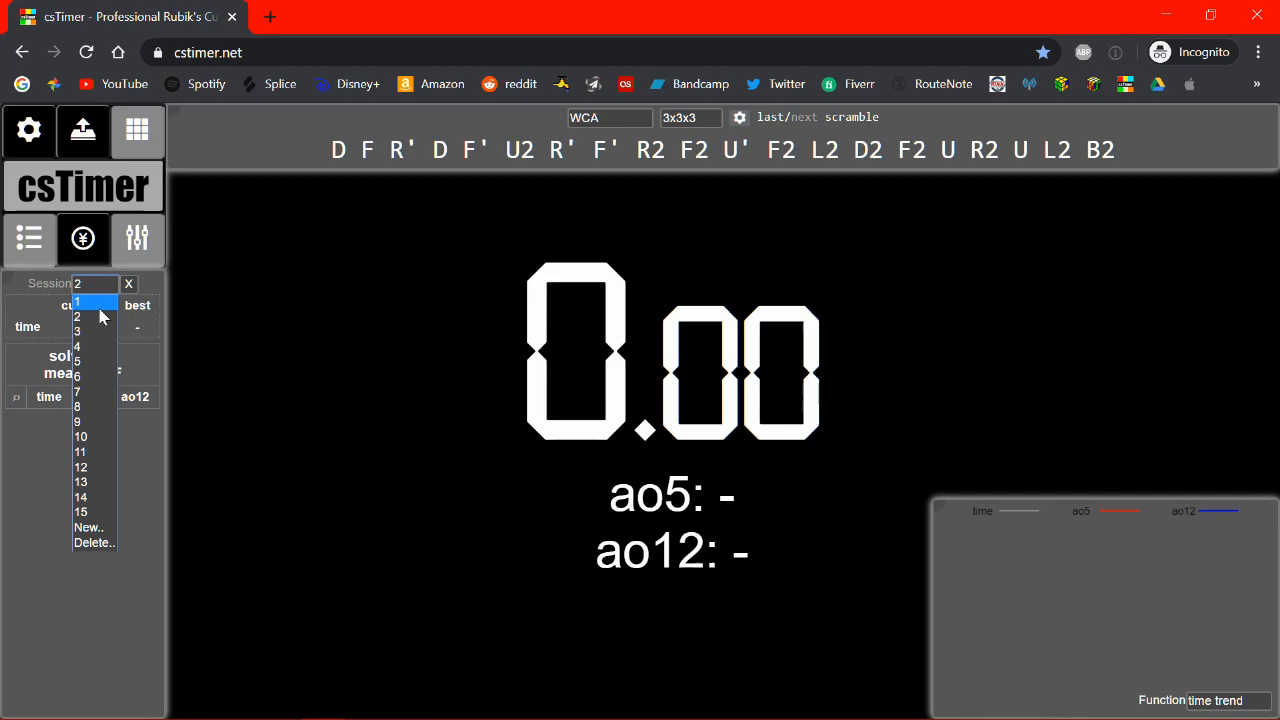
{"action": "left_click", "coordinate": [77, 304]}
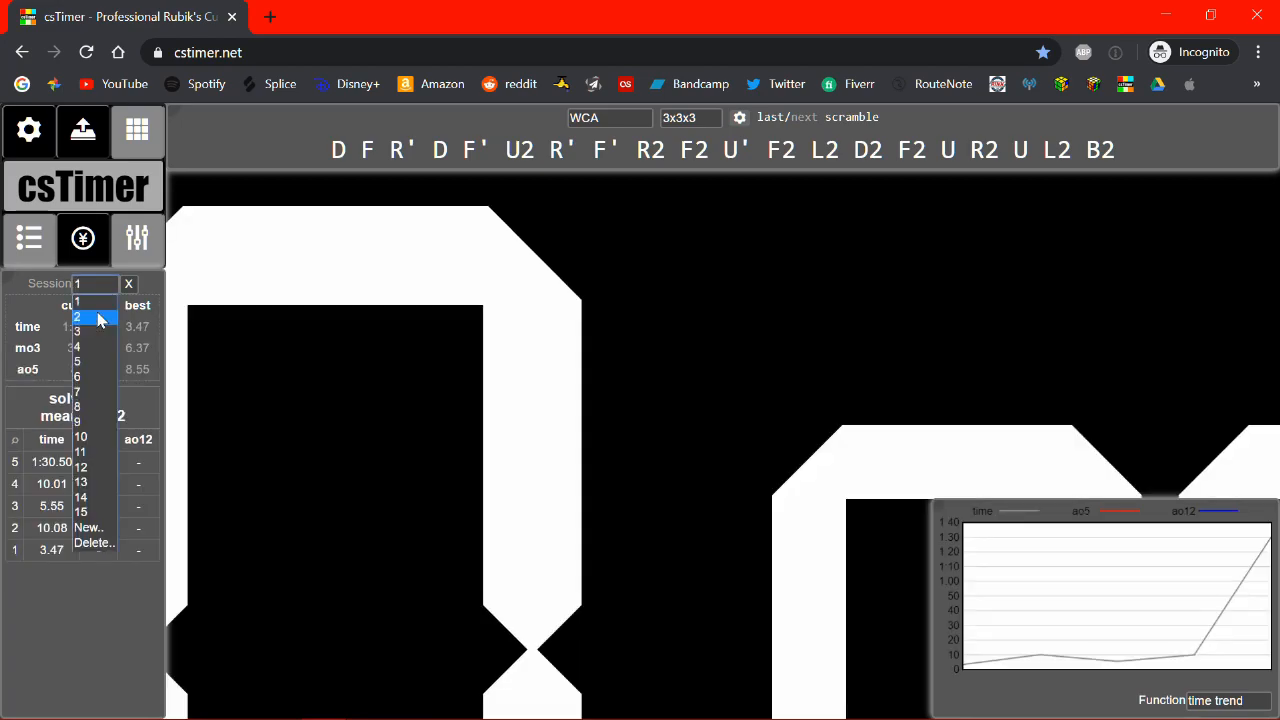
{"action": "left_click", "coordinate": [77, 317]}
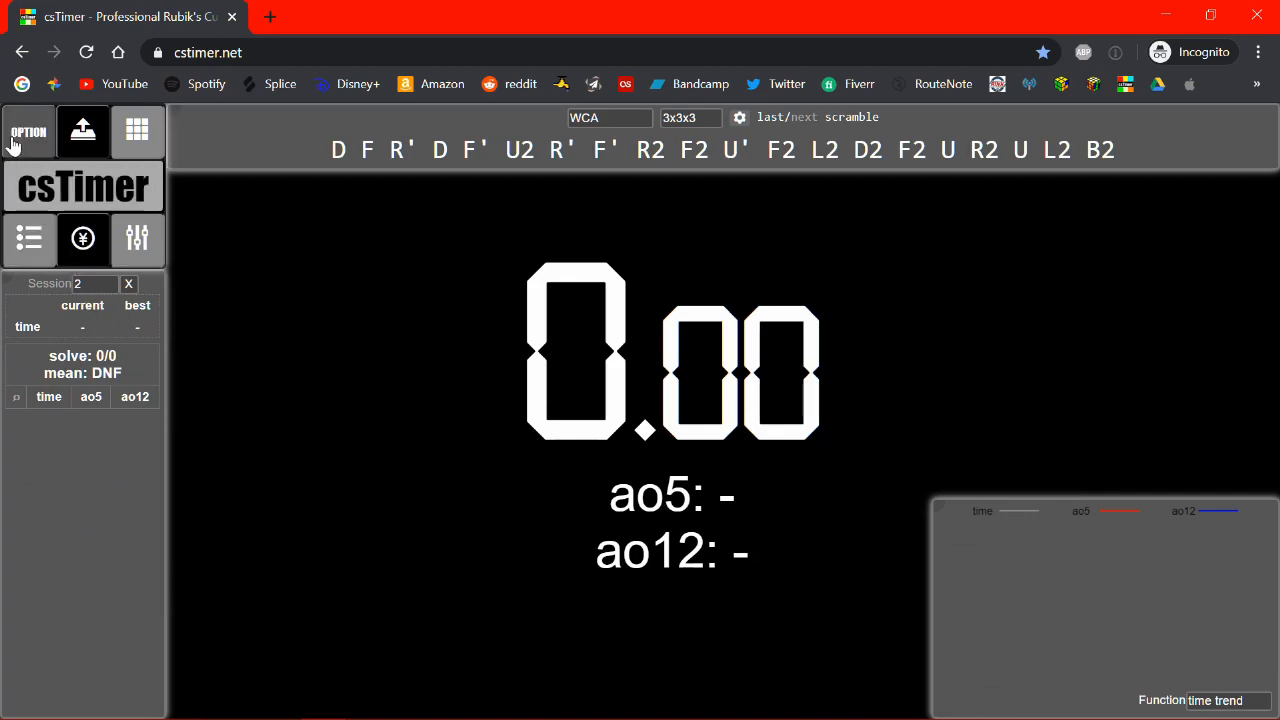
Set the Timer multi-phase option to 4 and apply the settings
{"action": "left_click", "coordinate": [28, 131]}
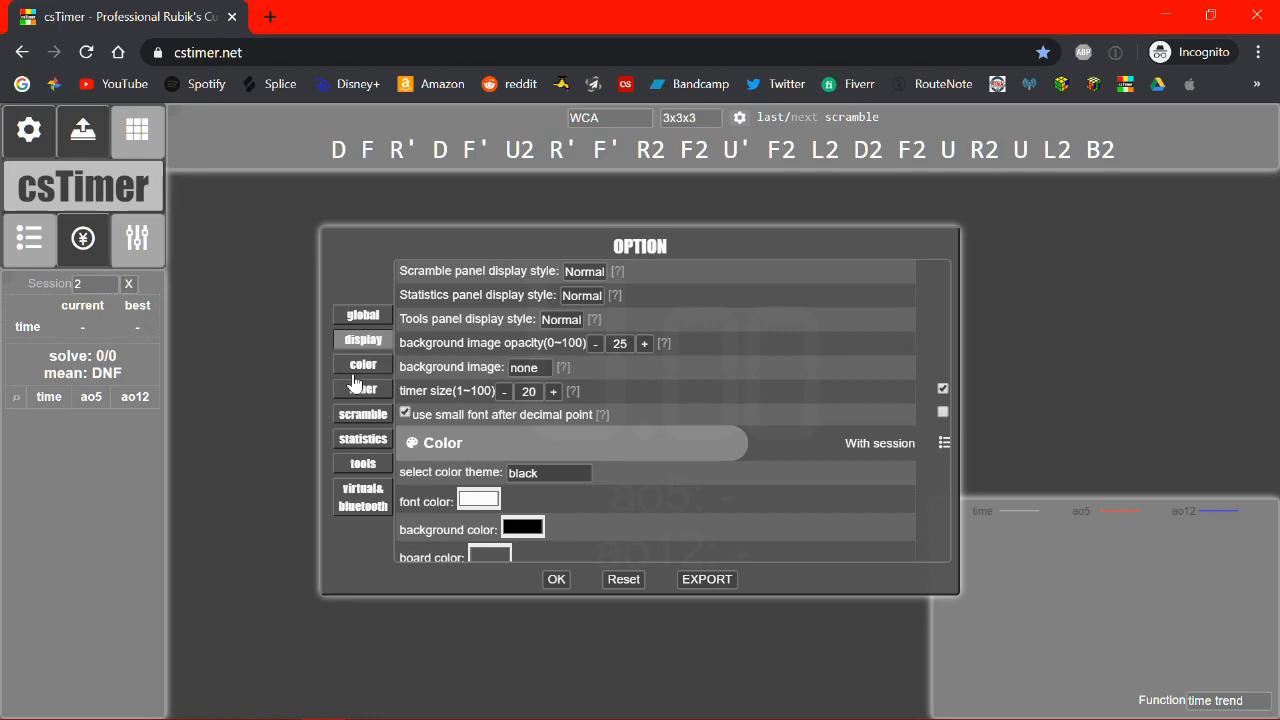
{"action": "left_click", "coordinate": [362, 389]}
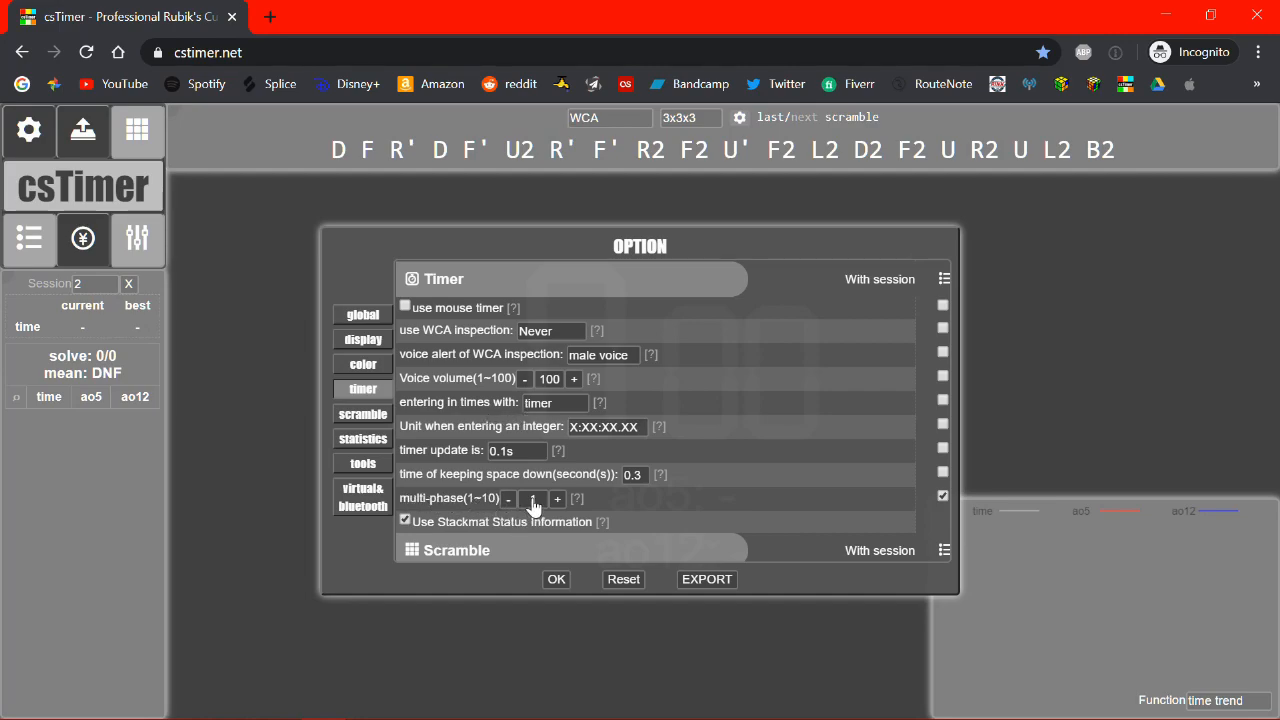
{"action": "left_click", "coordinate": [533, 498]}
{"action": "type", "text": "4"}
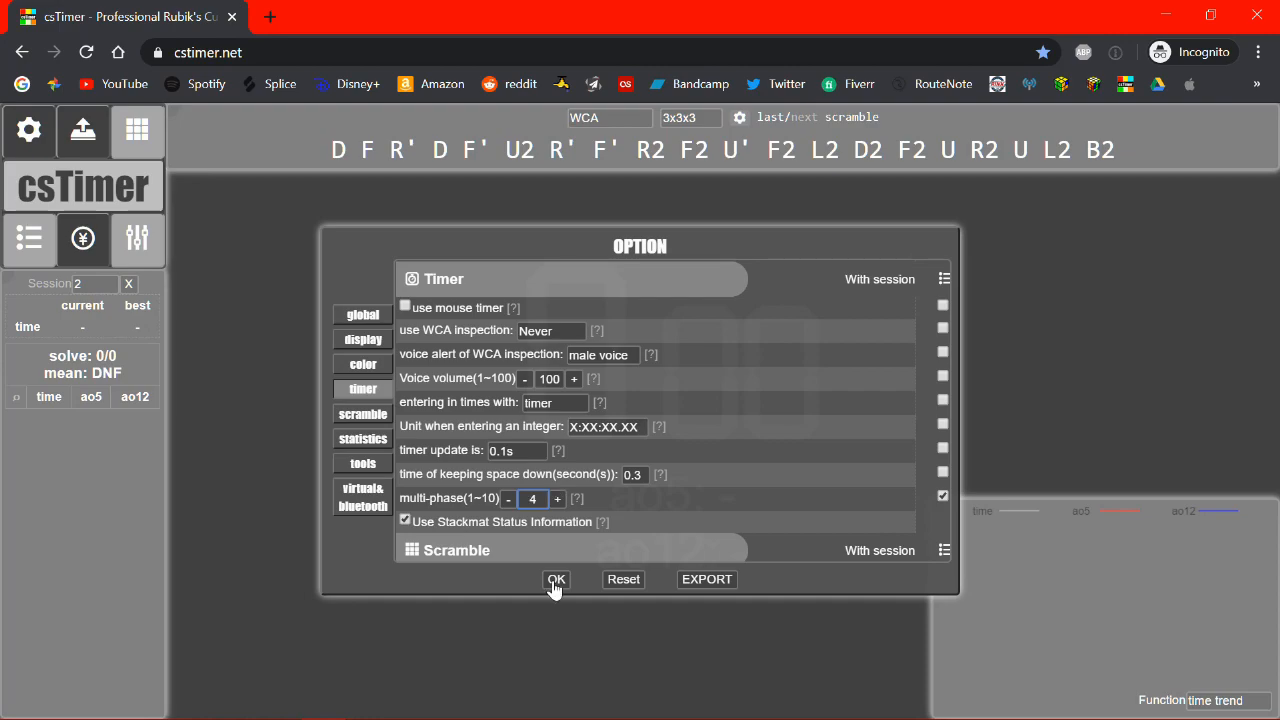
{"action": "left_click", "coordinate": [556, 579]}
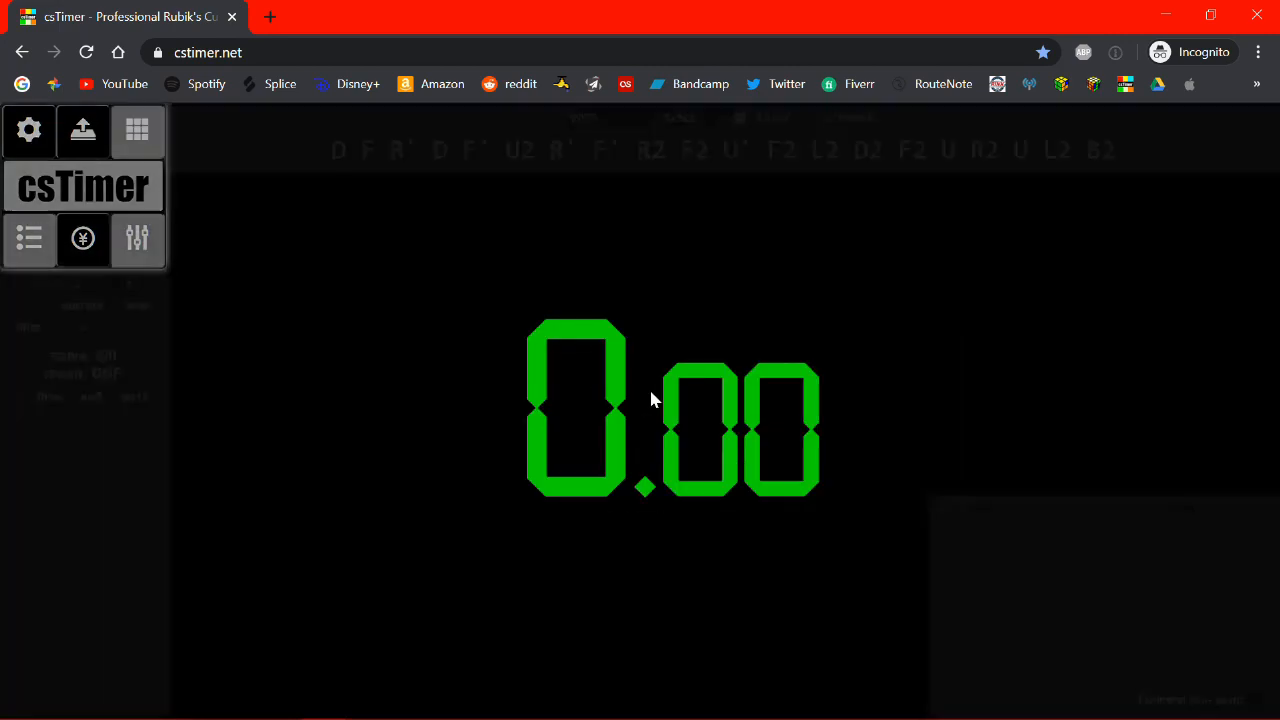
Time a four-phase solve of 11.08 with splits 1.80, 3.91, 3.79 and 1.57
{"action": "key", "text": "space"}
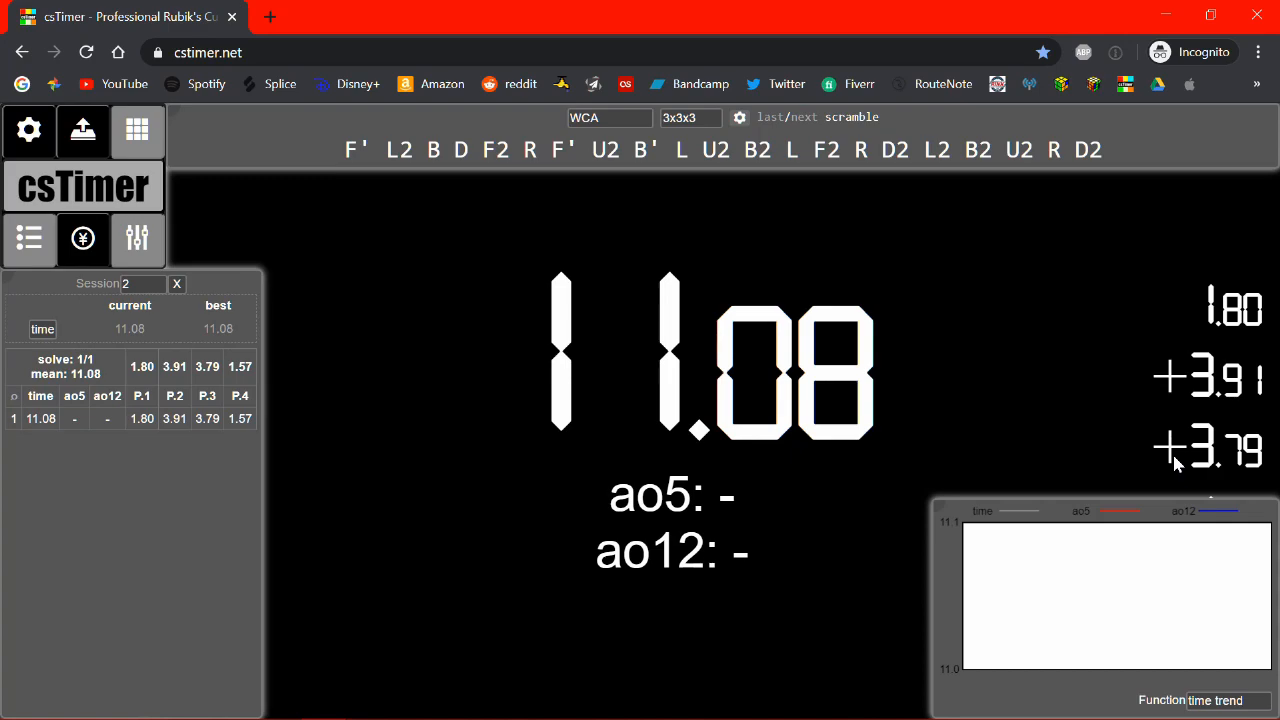
{"action": "mouse_move", "coordinate": [1034, 544]}
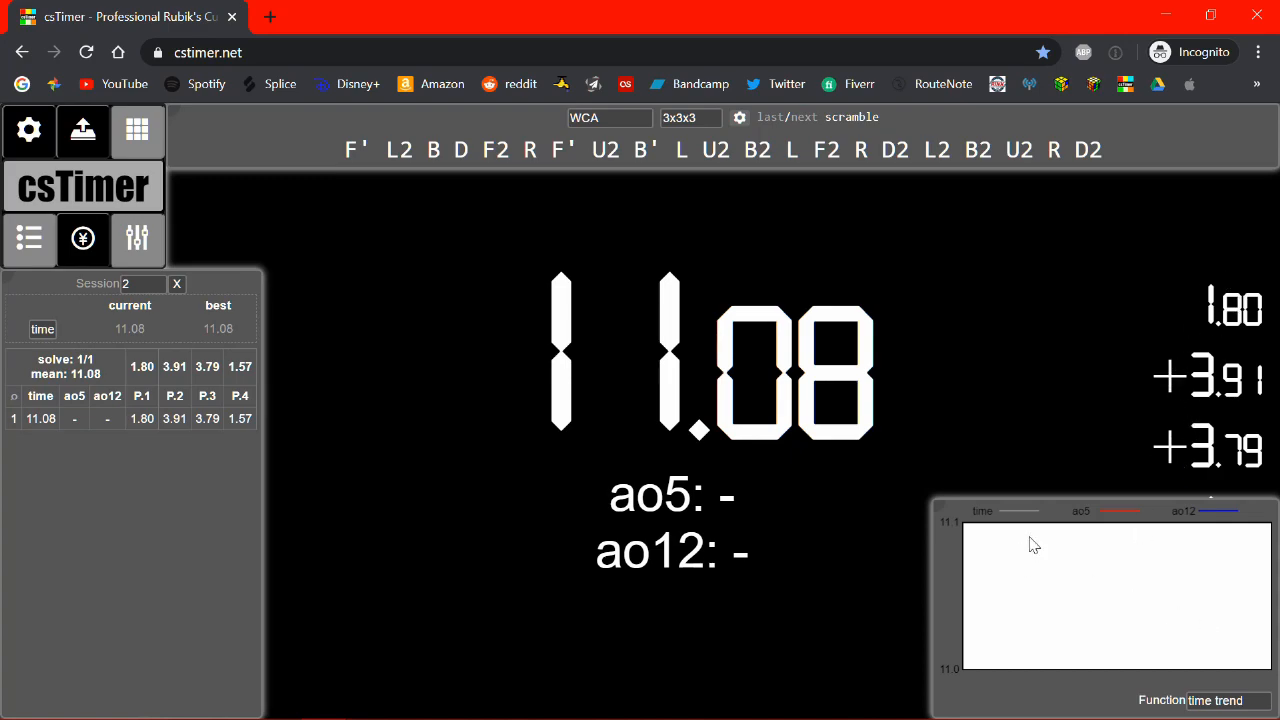
{"action": "mouse_move", "coordinate": [1180, 462]}
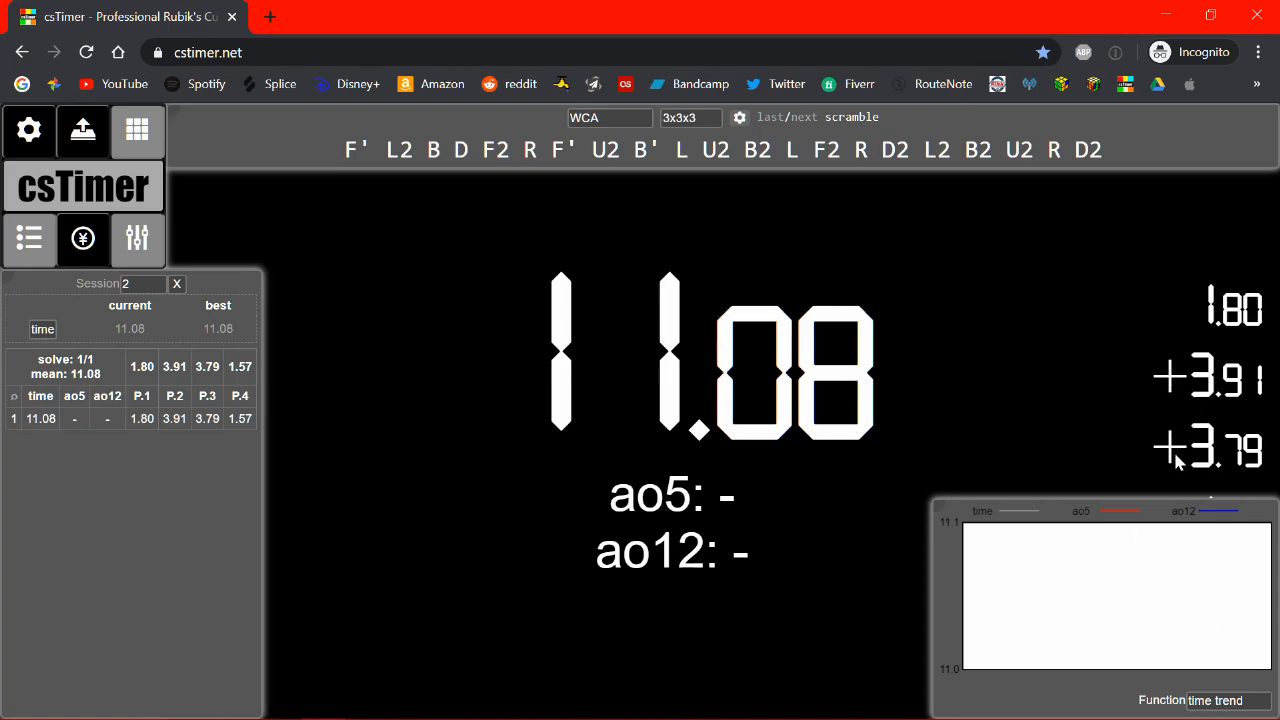
{"action": "mouse_move", "coordinate": [137, 238]}
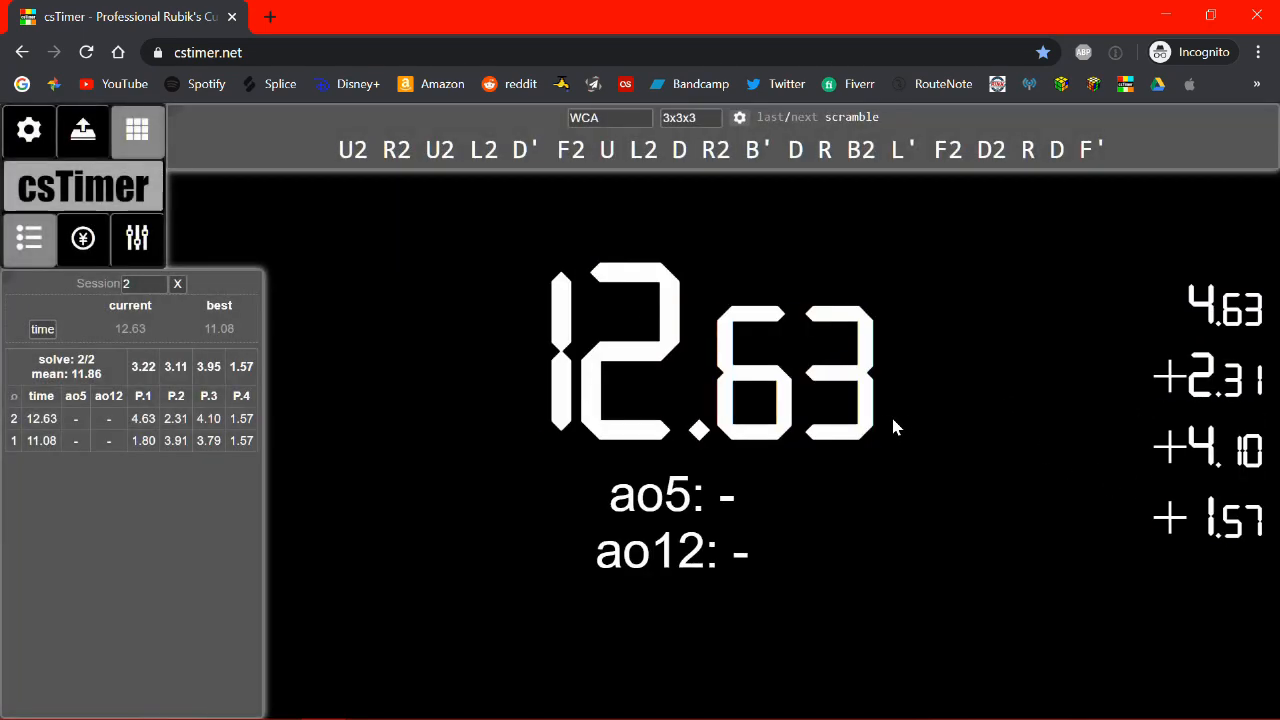
{"action": "mouse_move", "coordinate": [1218, 544]}
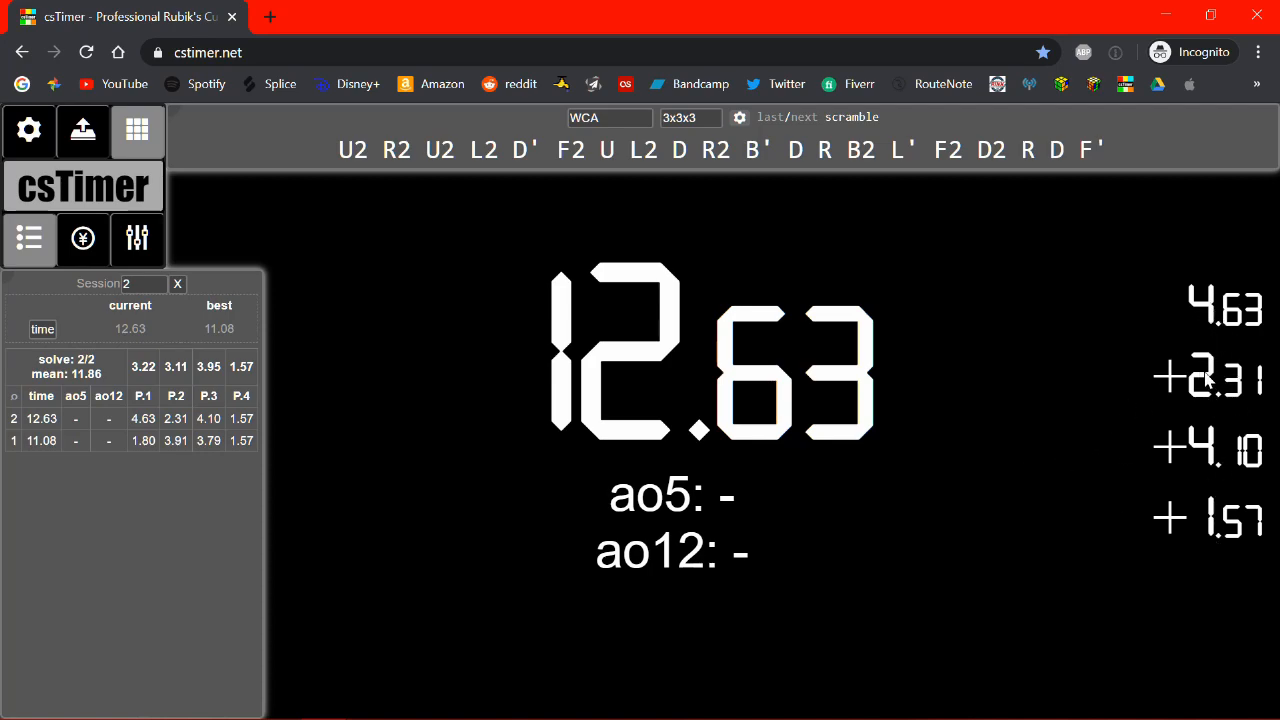
{"action": "mouse_move", "coordinate": [855, 405]}
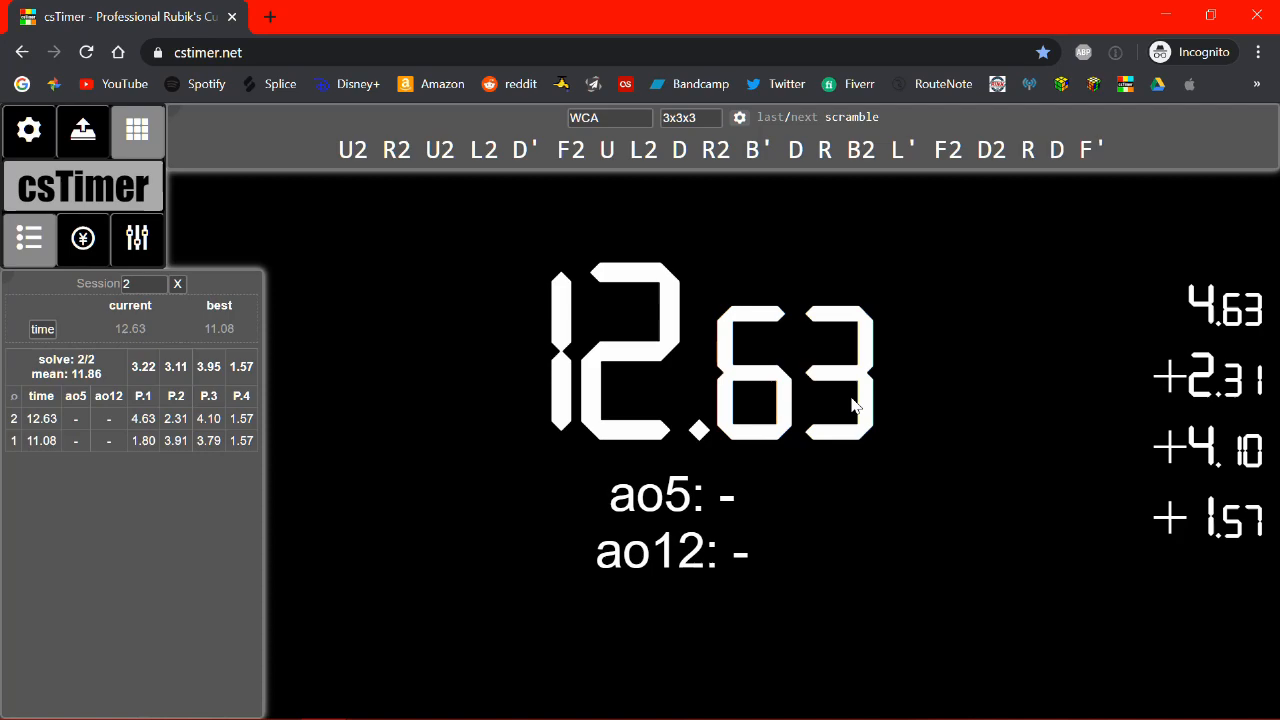
{"action": "mouse_move", "coordinate": [1177, 312]}
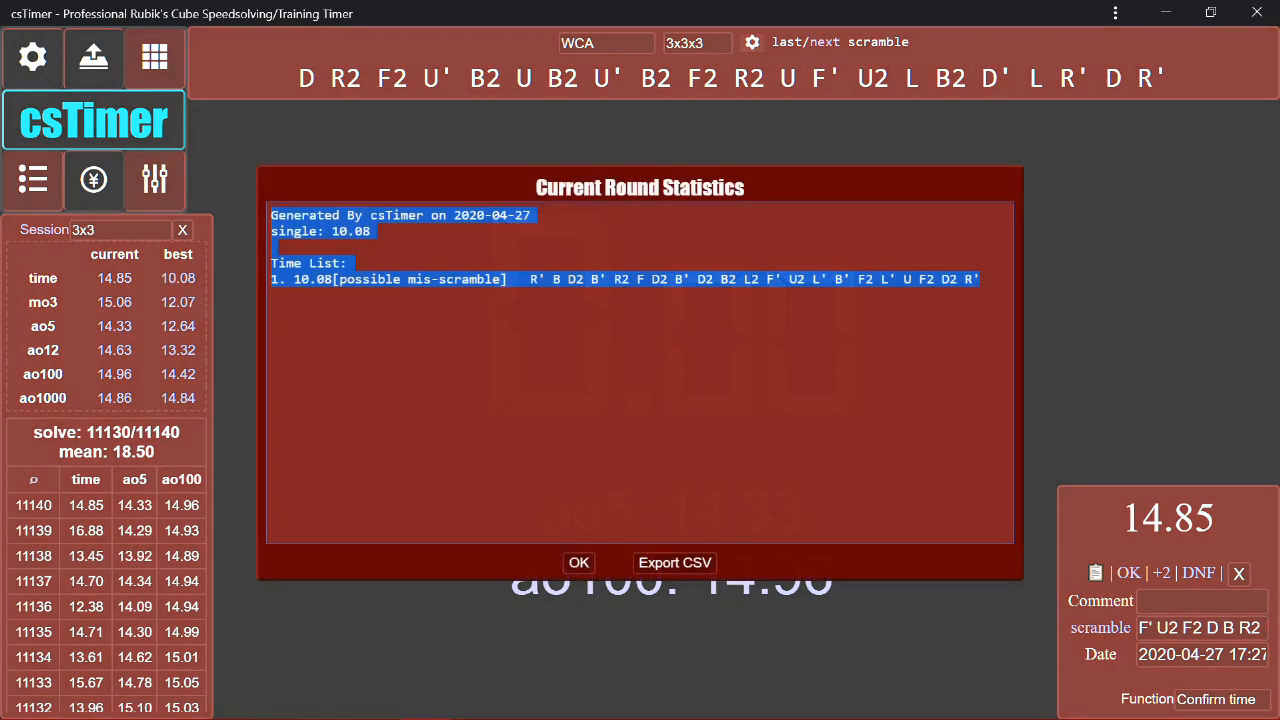
{"action": "mouse_move", "coordinate": [235, 337]}
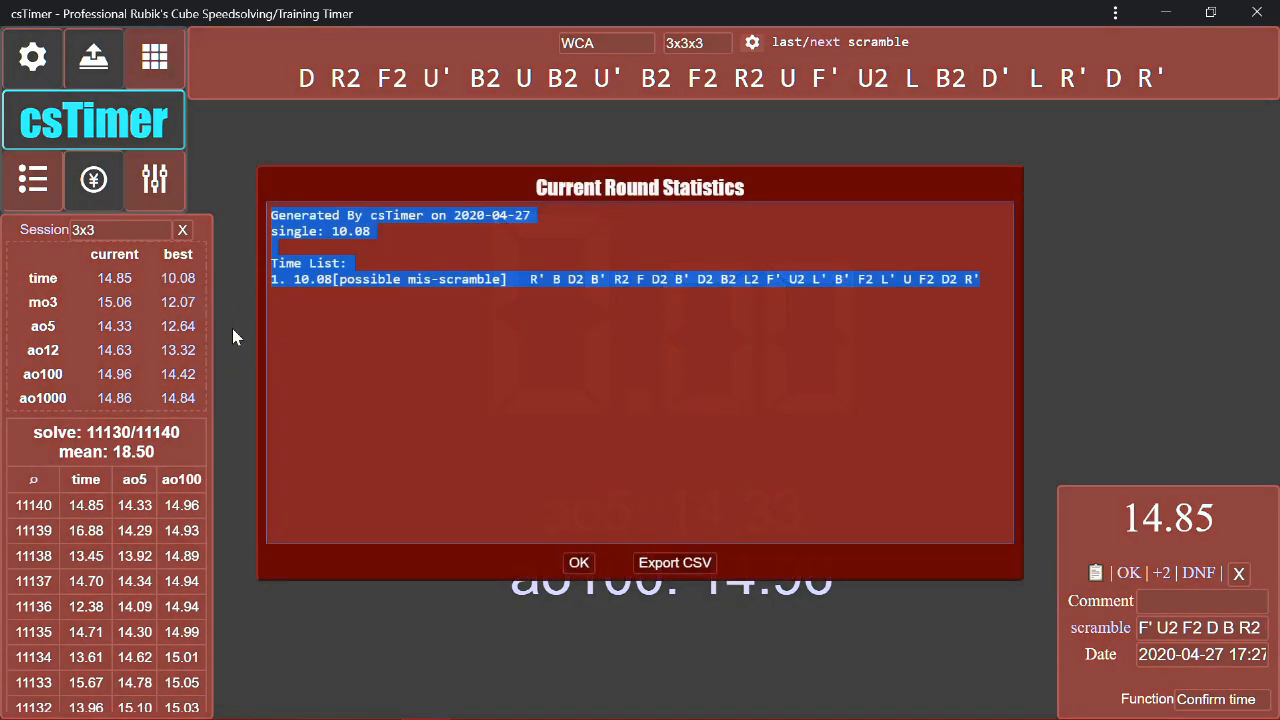
Dismiss the Current Round Statistics dialog and view the ao100 average statistics
{"action": "left_click", "coordinate": [578, 562]}
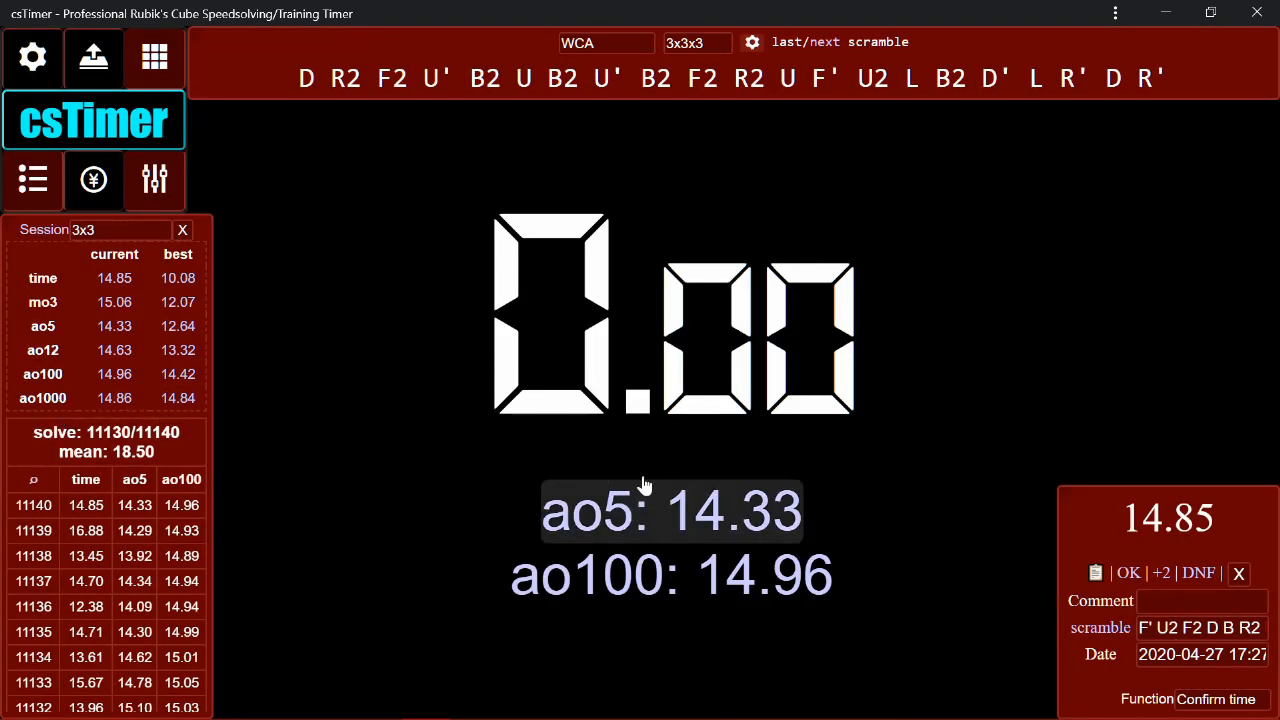
{"action": "mouse_move", "coordinate": [276, 110]}
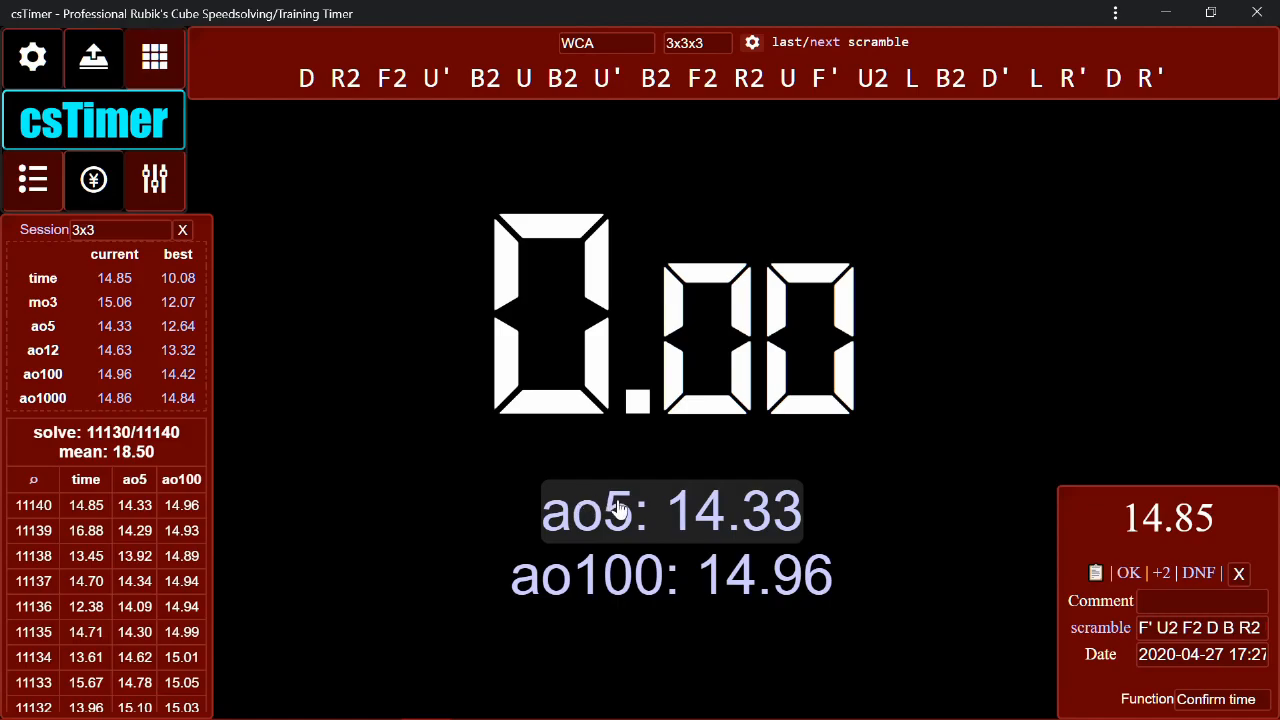
{"action": "mouse_move", "coordinate": [630, 590]}
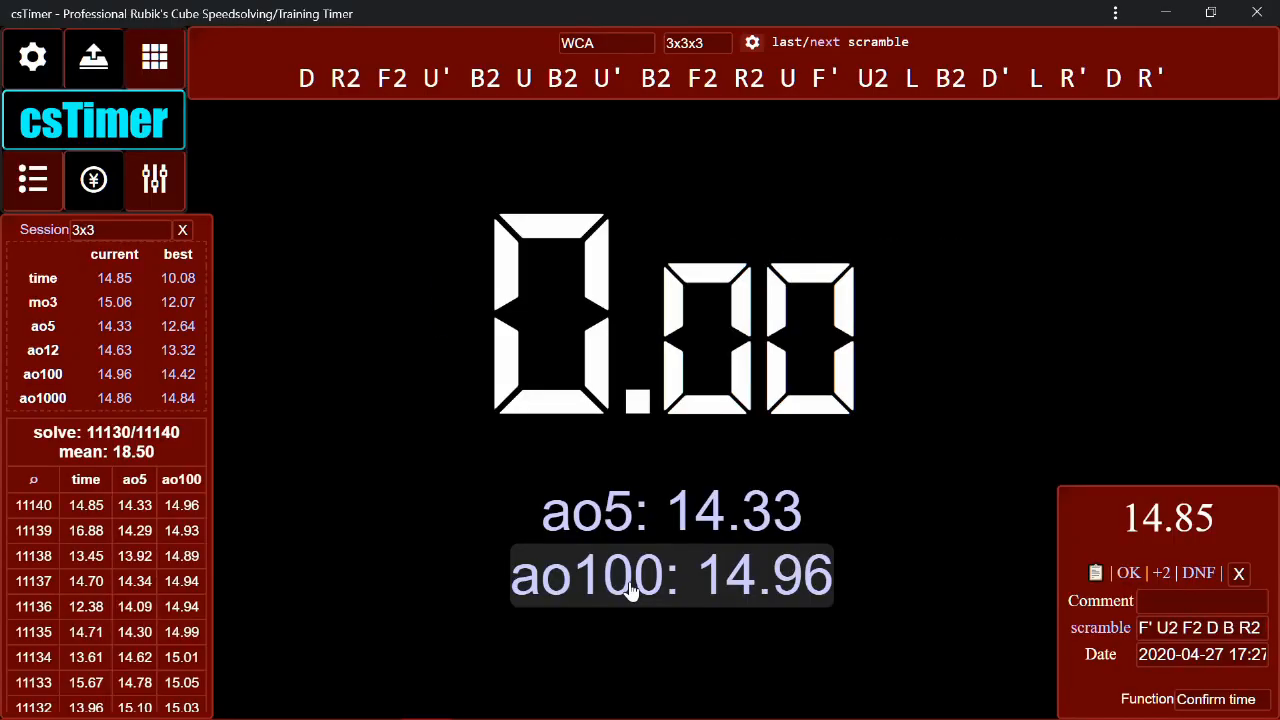
{"action": "left_click", "coordinate": [32, 56]}
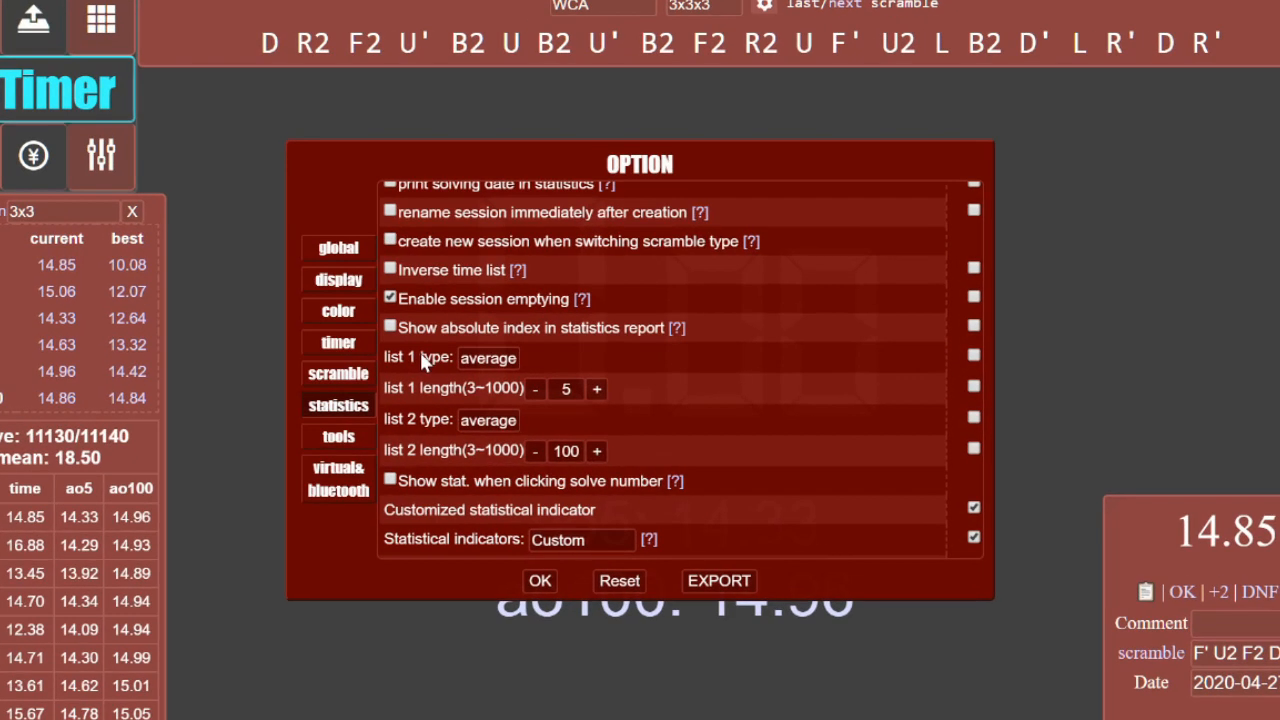
Append ao69 to the custom statistical indicators list, confirm, and close Options
{"action": "left_click", "coordinate": [488, 357]}
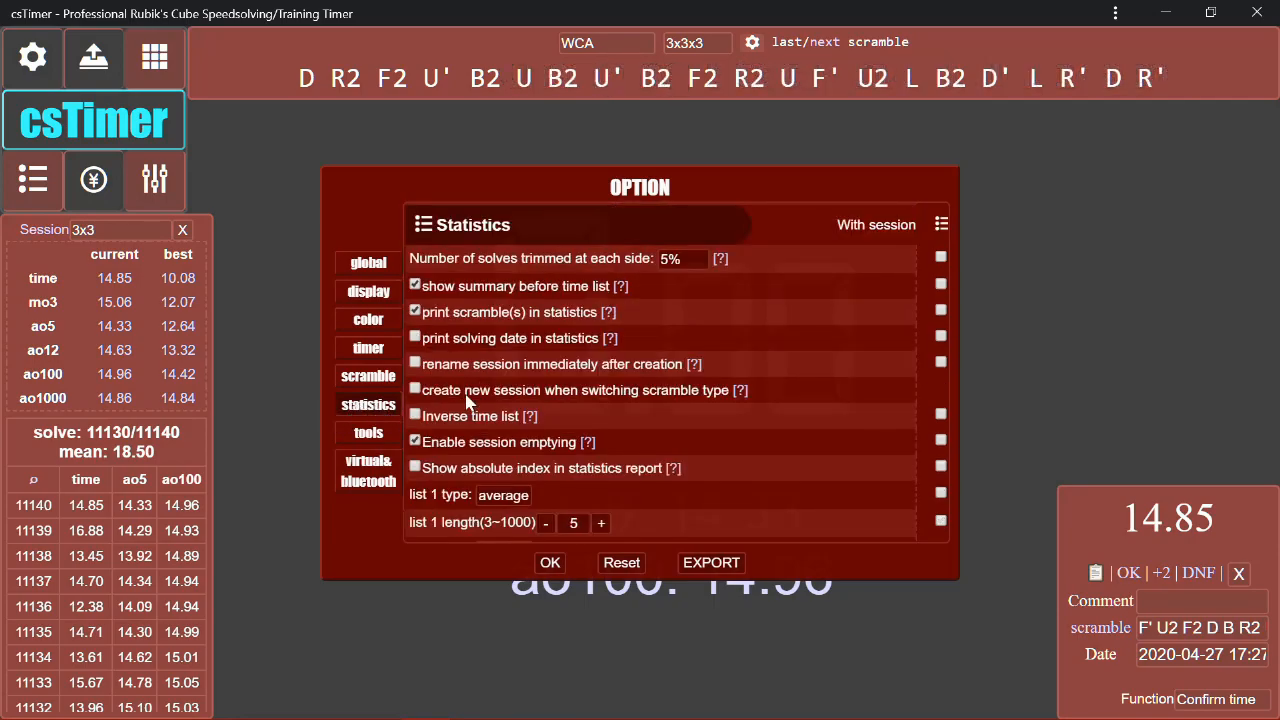
{"action": "left_click", "coordinate": [587, 391]}
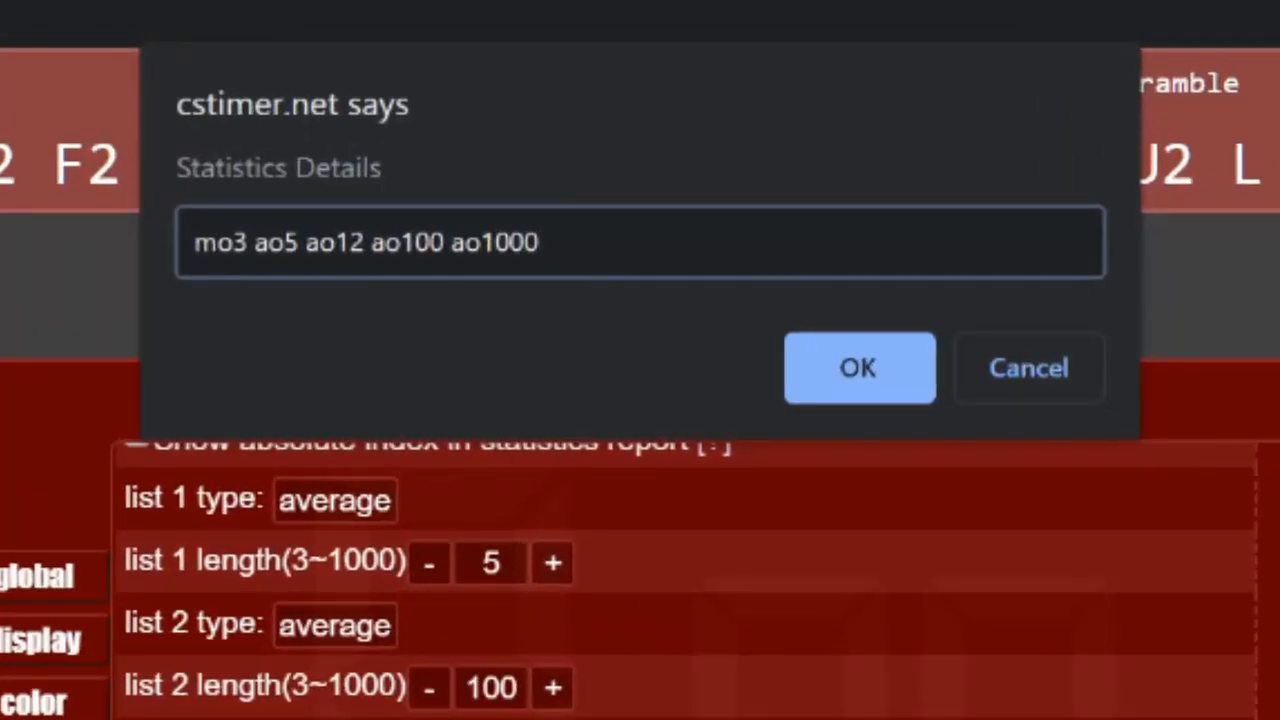
{"action": "type", "text": "ao6"}
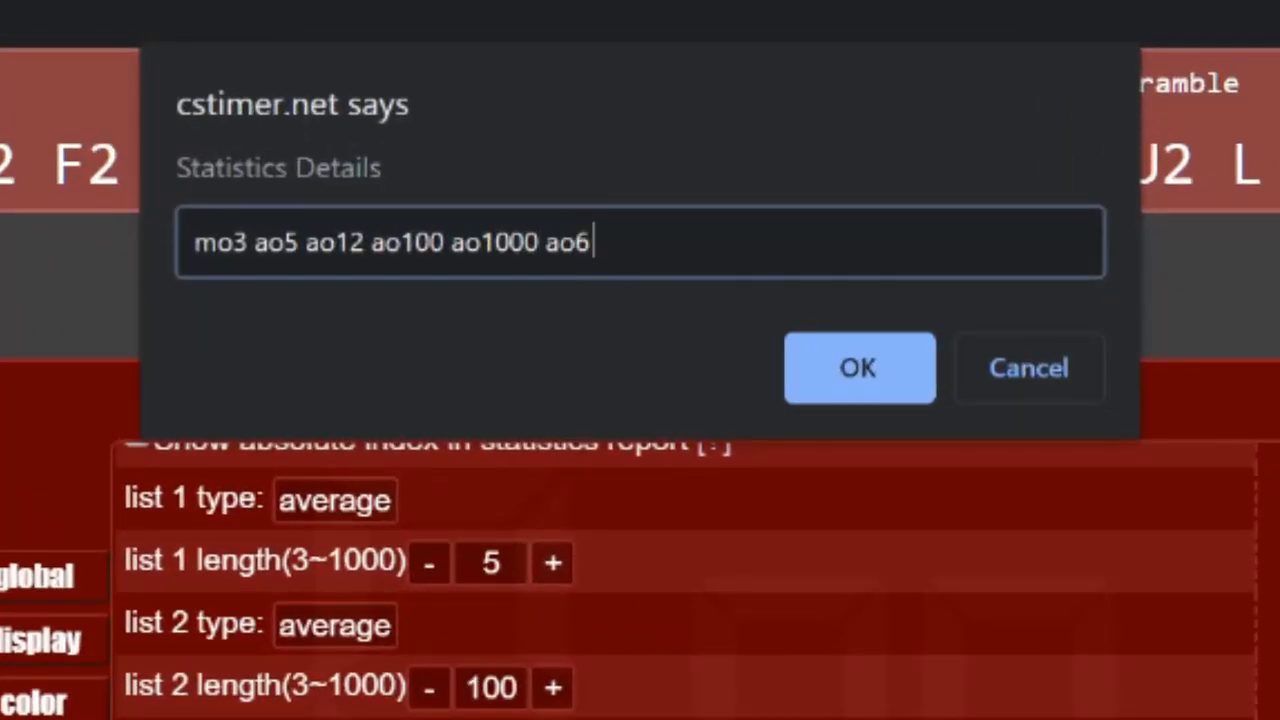
{"action": "left_click", "coordinate": [858, 367]}
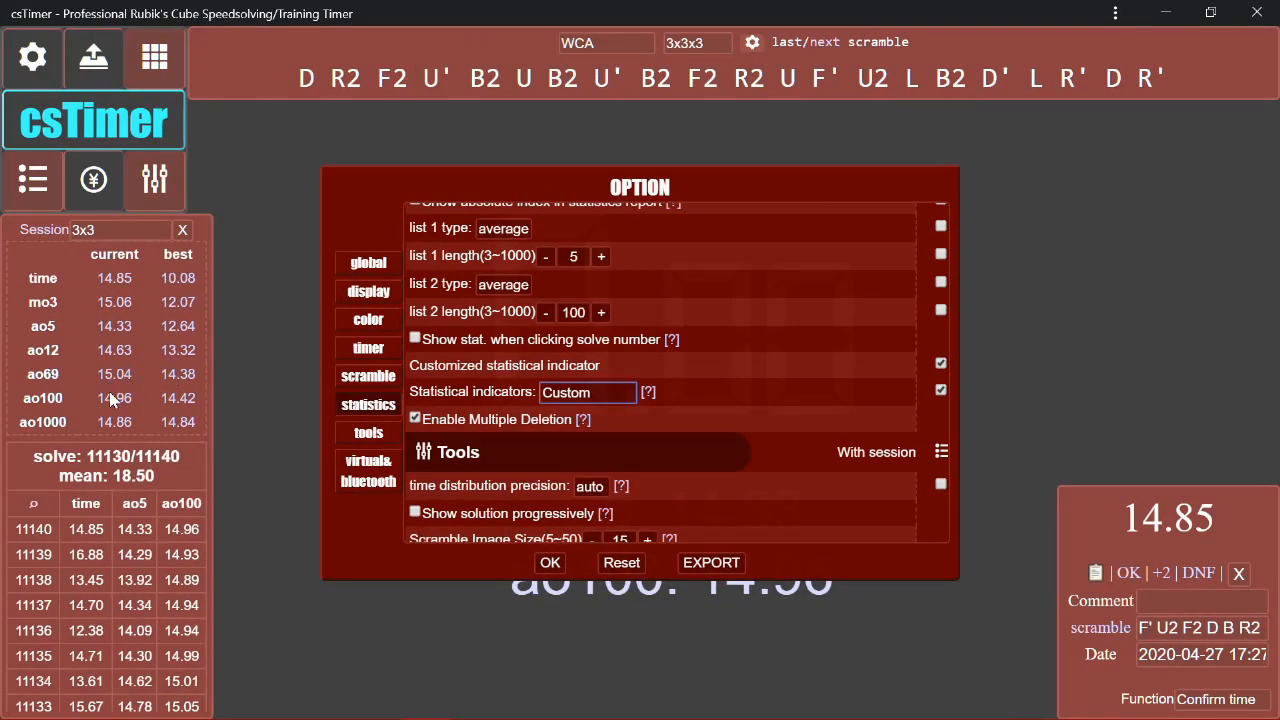
{"action": "mouse_move", "coordinate": [290, 410]}
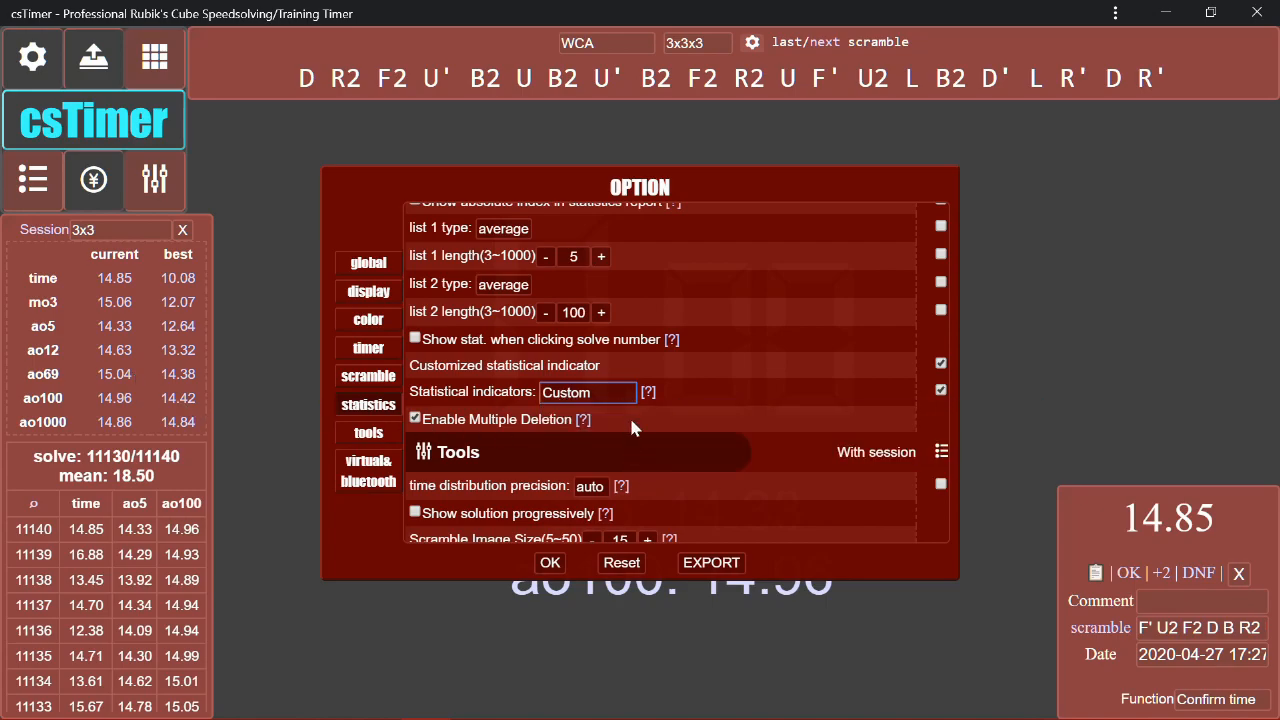
{"action": "left_click", "coordinate": [549, 562]}
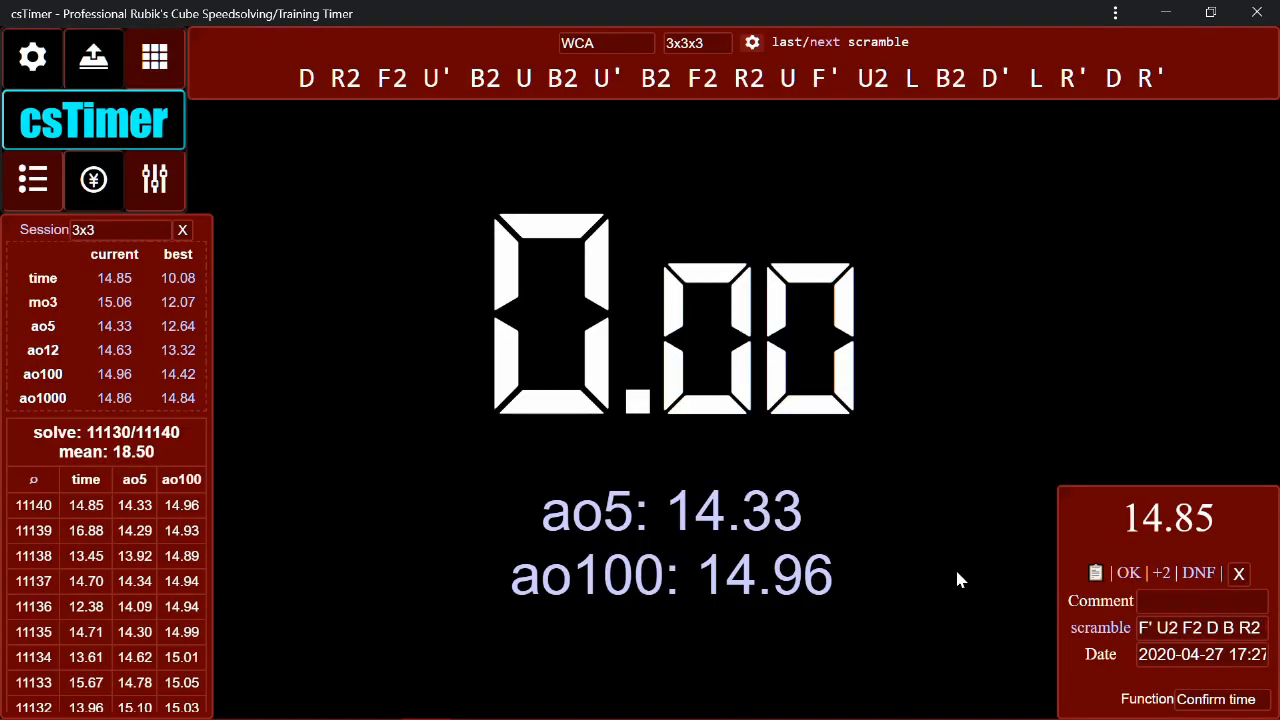
{"action": "mouse_move", "coordinate": [995, 578]}
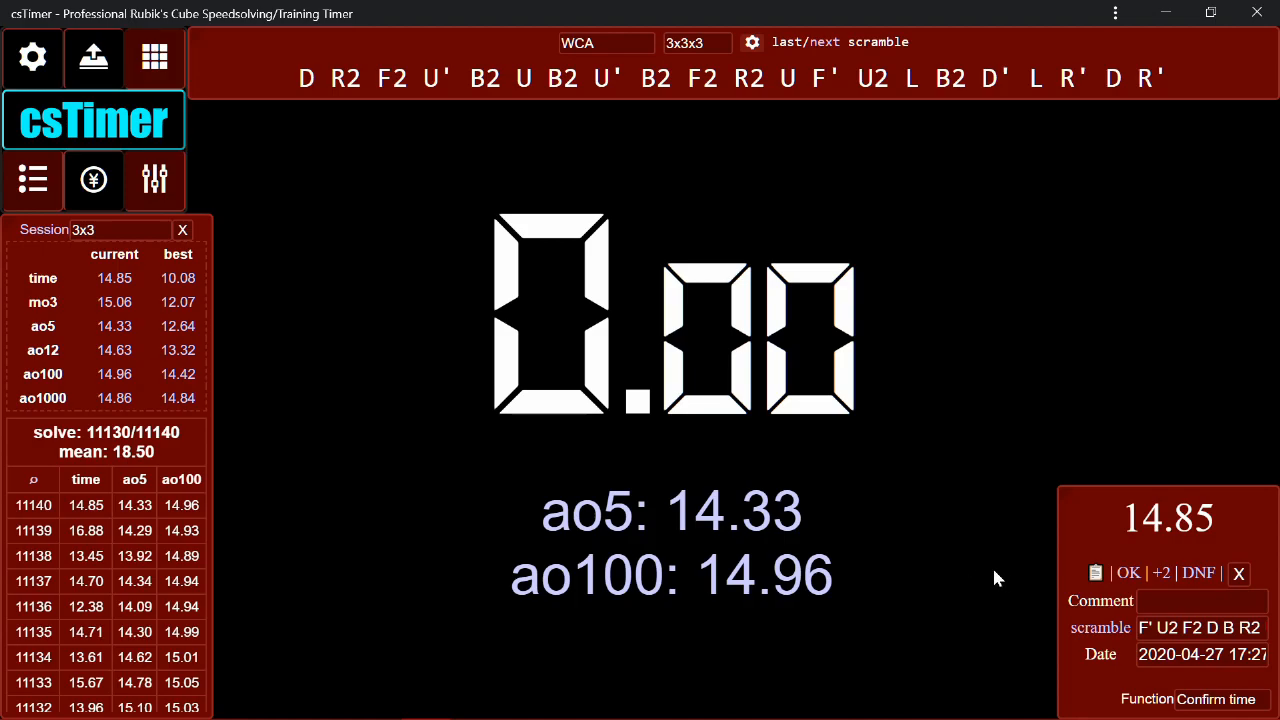
Choose 'time trend' from the tools panel Function dropdown
{"action": "left_click", "coordinate": [1211, 699]}
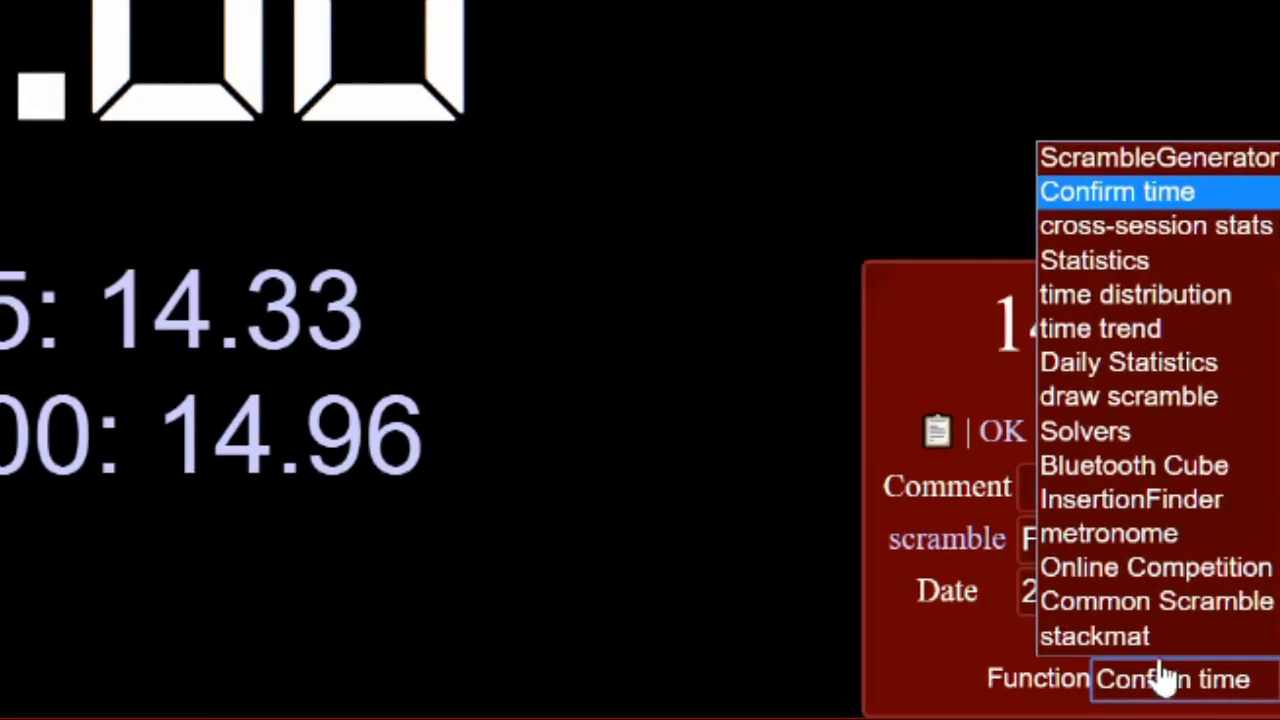
{"action": "left_click", "coordinate": [1099, 328]}
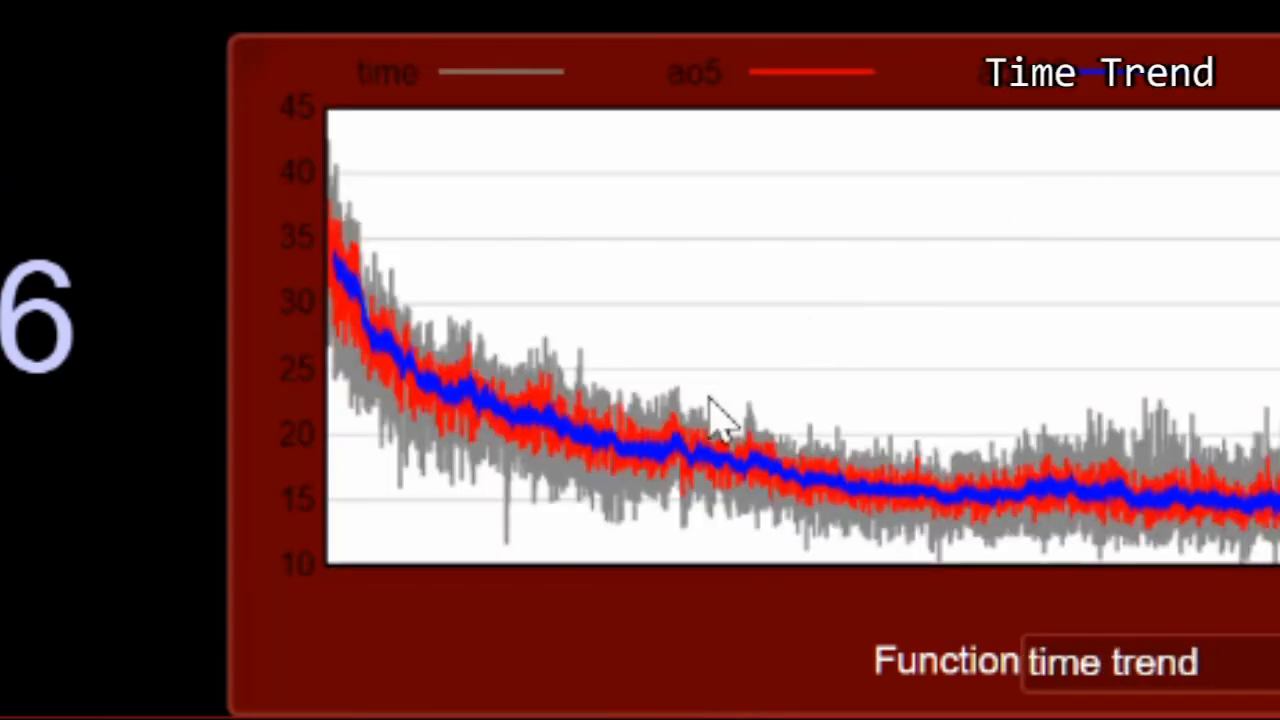
{"action": "mouse_move", "coordinate": [1155, 595]}
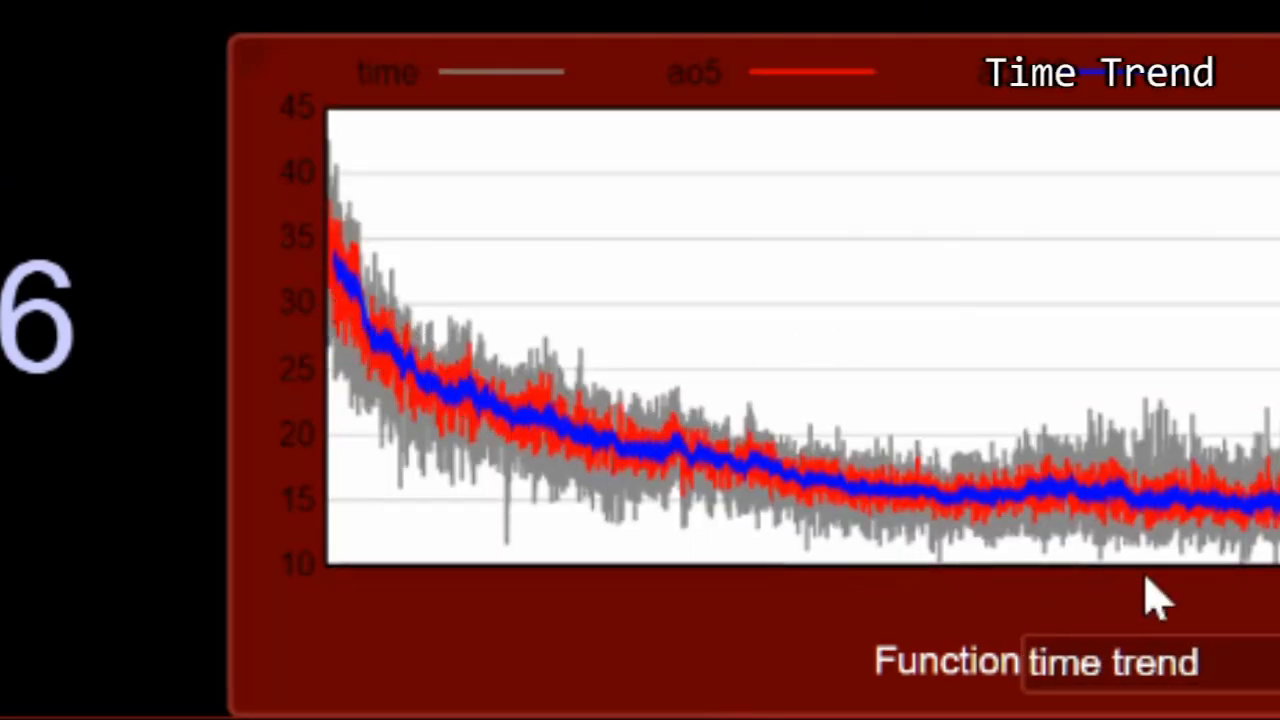
{"action": "mouse_move", "coordinate": [500, 450]}
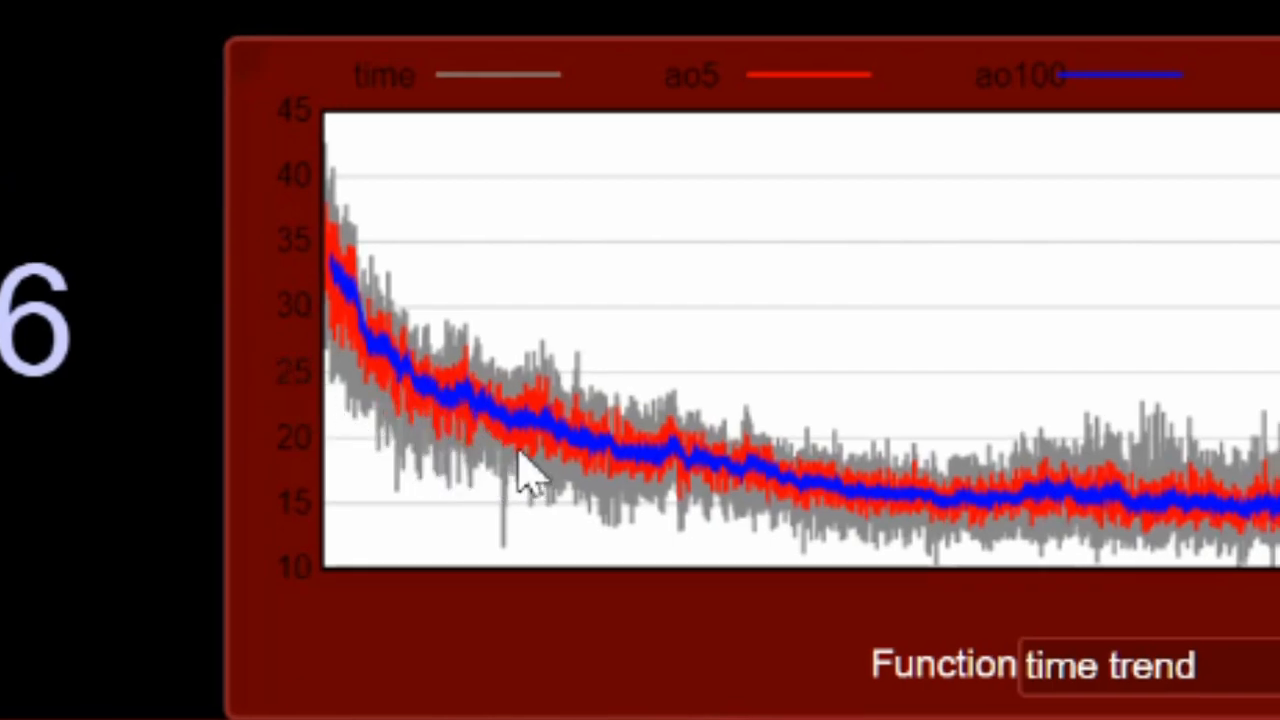
{"action": "mouse_move", "coordinate": [450, 455]}
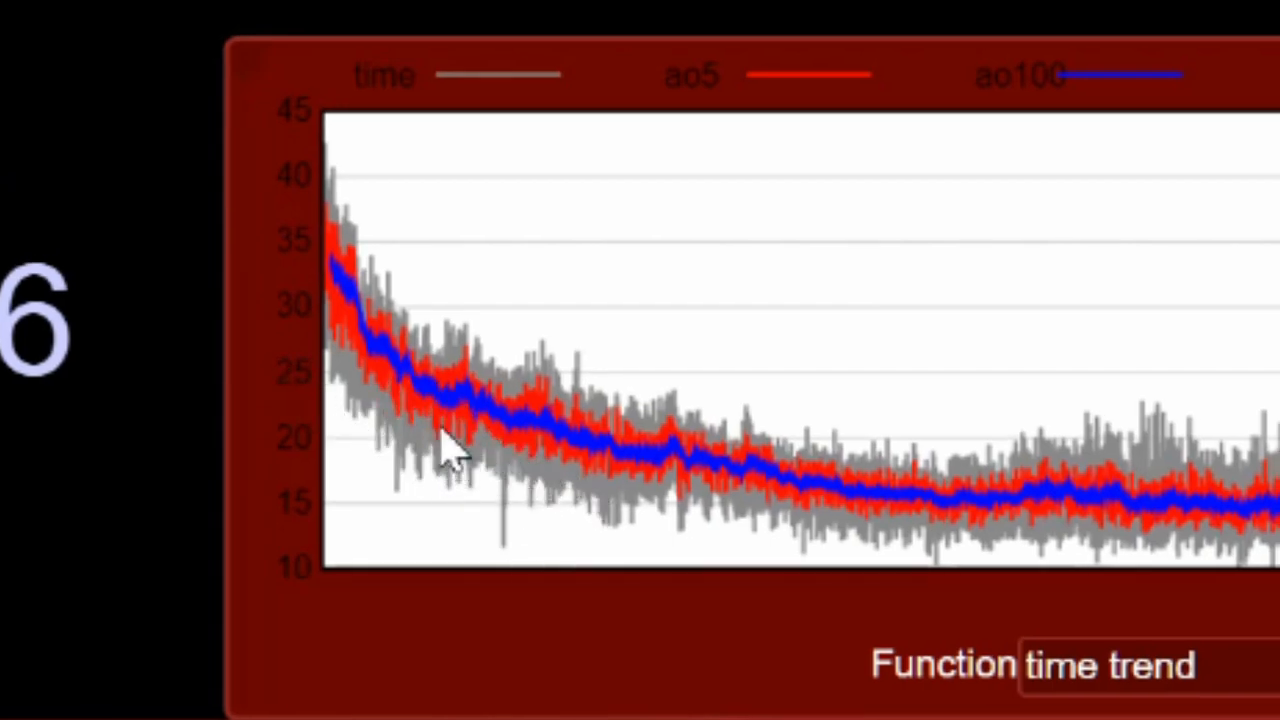
{"action": "mouse_move", "coordinate": [410, 285]}
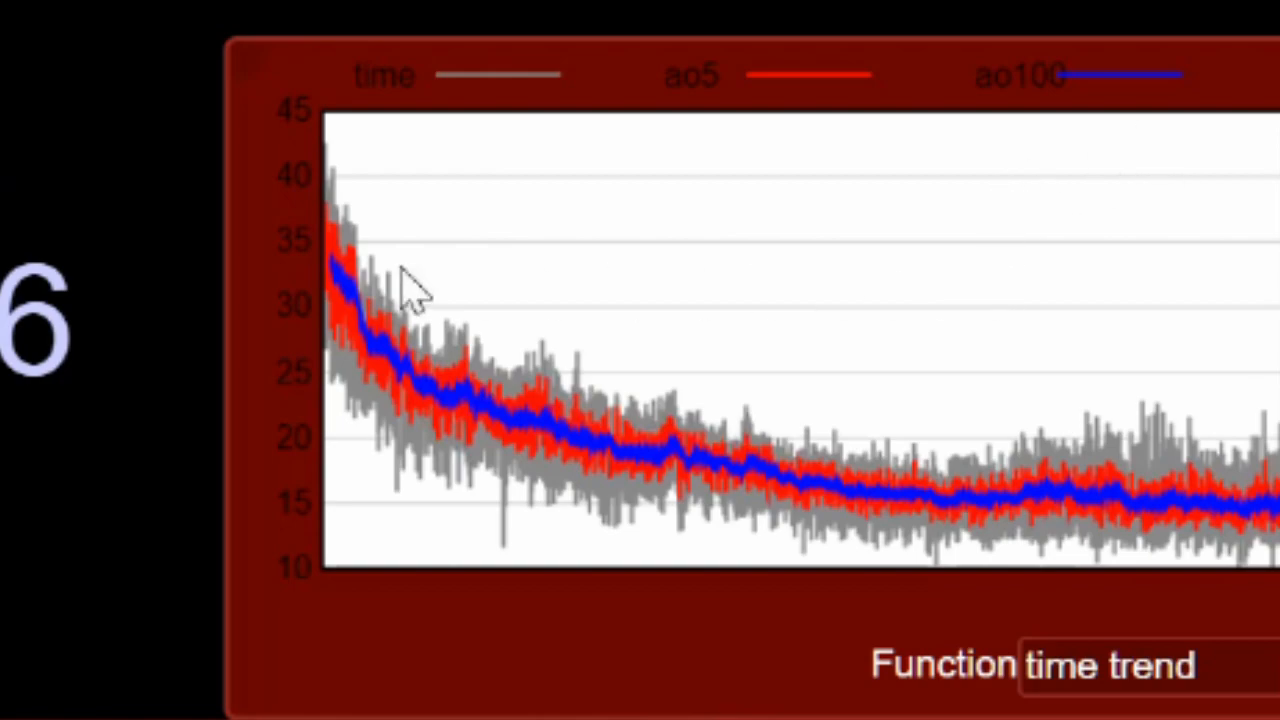
{"action": "mouse_move", "coordinate": [720, 140]}
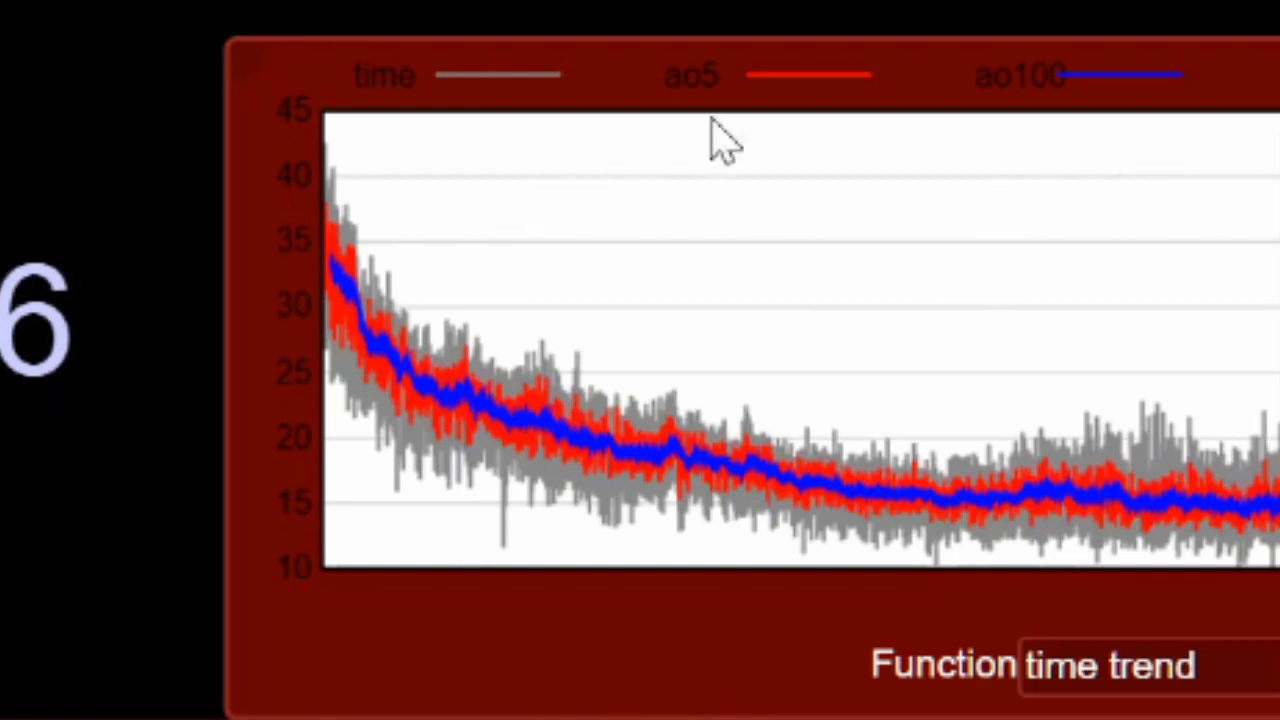
{"action": "mouse_move", "coordinate": [1055, 95]}
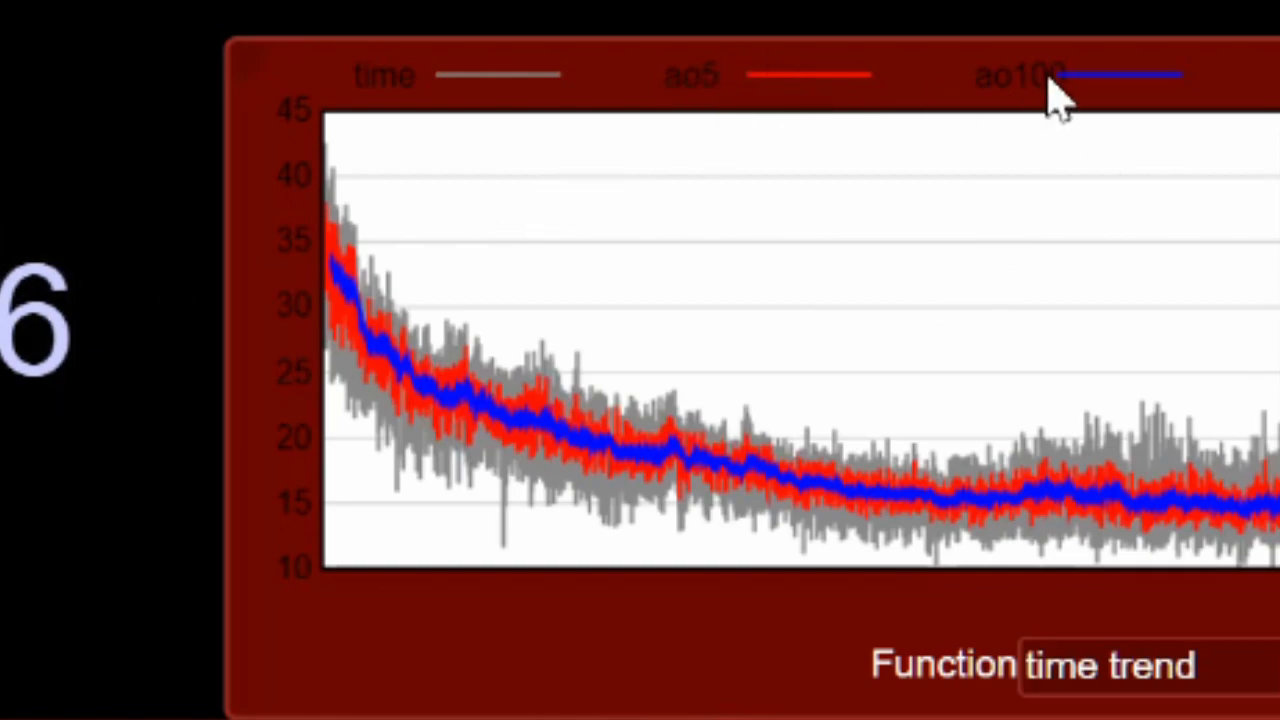
{"action": "mouse_move", "coordinate": [435, 375]}
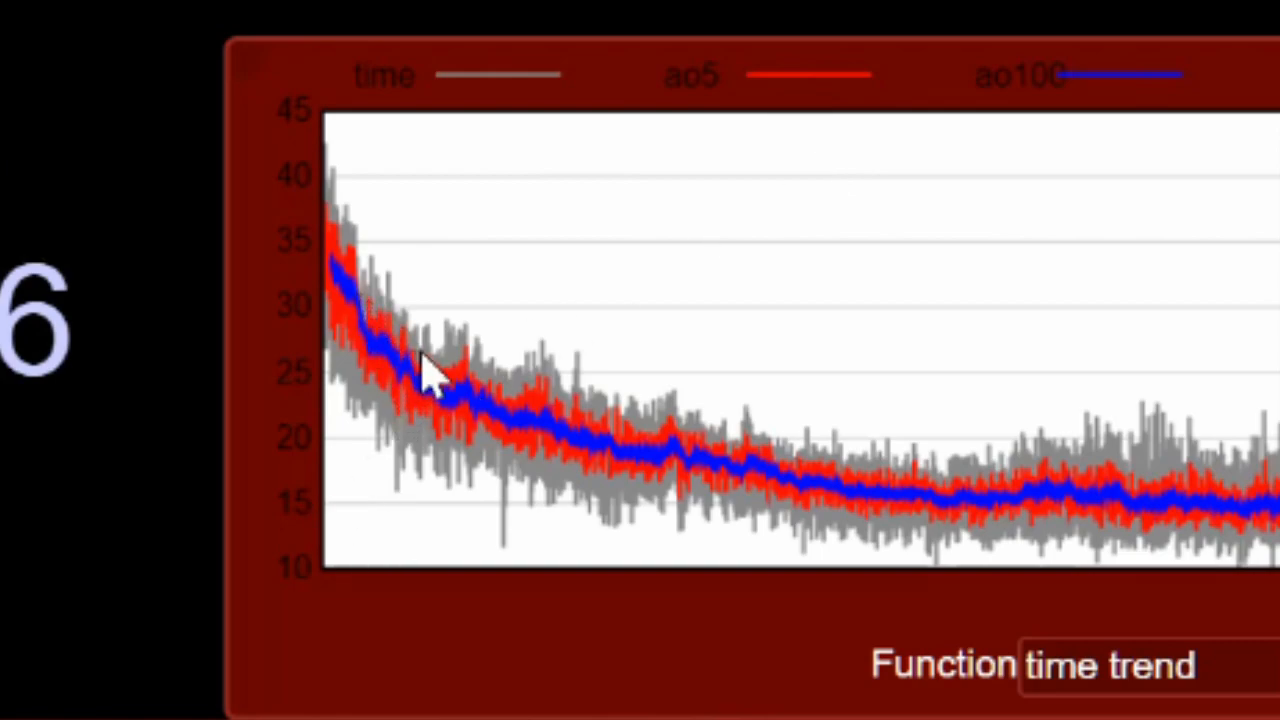
{"action": "mouse_move", "coordinate": [1125, 530]}
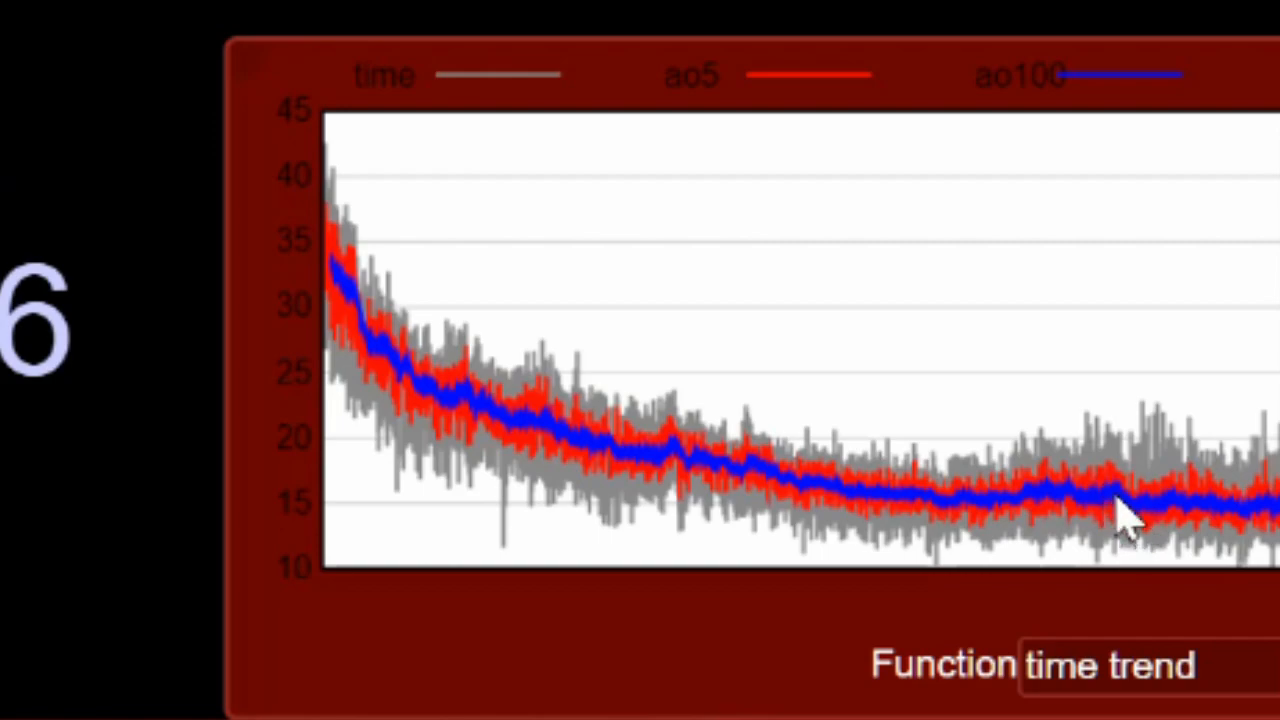
{"action": "mouse_move", "coordinate": [1130, 510]}
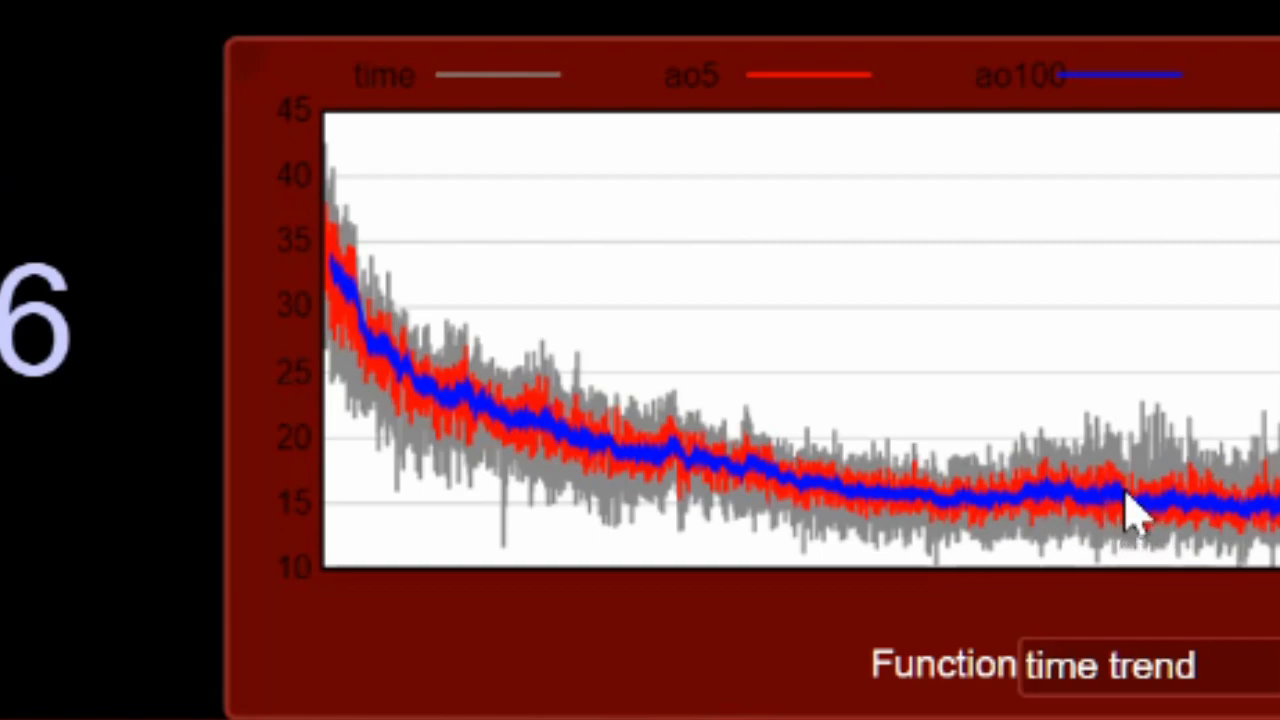
{"action": "mouse_move", "coordinate": [1040, 520]}
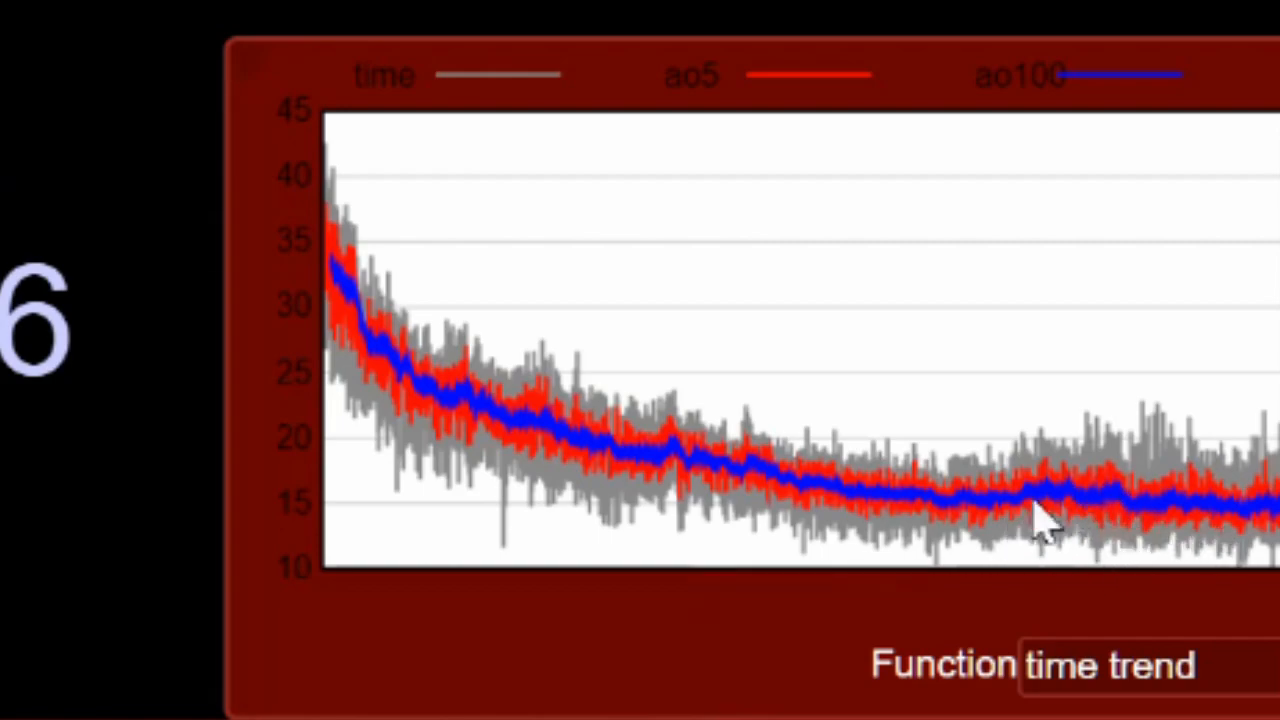
{"action": "mouse_move", "coordinate": [740, 470]}
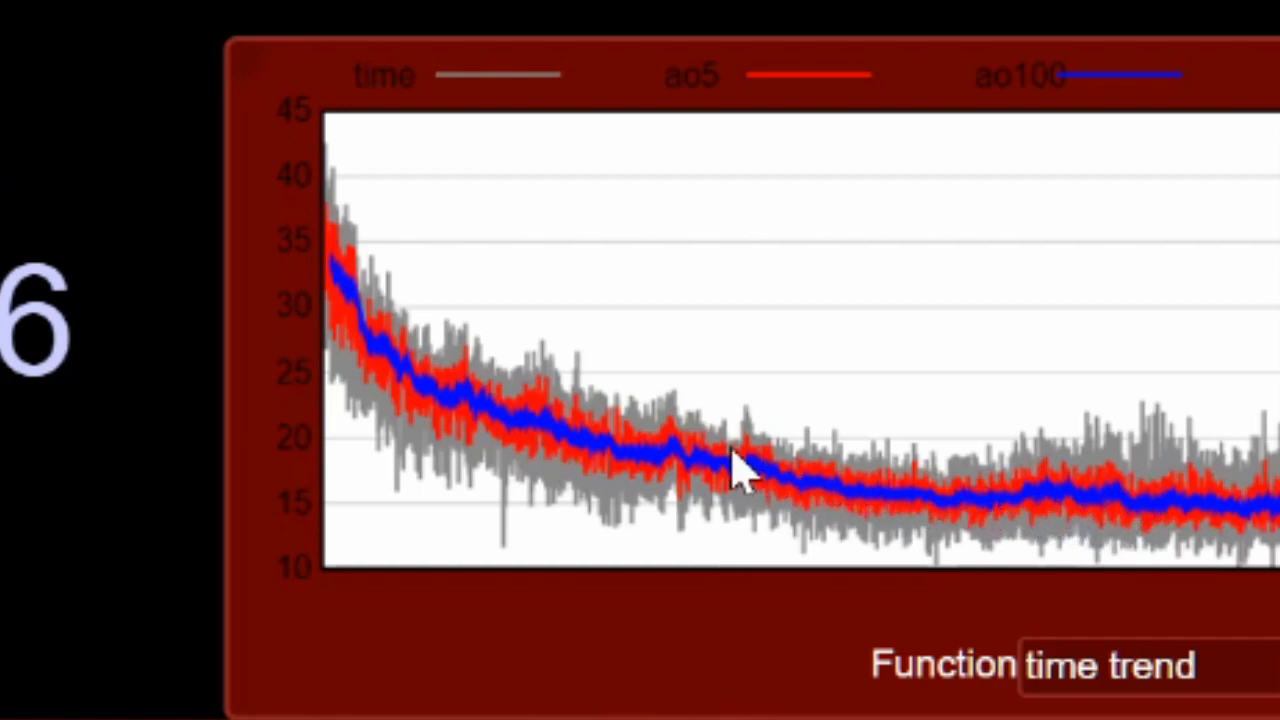
{"action": "mouse_move", "coordinate": [670, 470]}
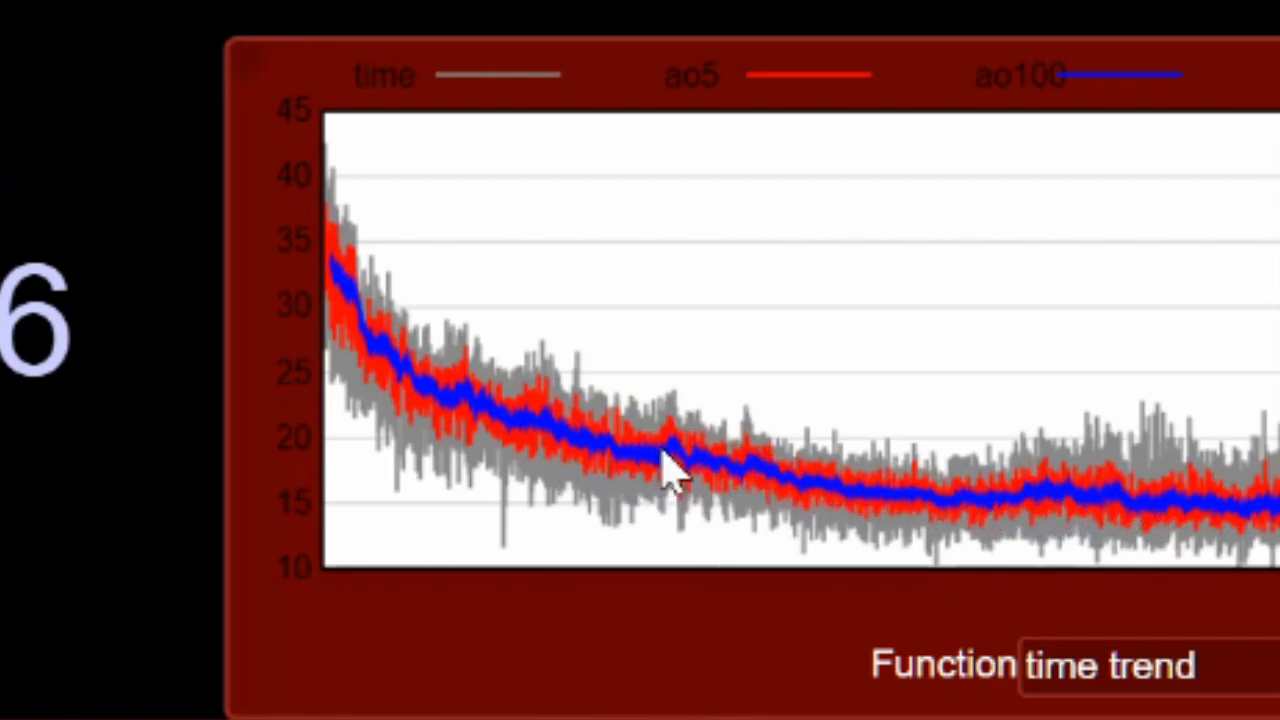
{"action": "mouse_move", "coordinate": [680, 480]}
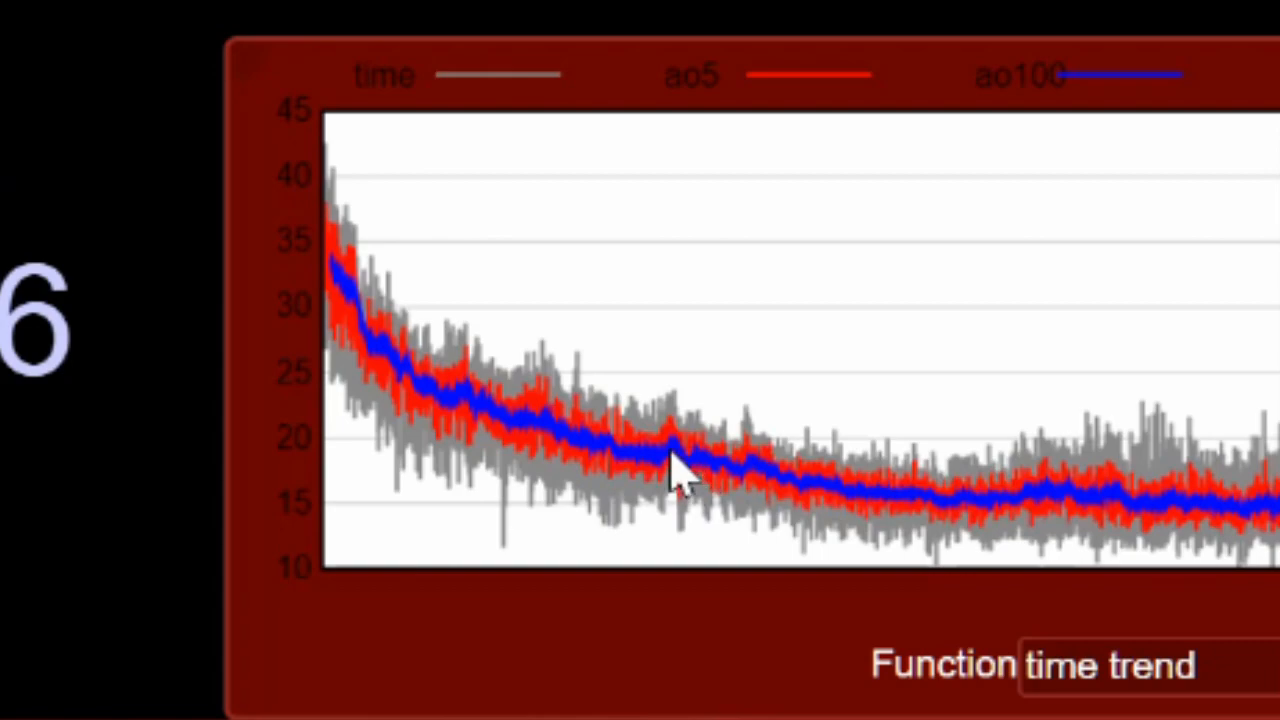
{"action": "mouse_move", "coordinate": [420, 415]}
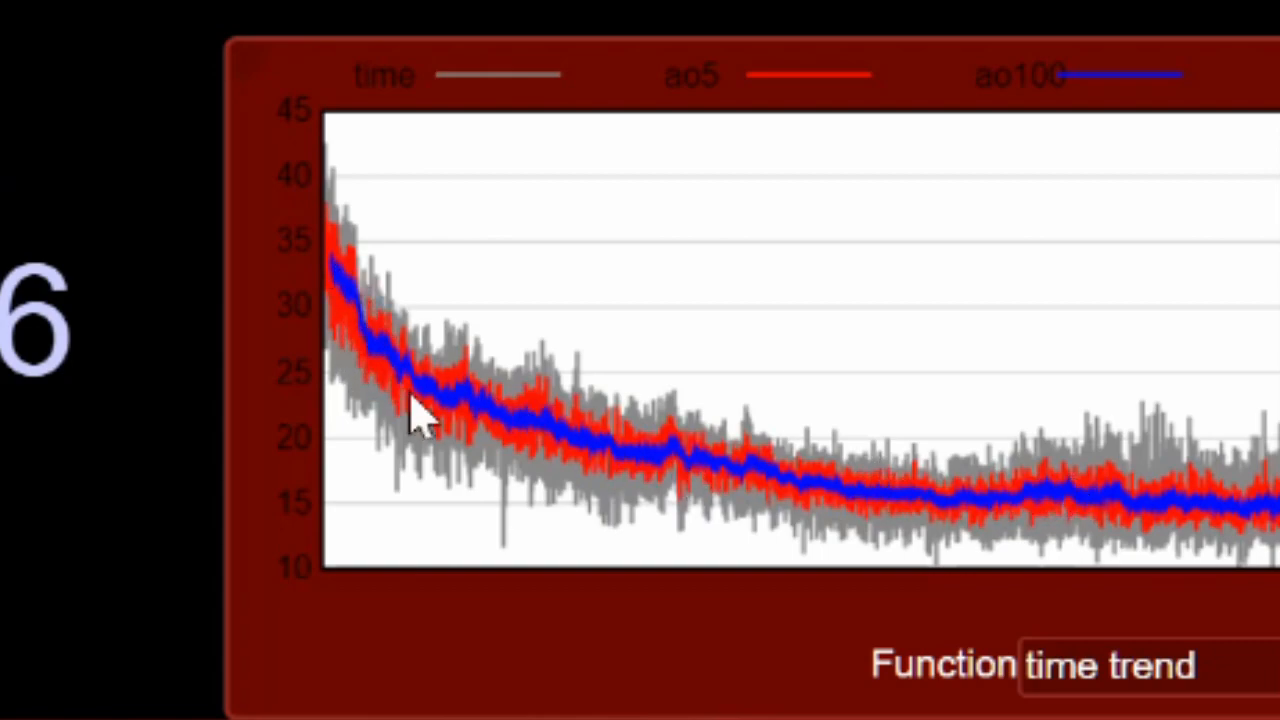